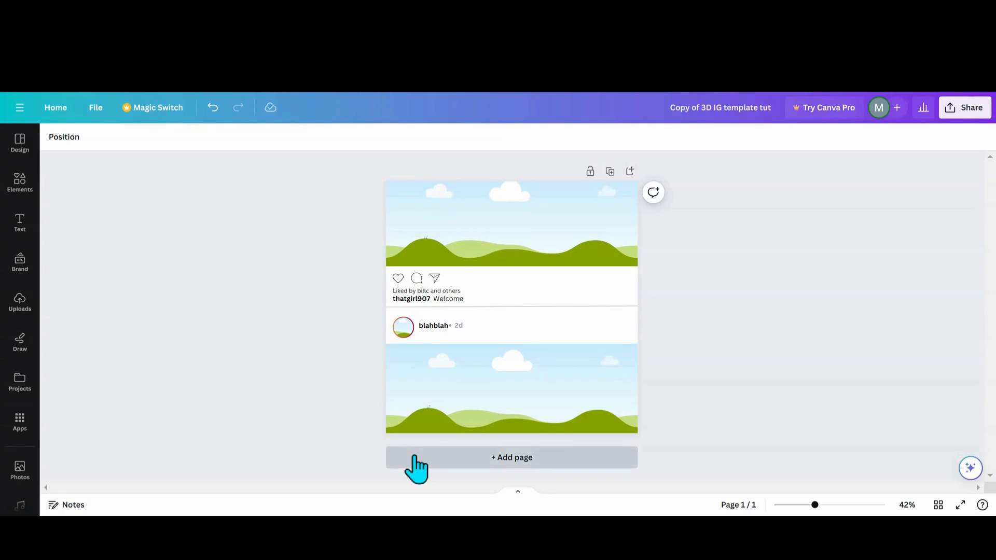
Step: Add a second page and fit the sky-and-hills photo to its top band
click(511, 458)
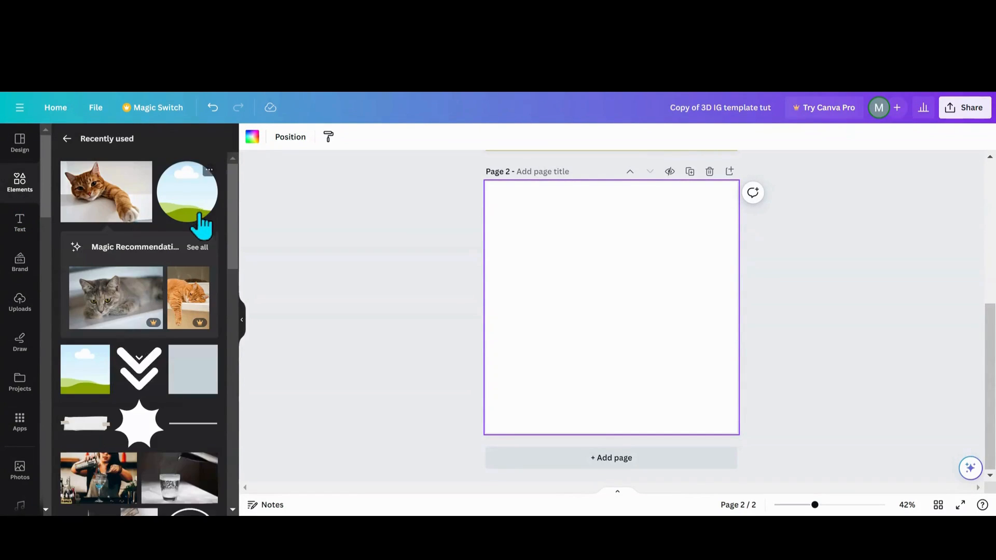
scroll(down, 3)
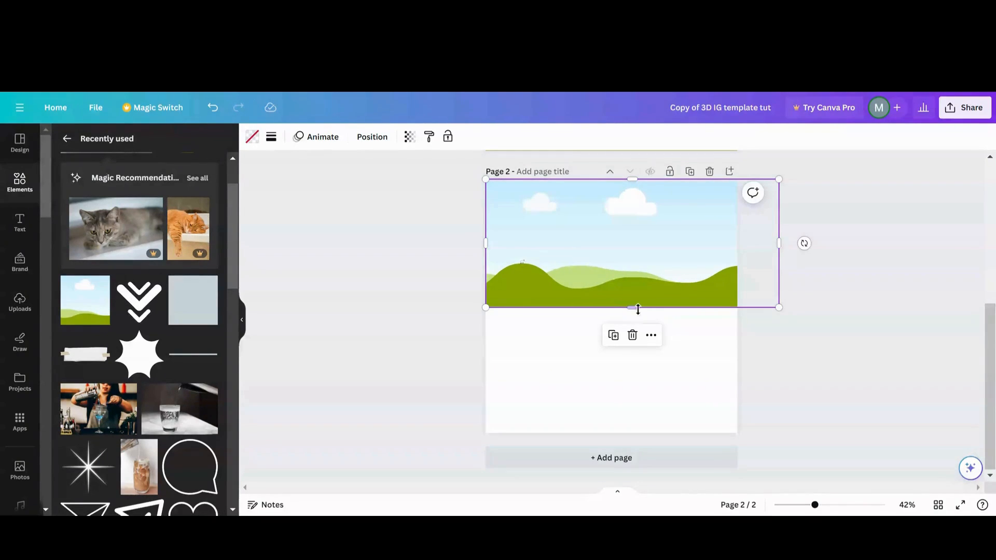
drag(638, 309, 632, 258)
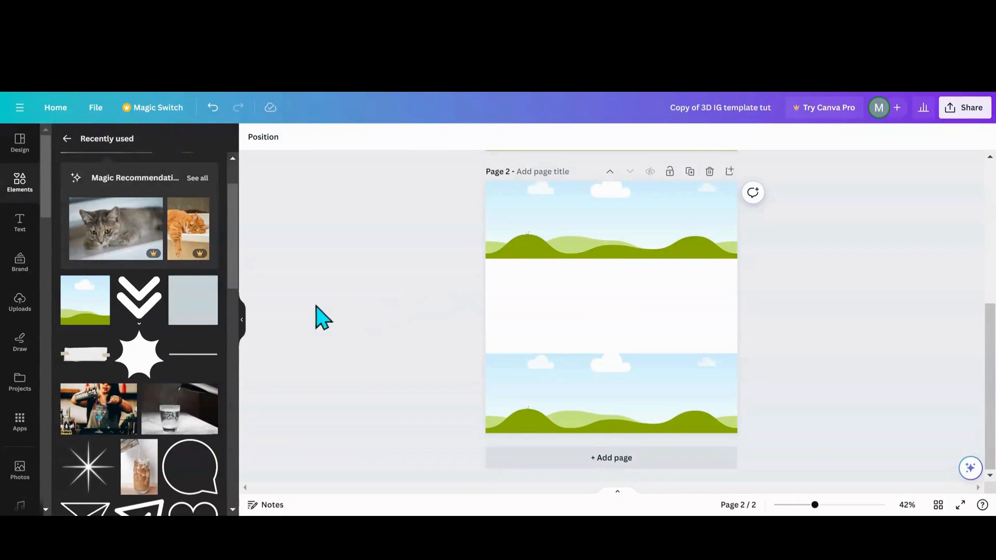
scroll(down, 3)
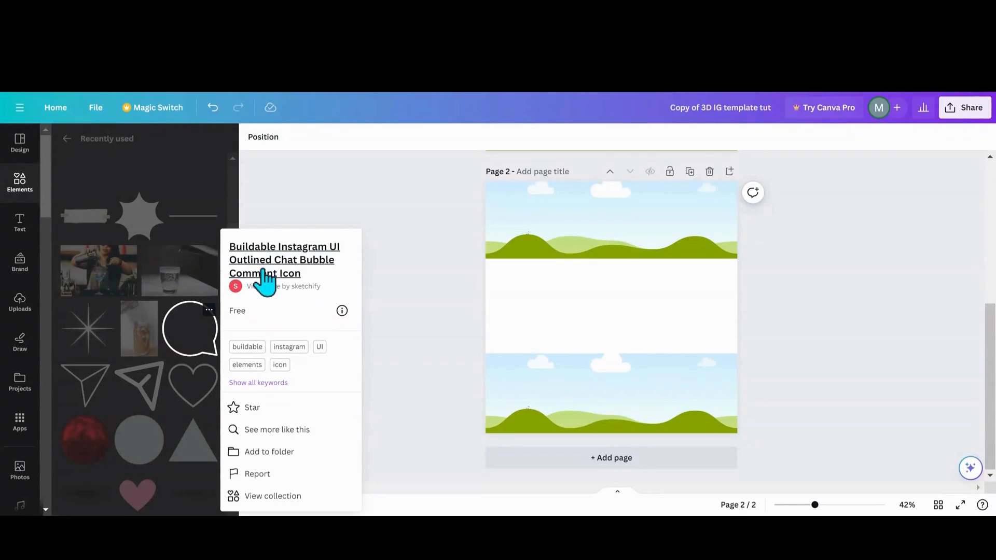
mouse_move(114, 378)
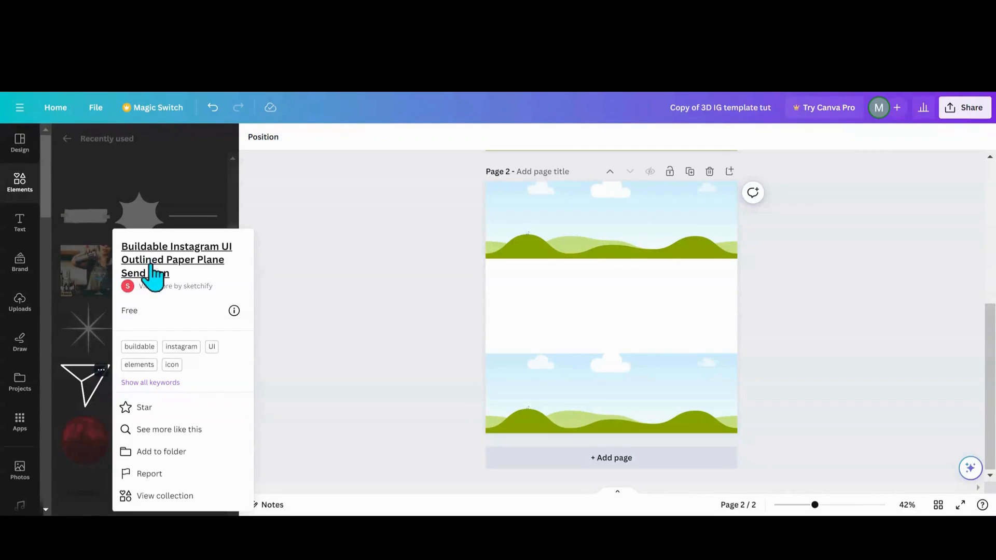
mouse_move(102, 382)
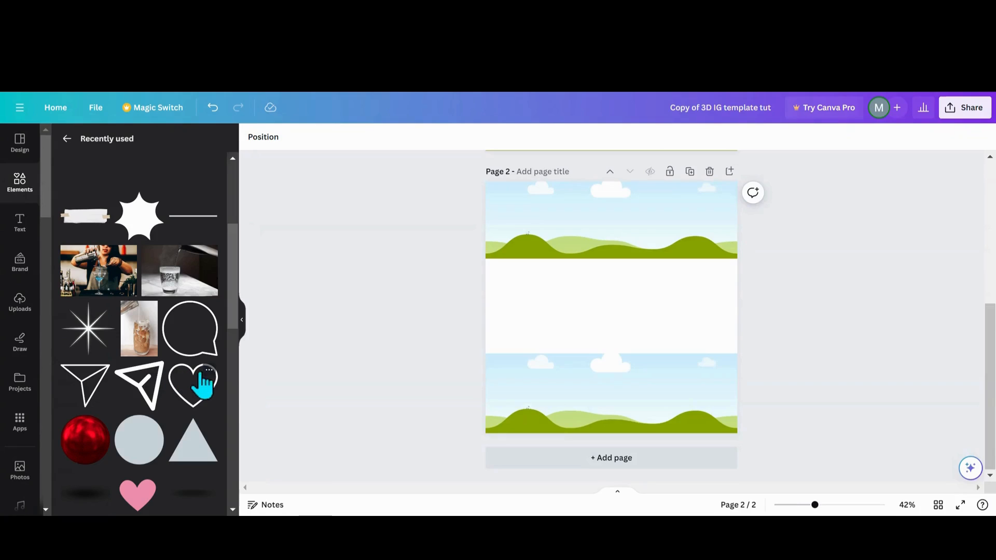
click(209, 370)
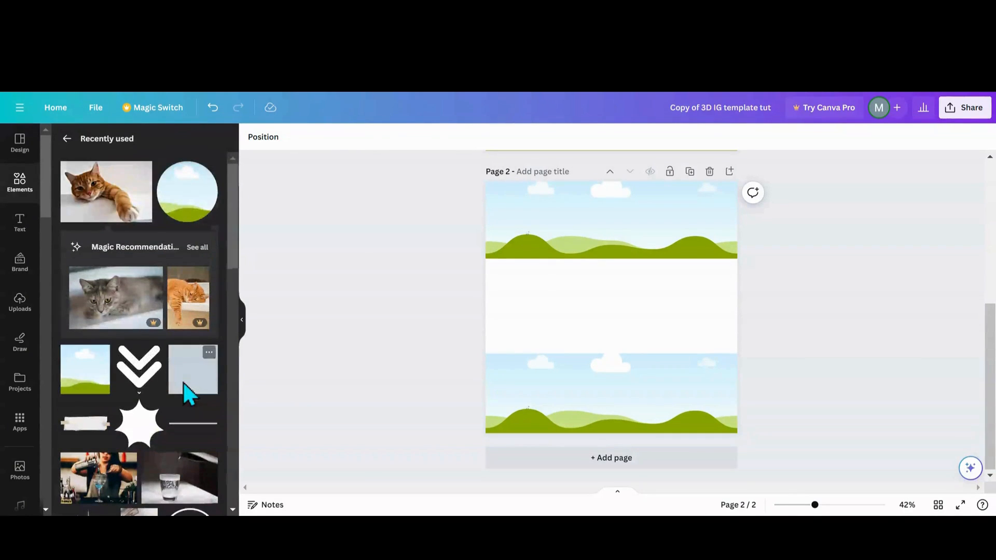
mouse_move(374, 317)
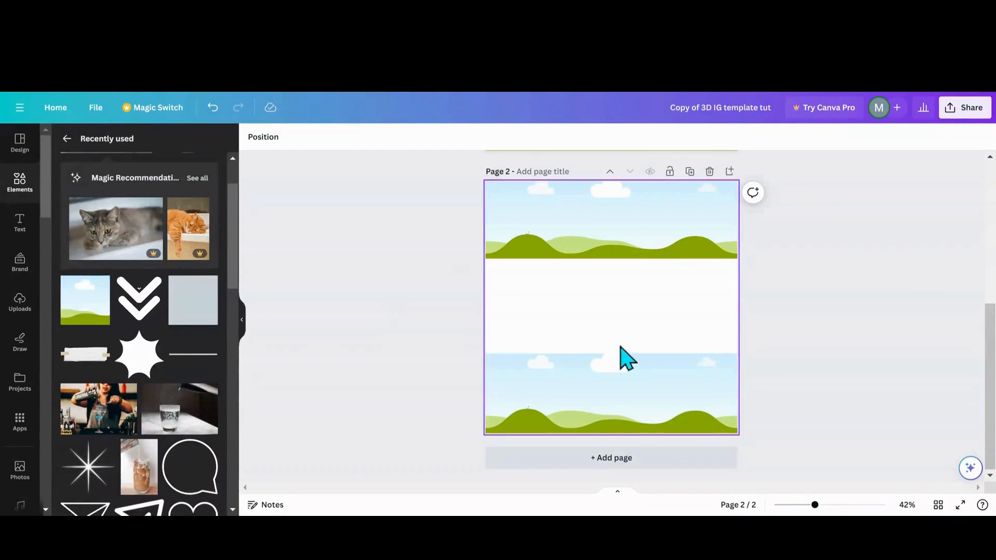
scroll(down, 3)
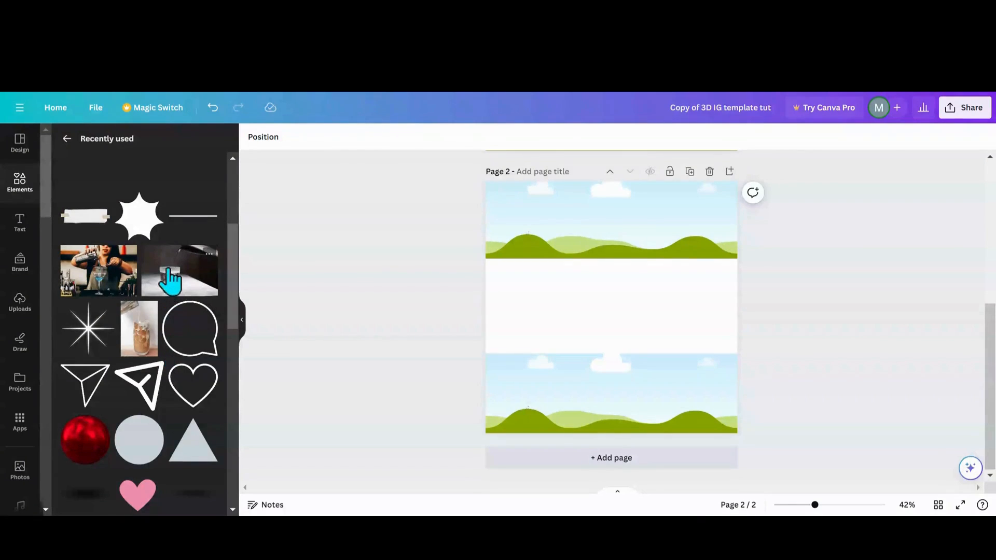
click(179, 271)
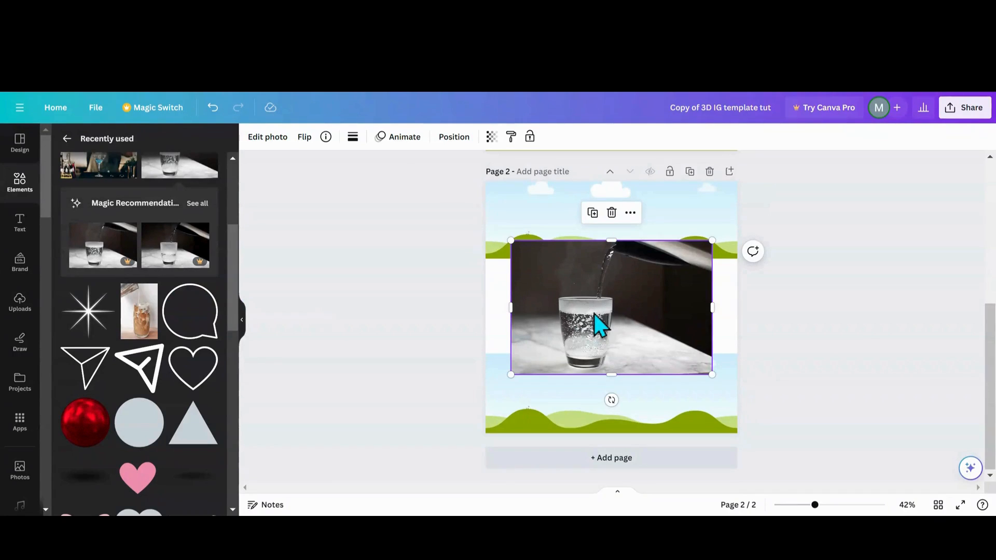
mouse_move(611, 229)
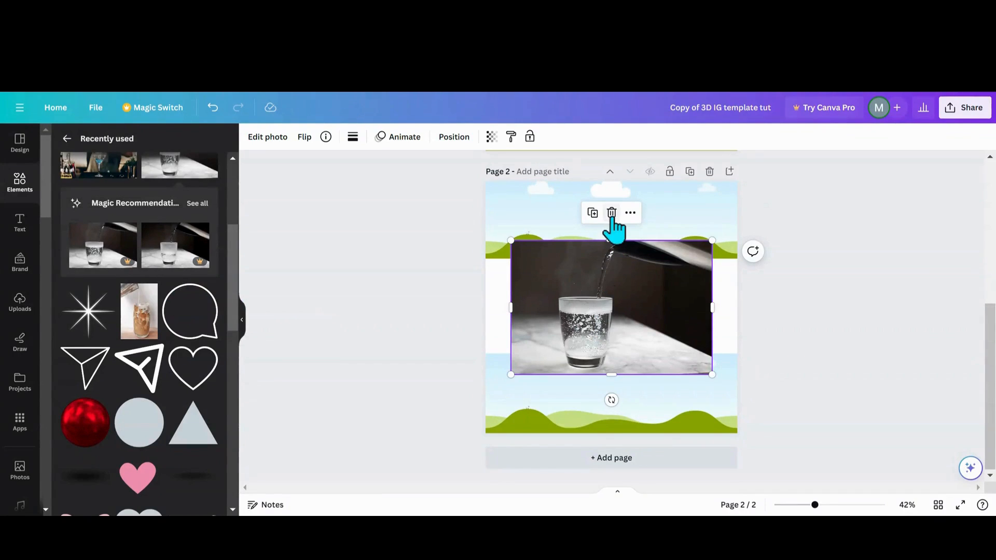
click(611, 212)
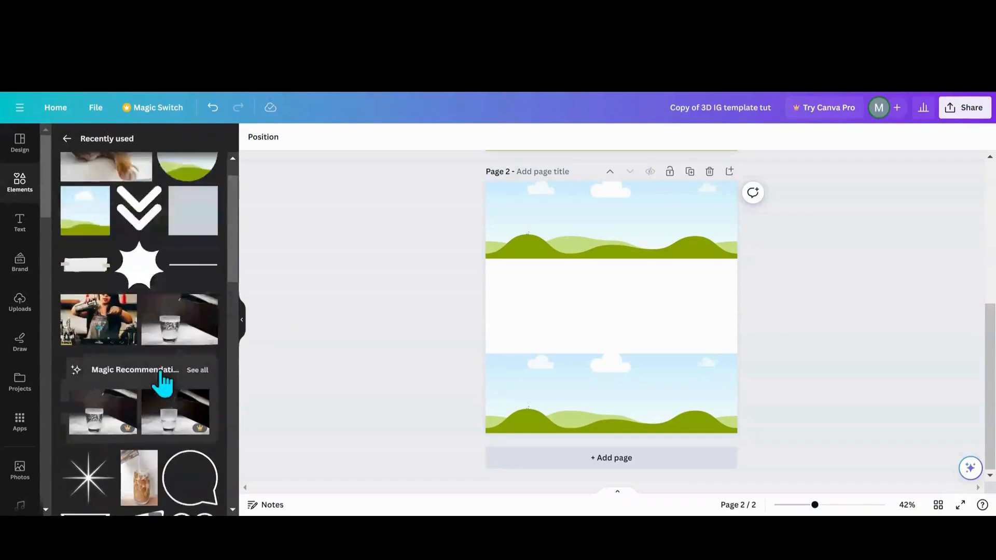
scroll(down, 3)
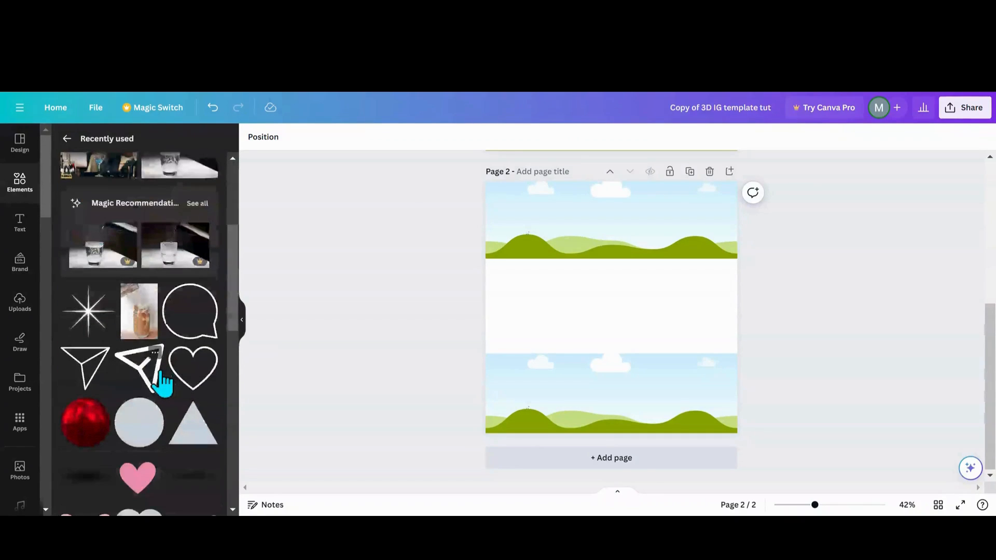
scroll(down, 3)
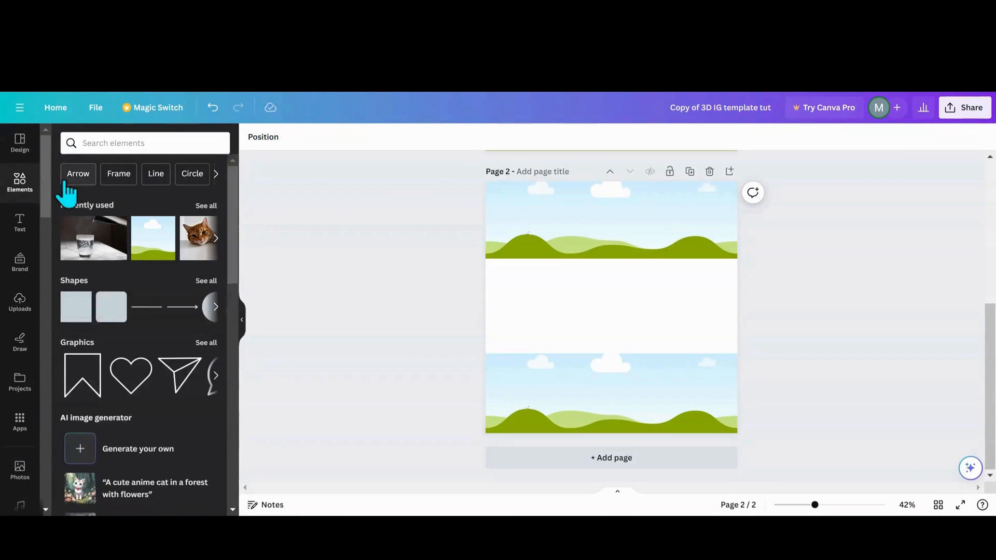
Step: Add page 3 and set the bartender pouring-cocktail stock photo as its background
click(20, 303)
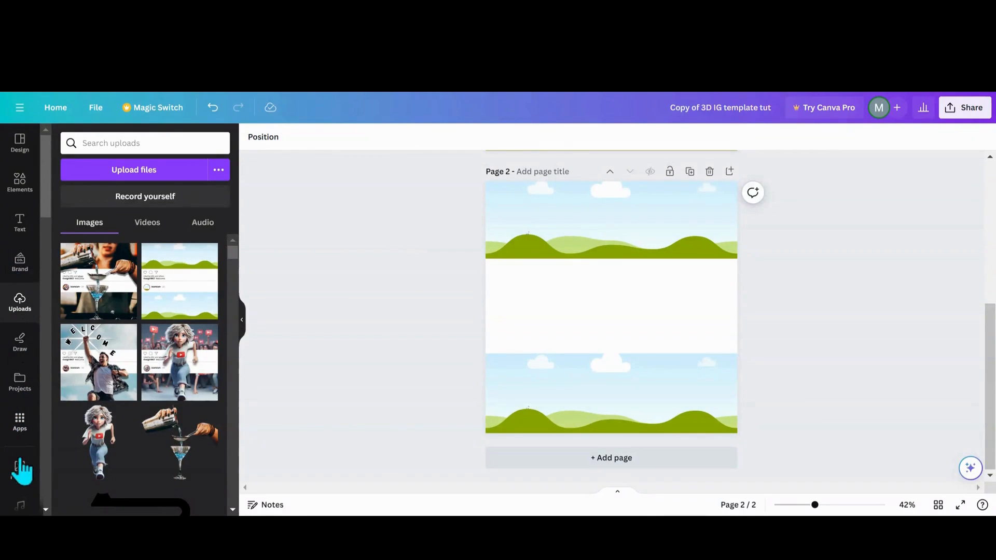
click(20, 472)
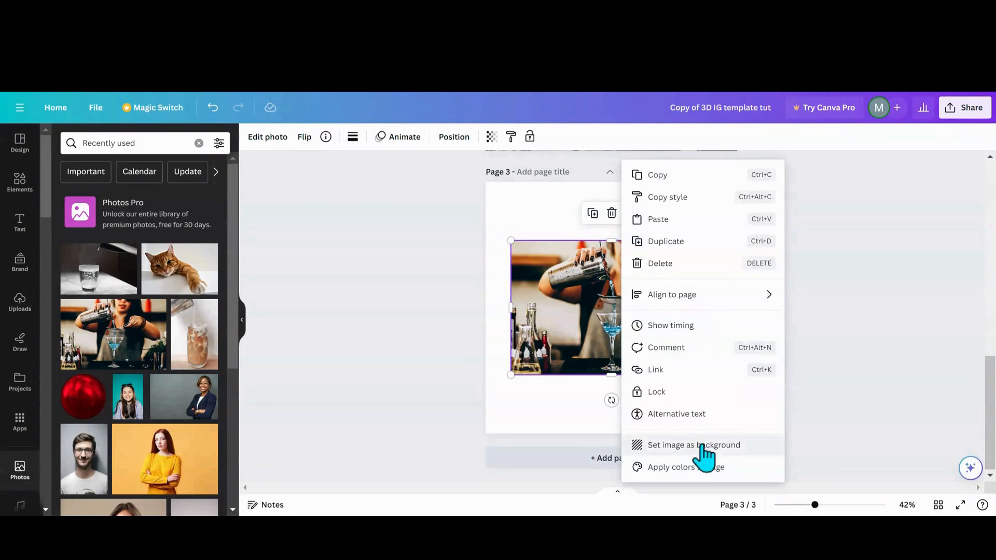
click(694, 445)
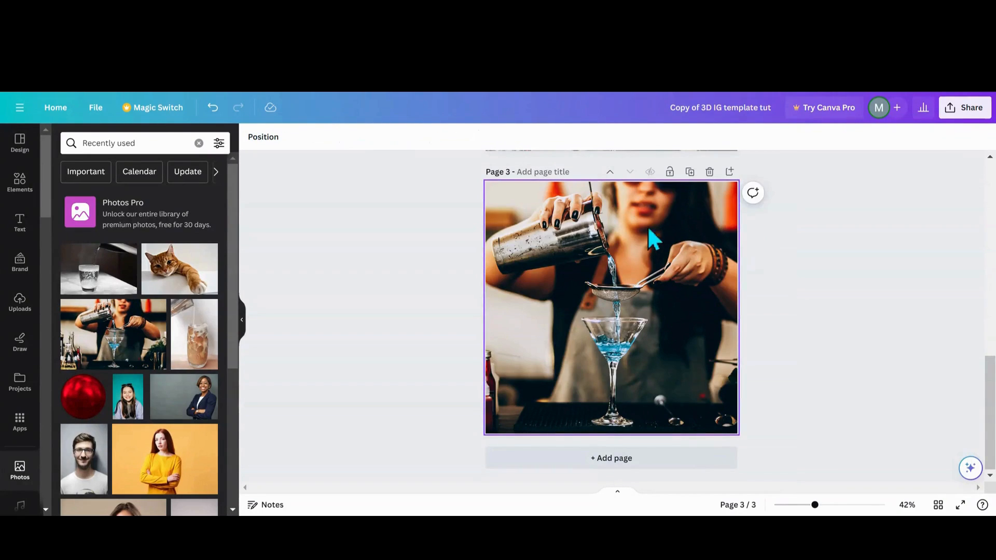
mouse_move(645, 353)
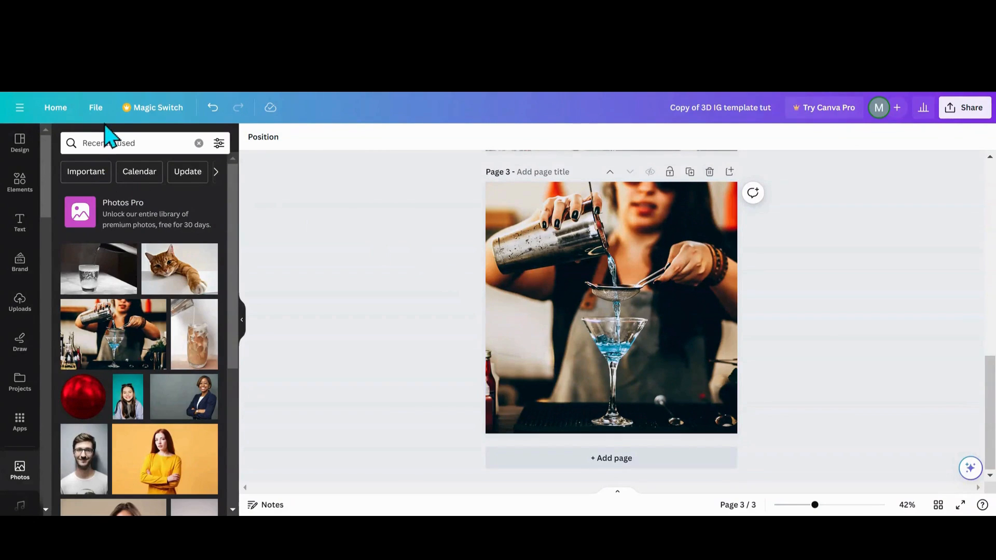
click(95, 107)
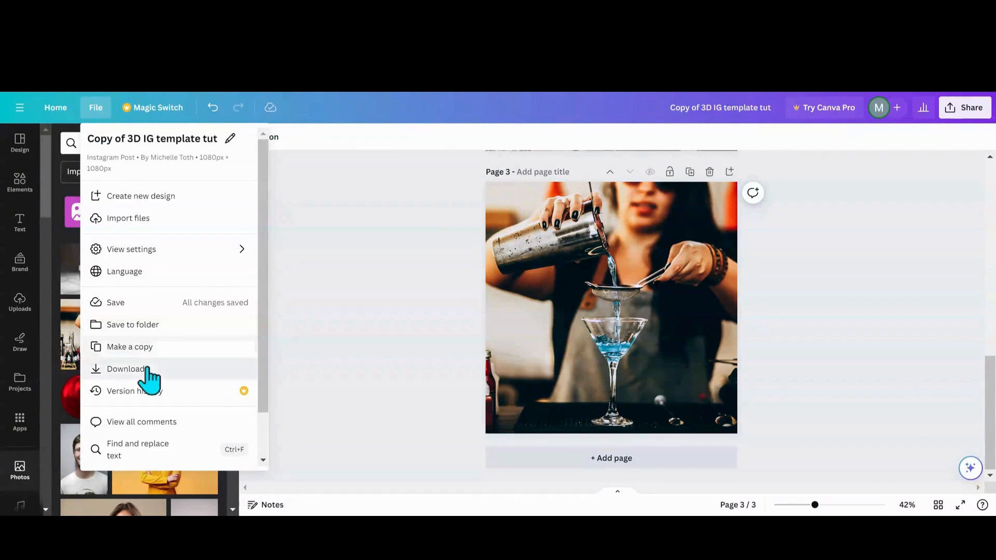
click(127, 369)
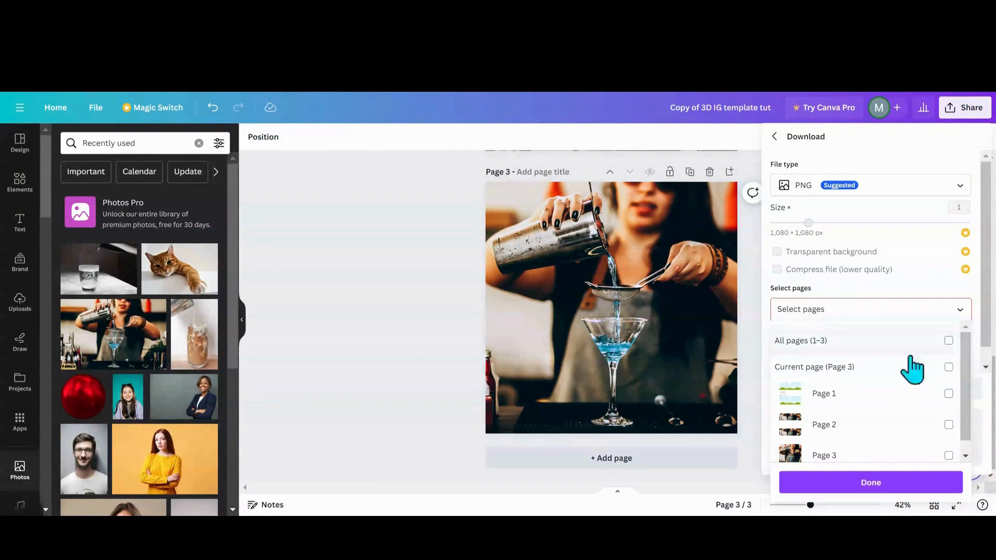
click(948, 367)
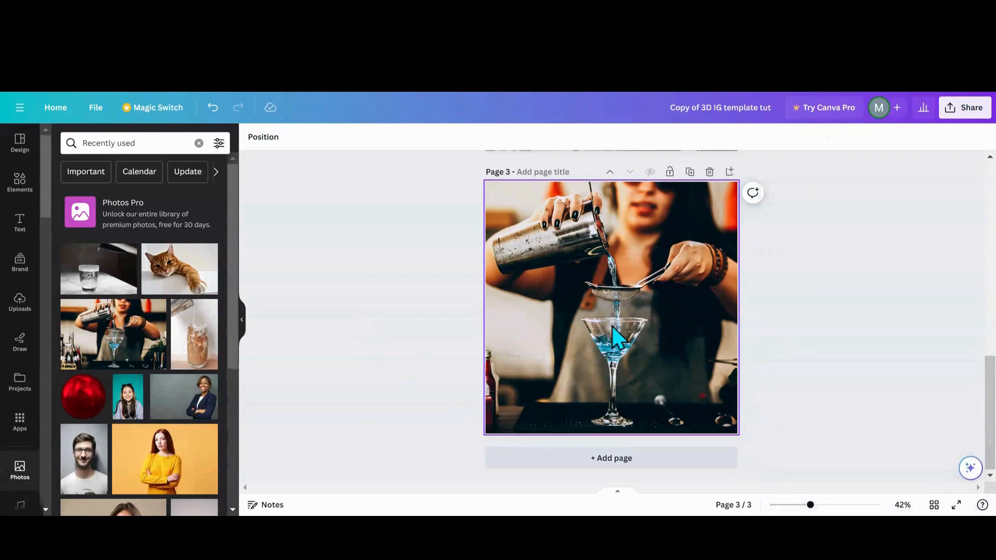
mouse_move(622, 391)
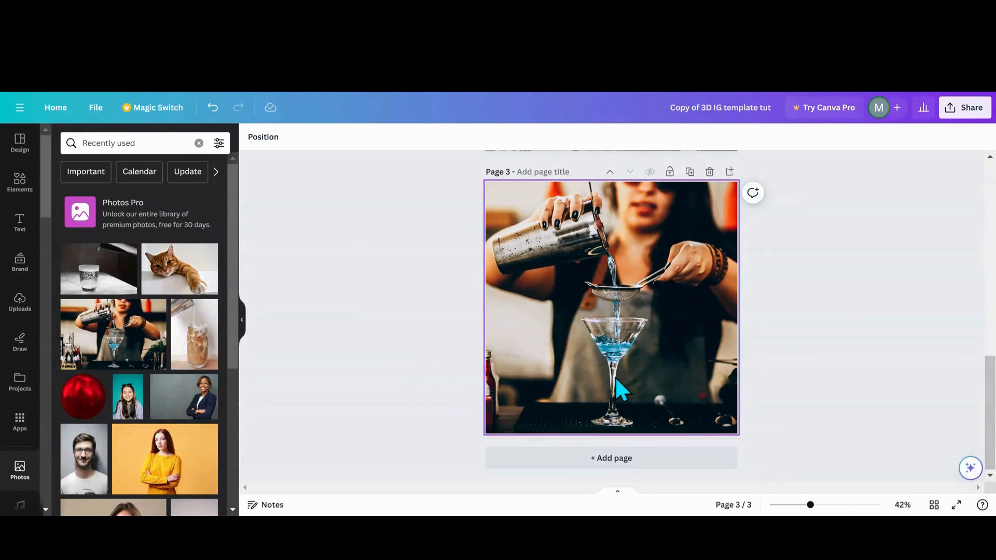
mouse_move(601, 226)
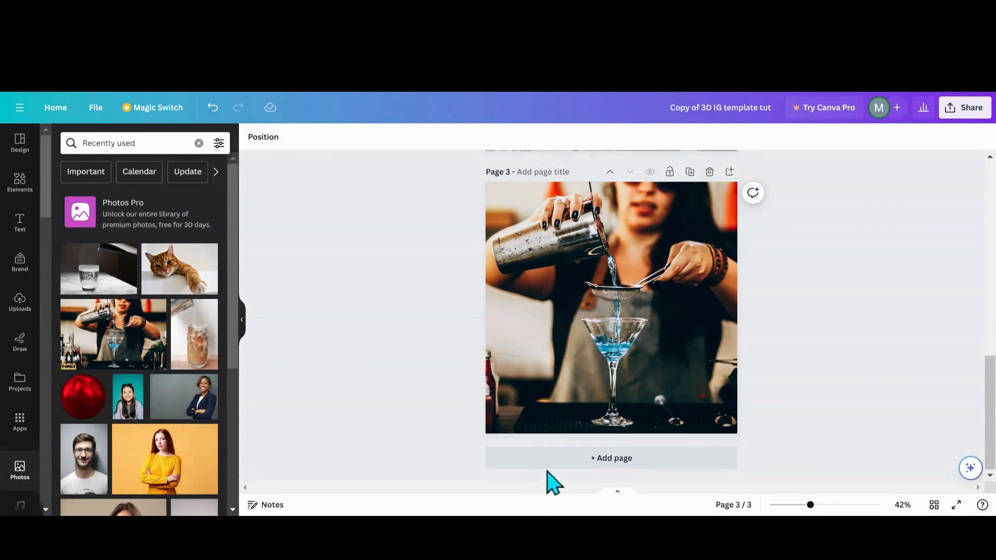
Step: Add page 4 and place the uploaded cut-out cocktail pour on it
click(610, 458)
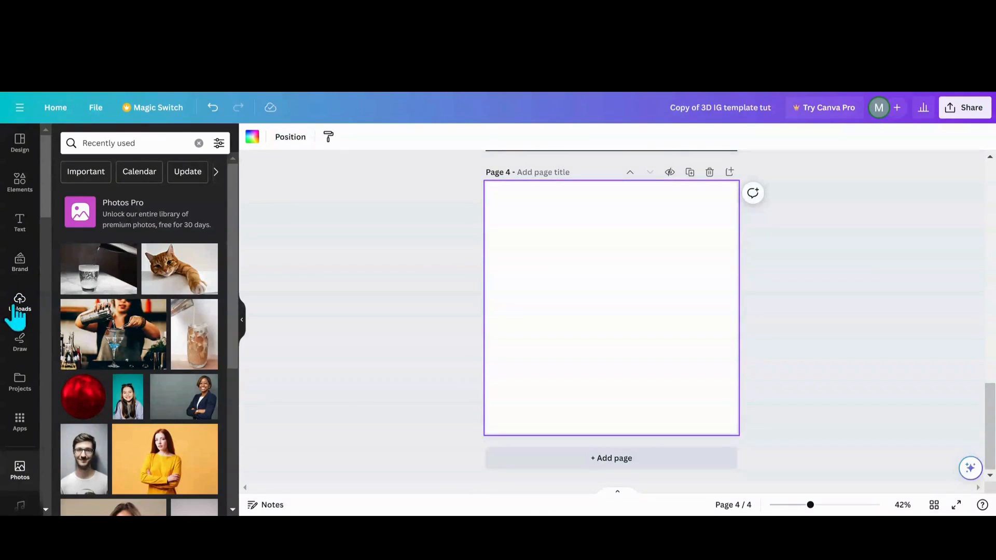
click(20, 304)
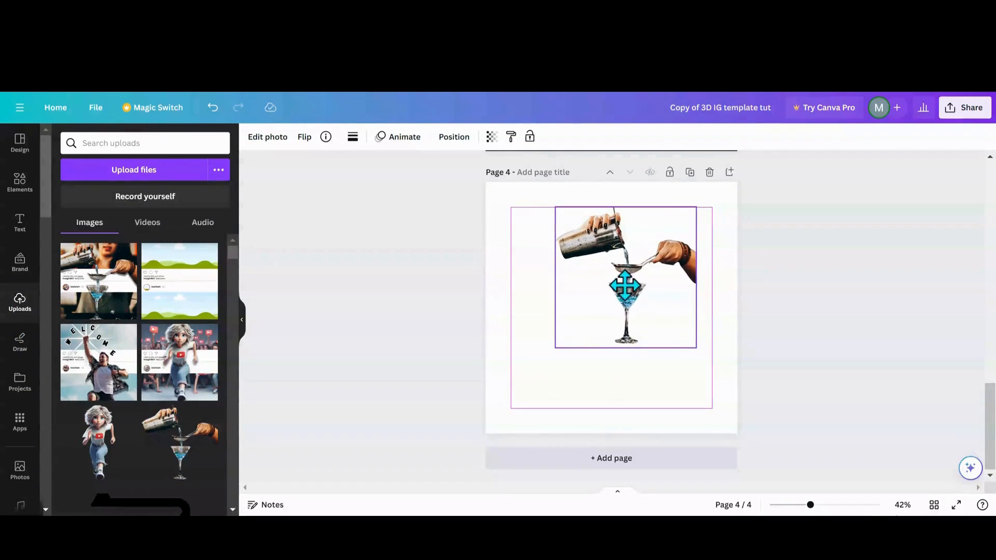
drag(625, 276, 616, 292)
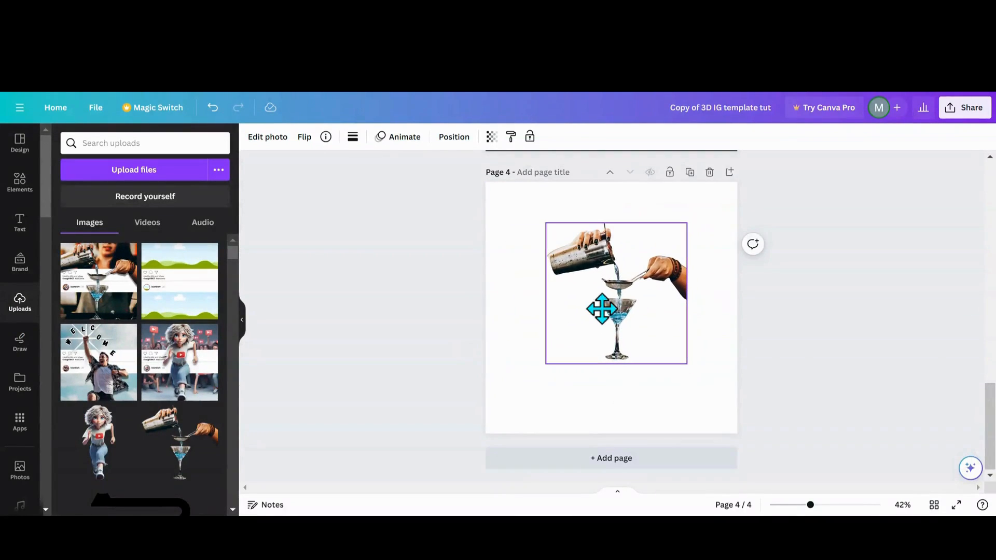
click(615, 310)
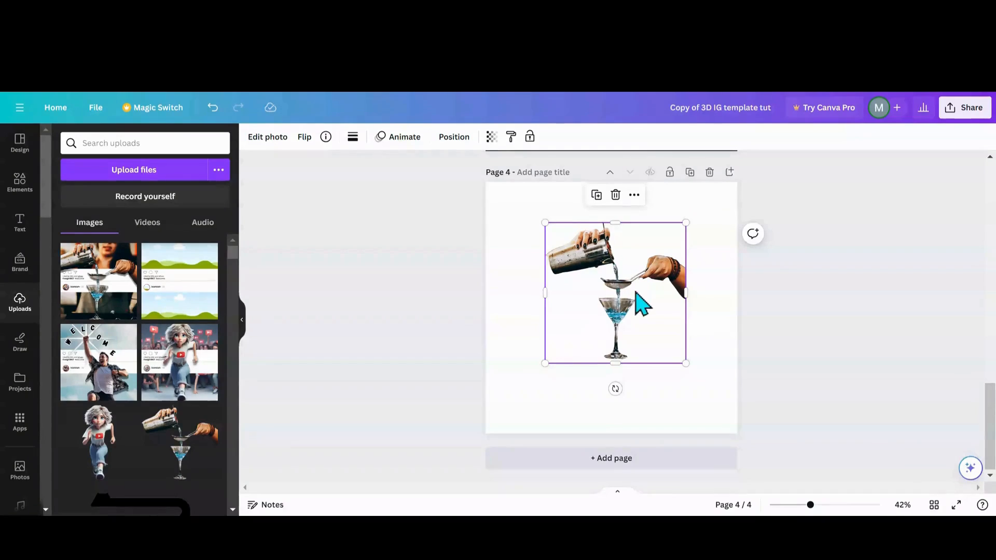
click(20, 183)
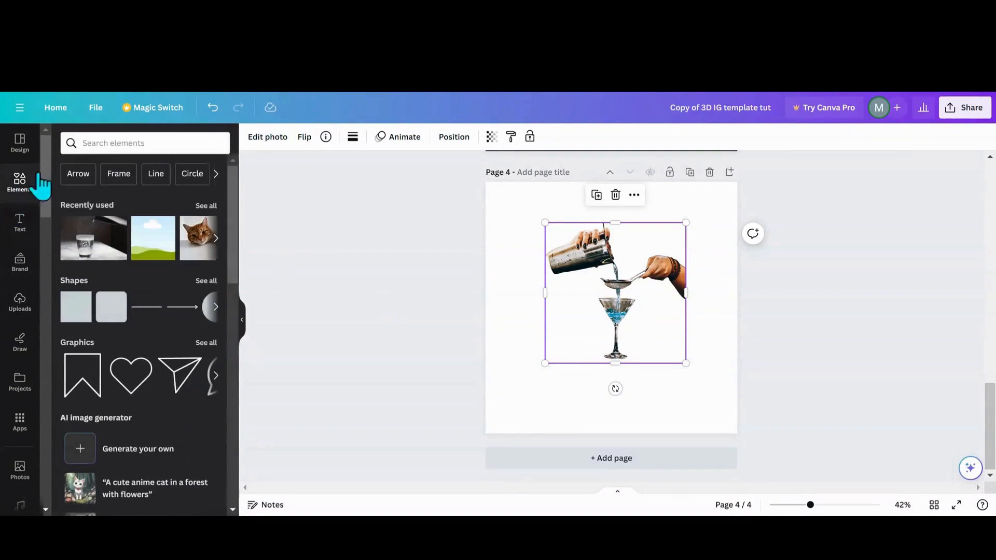
Step: Place the 'pour' stock photo of water on page 5, trimming the cup off
text(pour)
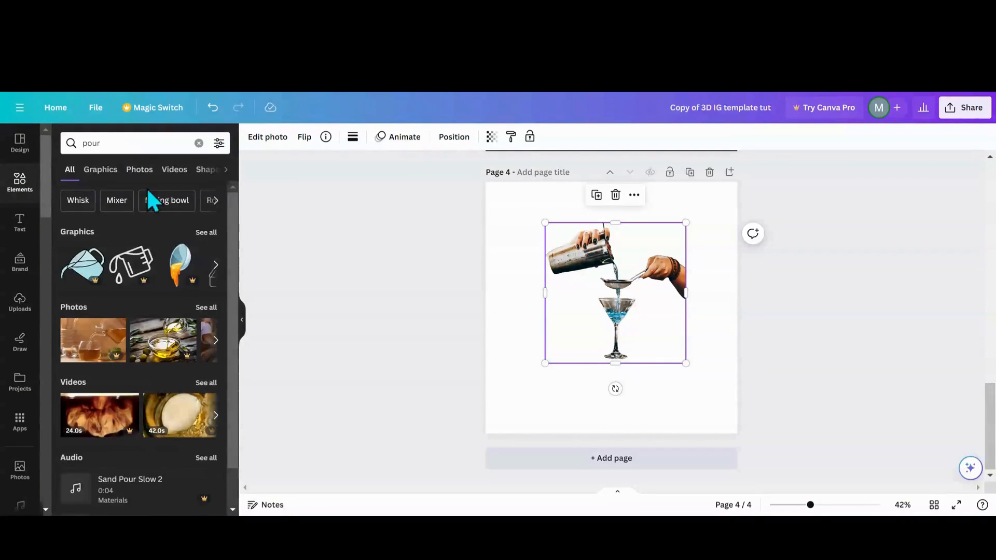
click(100, 169)
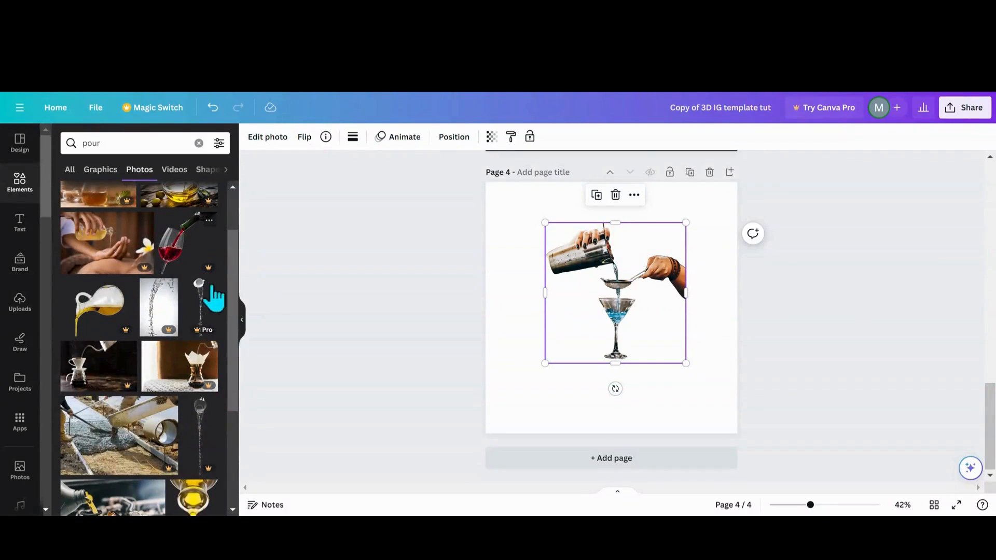
scroll(down, 3)
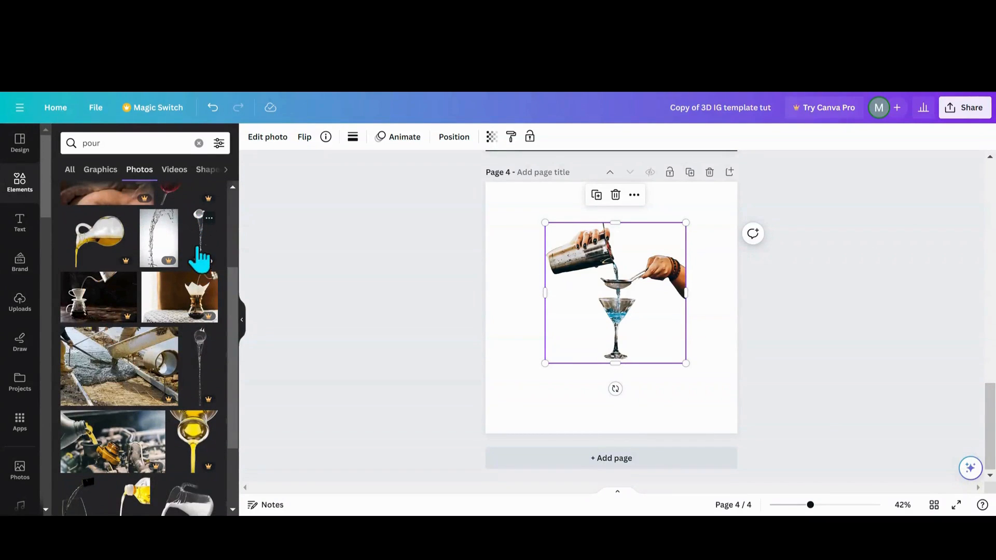
mouse_move(201, 238)
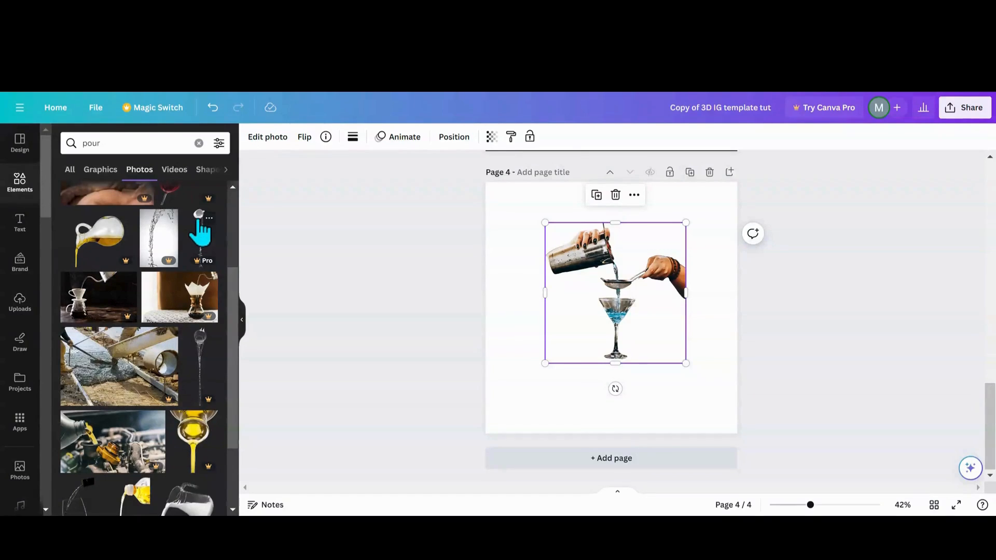
mouse_move(475, 449)
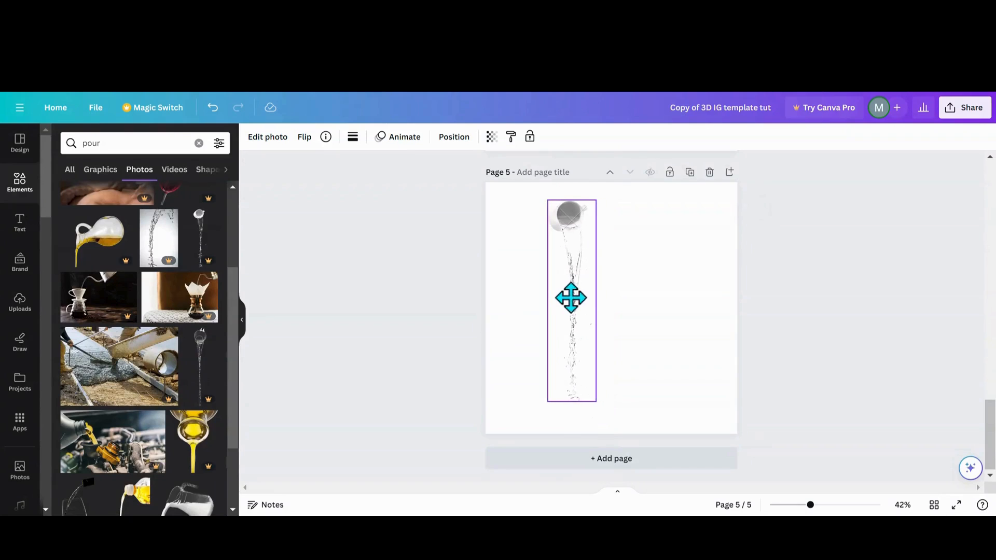
drag(571, 297, 566, 261)
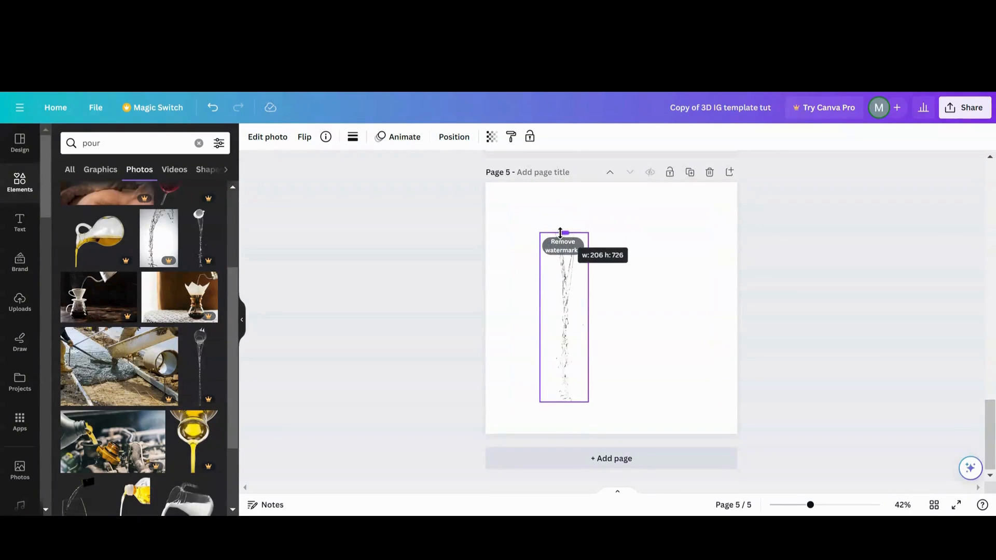
drag(563, 317, 580, 309)
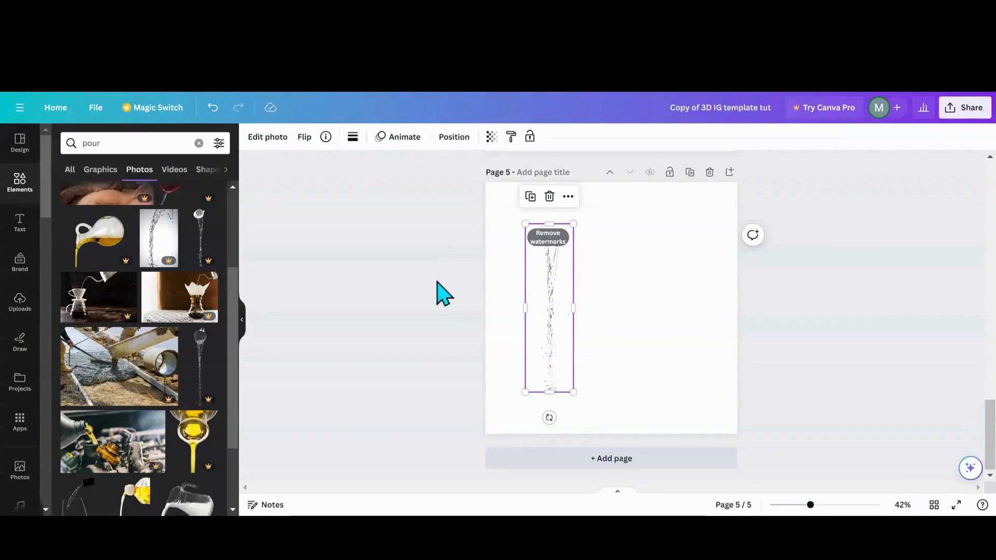
mouse_move(19, 197)
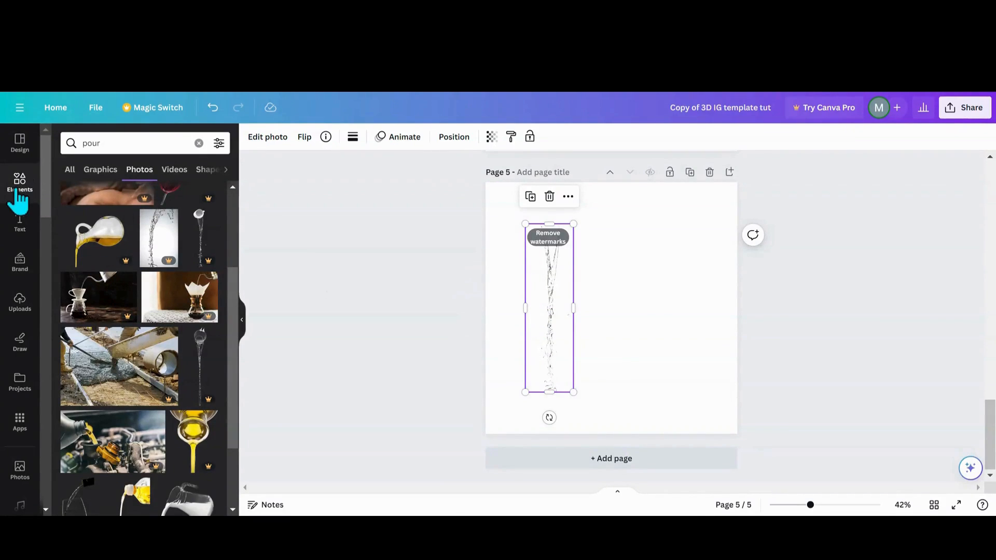
Step: Add the sky-and-hills graphic to page 5's top, stretched across the width
click(199, 143)
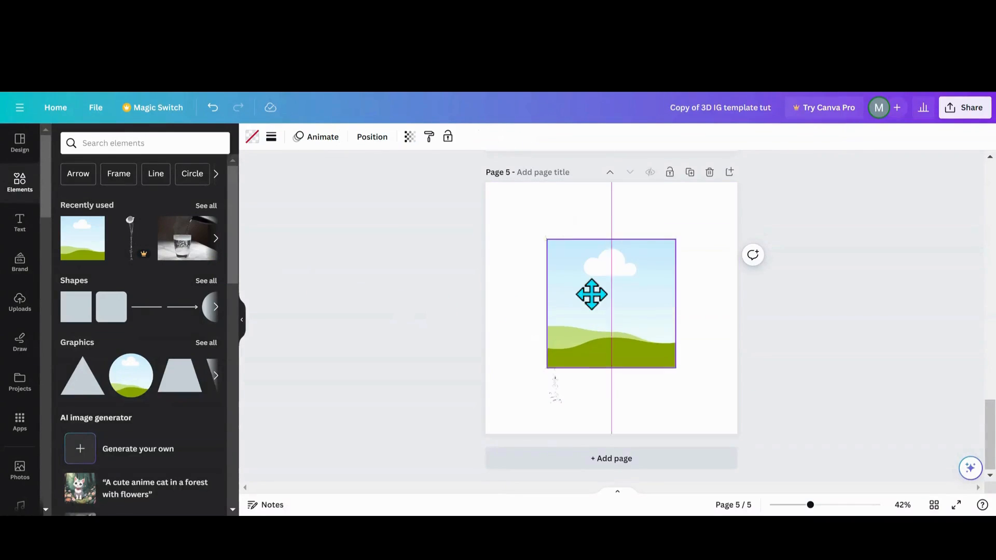
drag(591, 294, 549, 245)
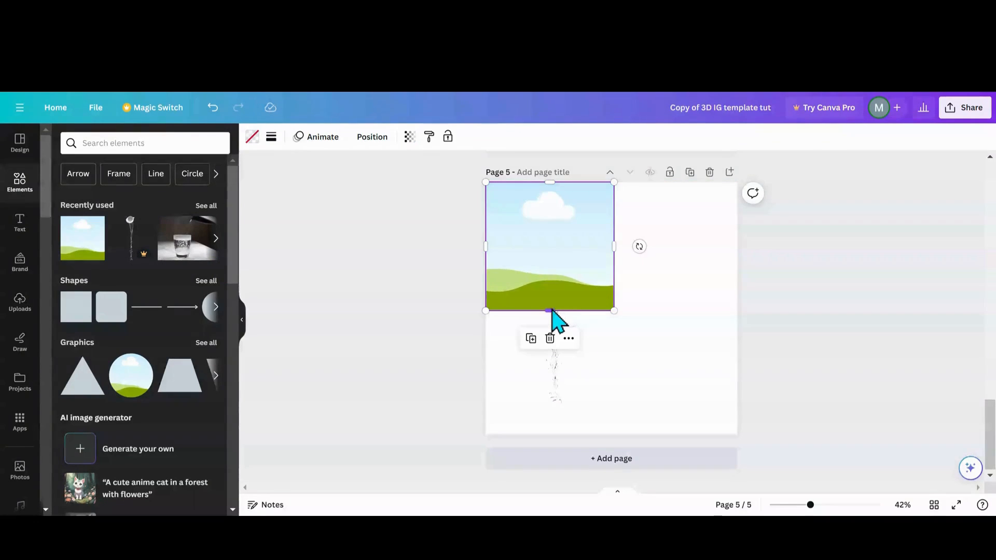
drag(549, 310, 549, 275)
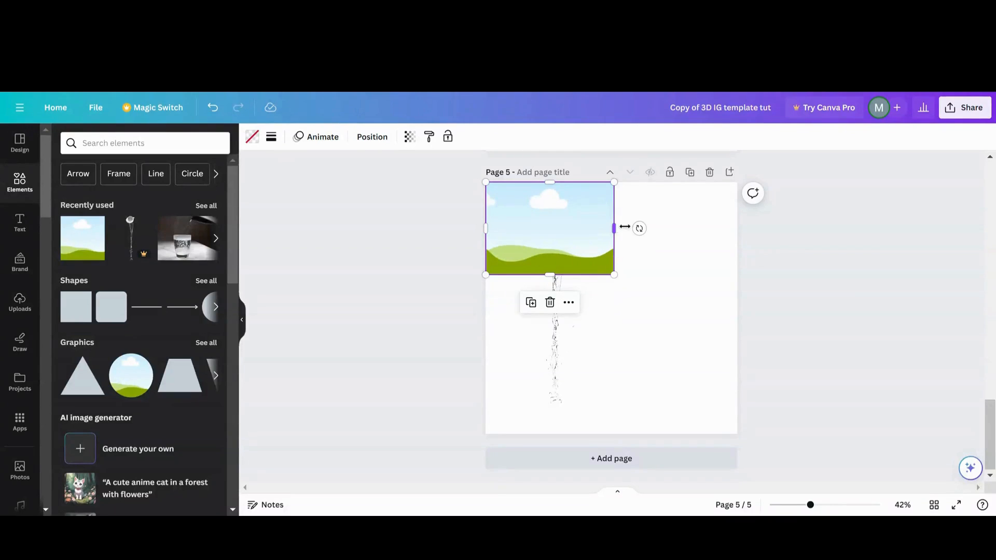
drag(614, 229, 736, 228)
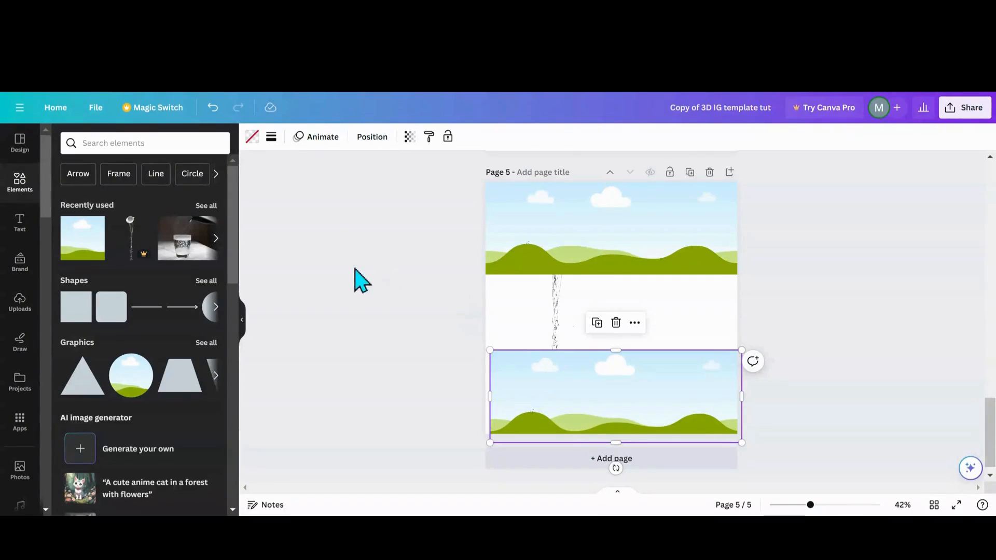
Step: Fill the top band with a waterfall photo, enlarged within its crop
click(128, 143)
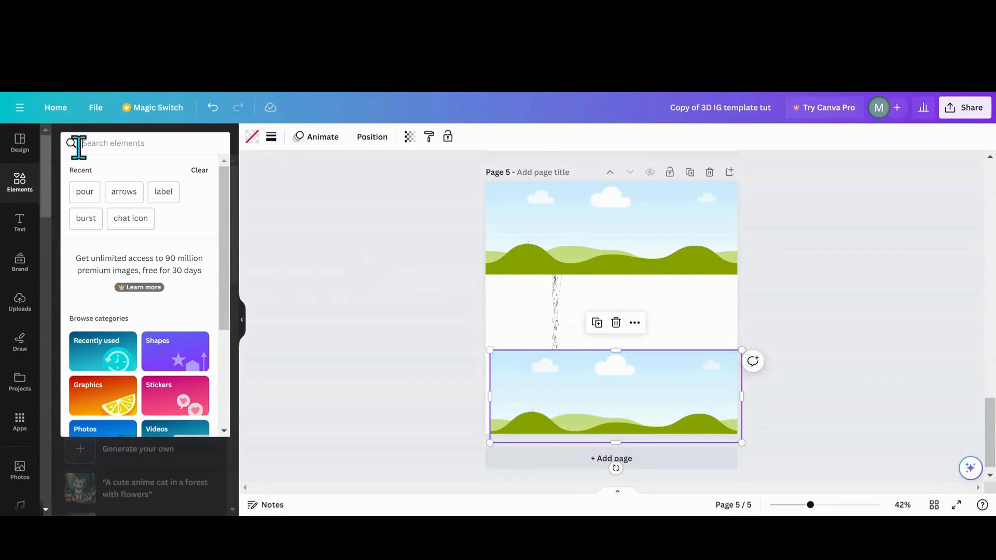
text(watherfall)
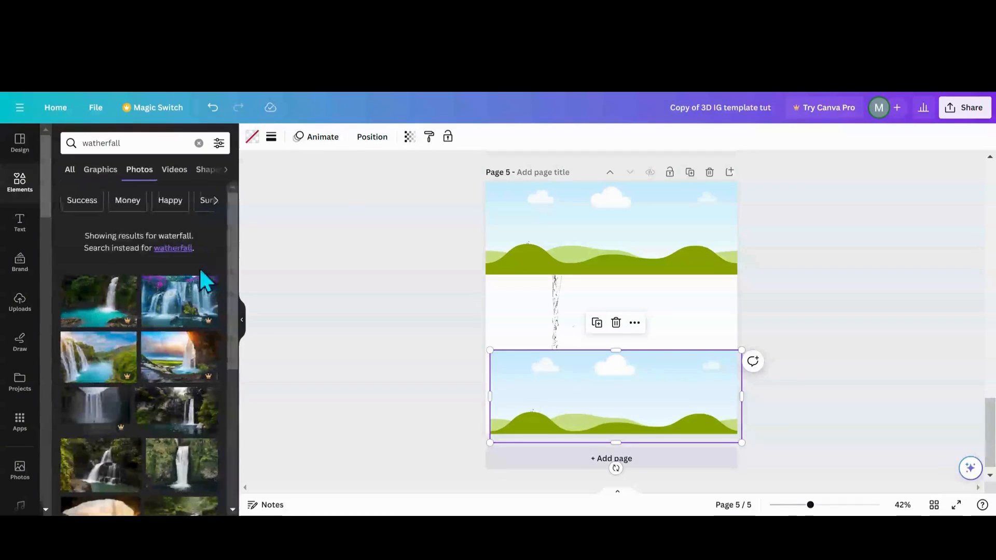
scroll(down, 3)
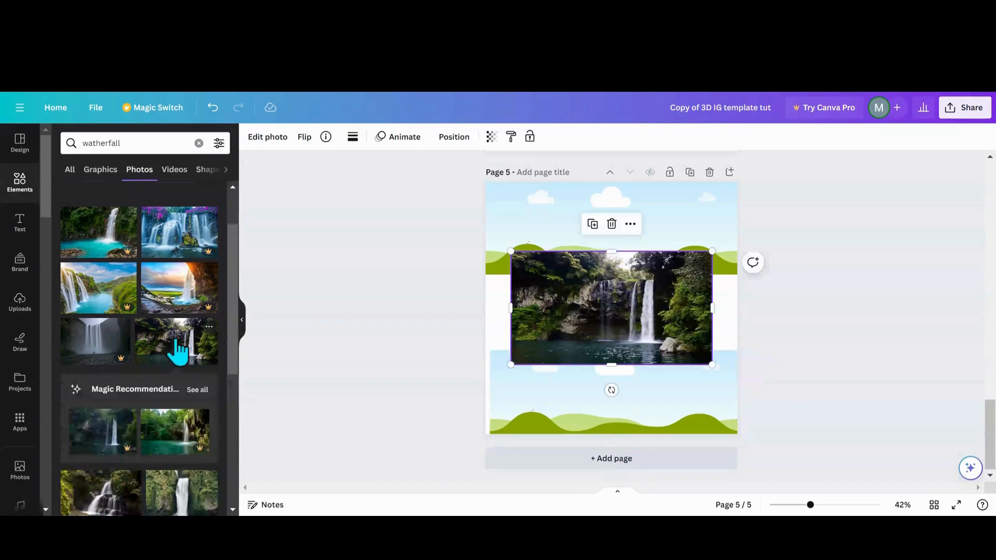
click(304, 136)
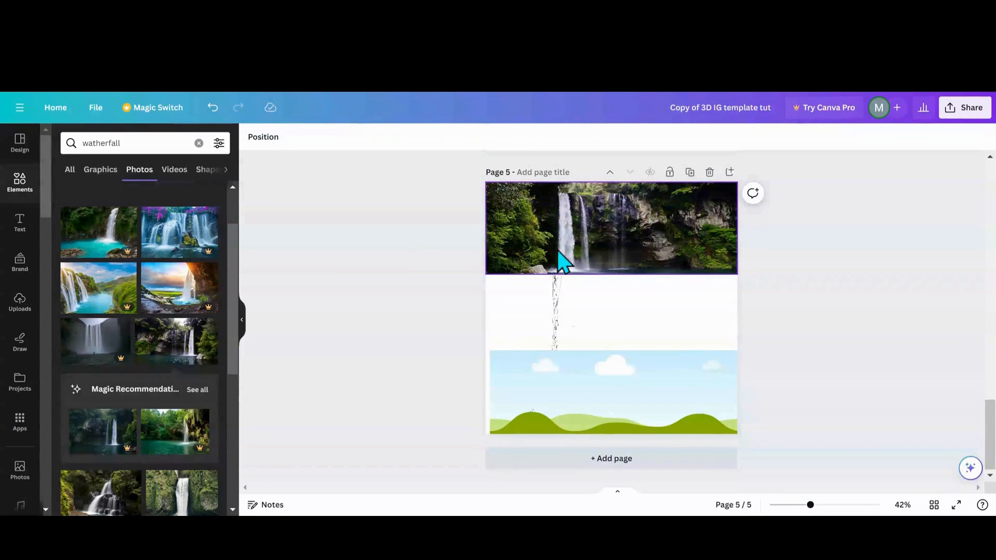
double_click(611, 229)
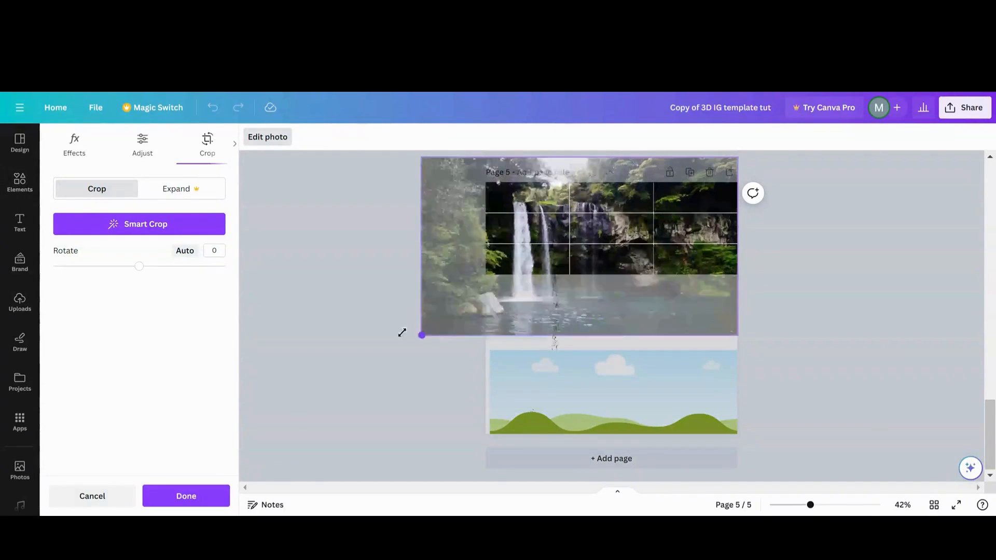
drag(421, 335, 451, 321)
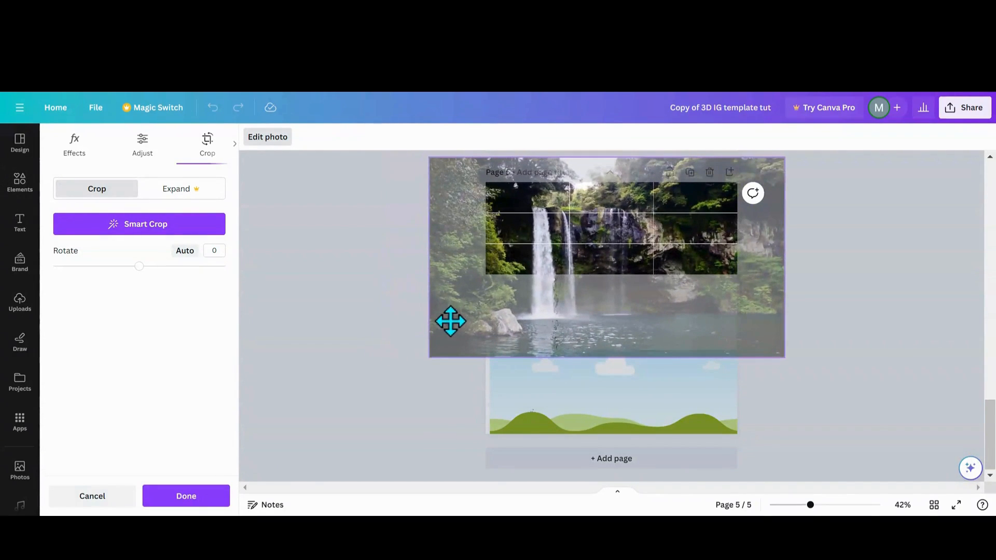
click(186, 496)
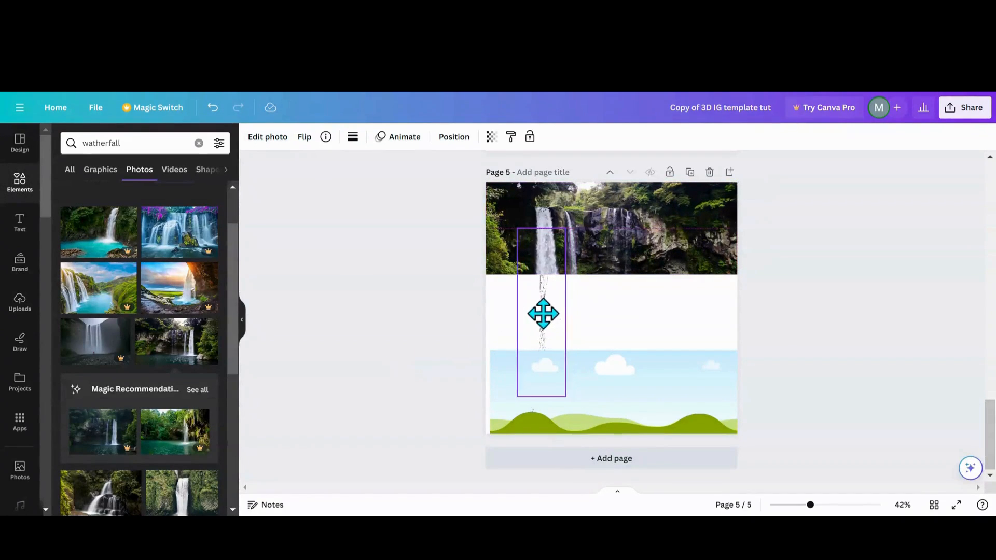
Step: Line the water pour up directly under the waterfall
drag(544, 314, 548, 329)
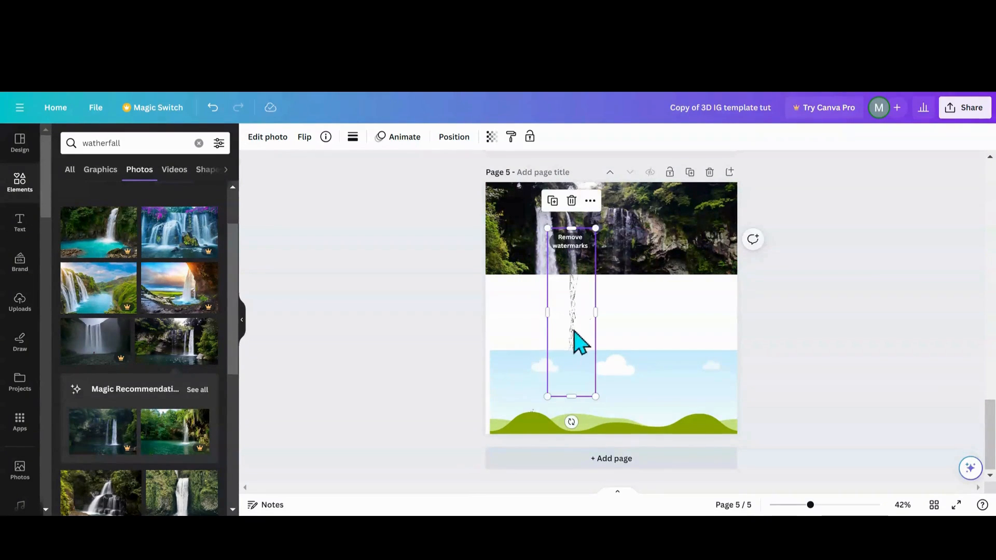
click(509, 403)
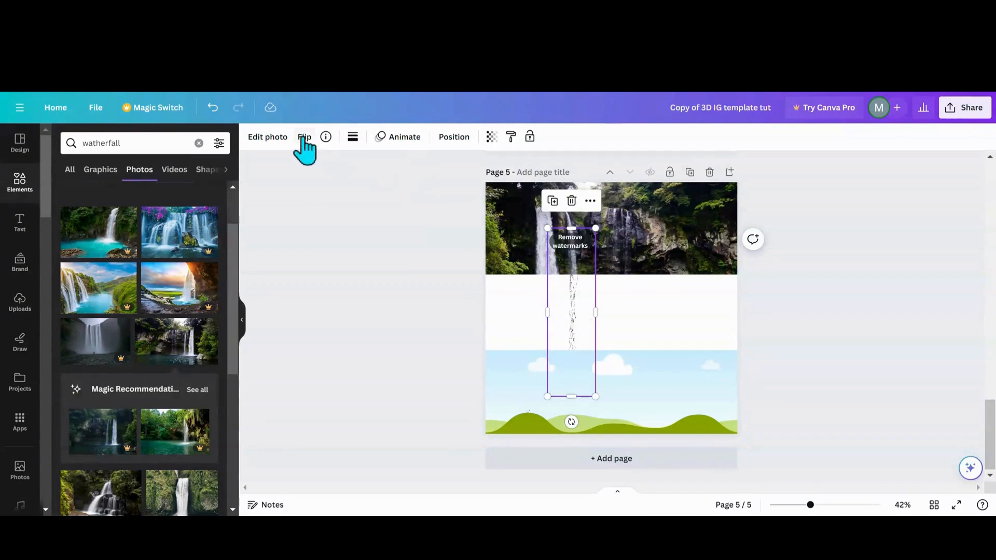
click(454, 136)
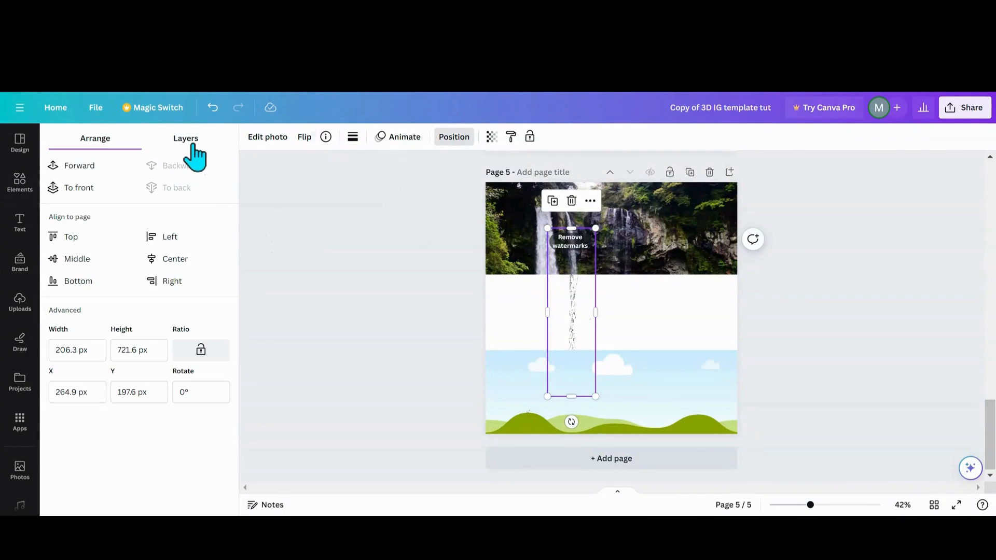
Step: Layer the water pour in front of the bottom sky-and-hills band
click(186, 138)
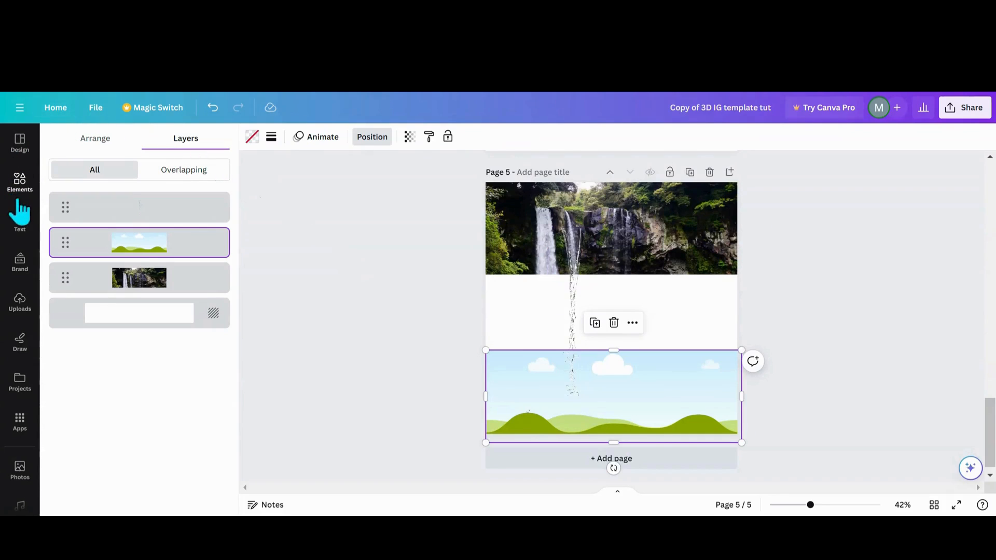
click(20, 184)
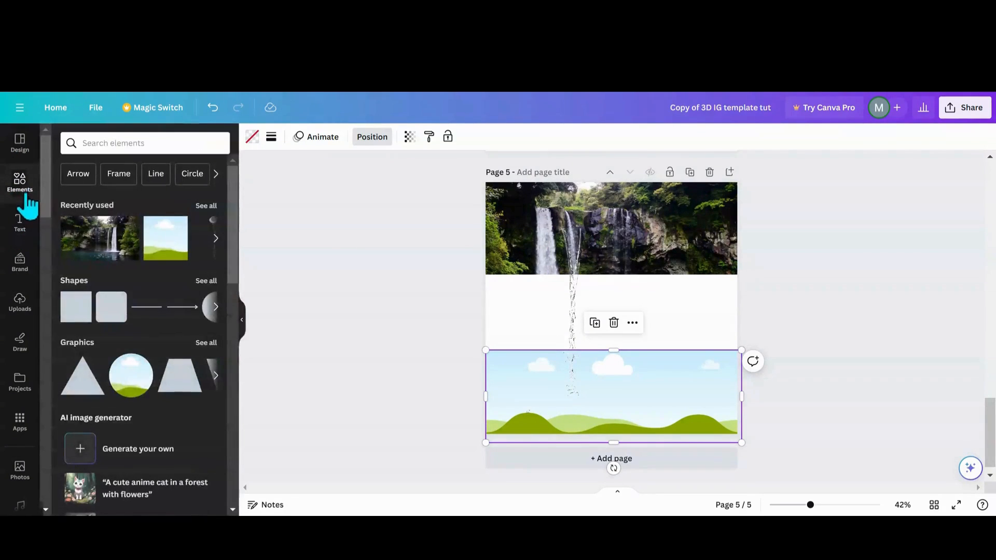
mouse_move(20, 423)
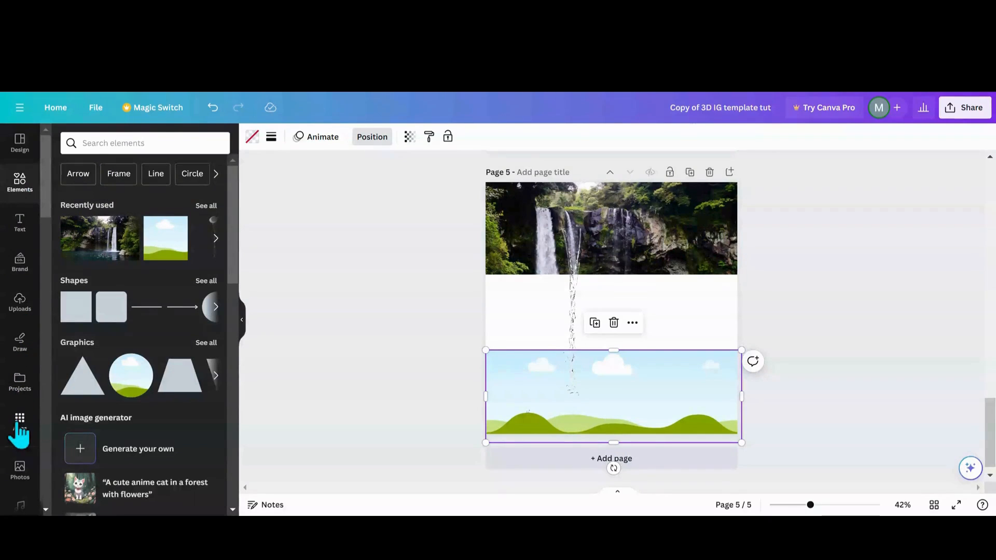
click(19, 472)
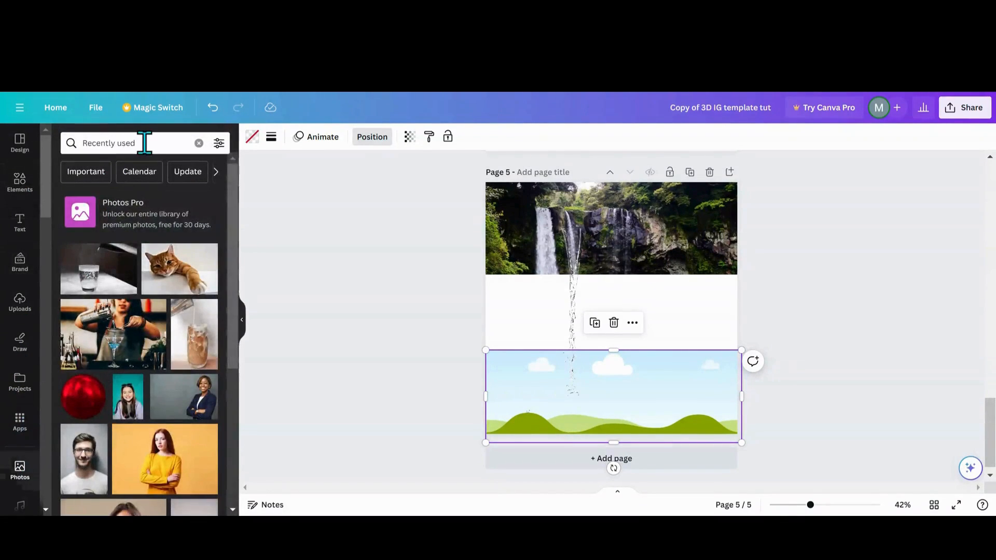
Step: Search photos for 'cup of water' and browse results for a glass photo
click(128, 142)
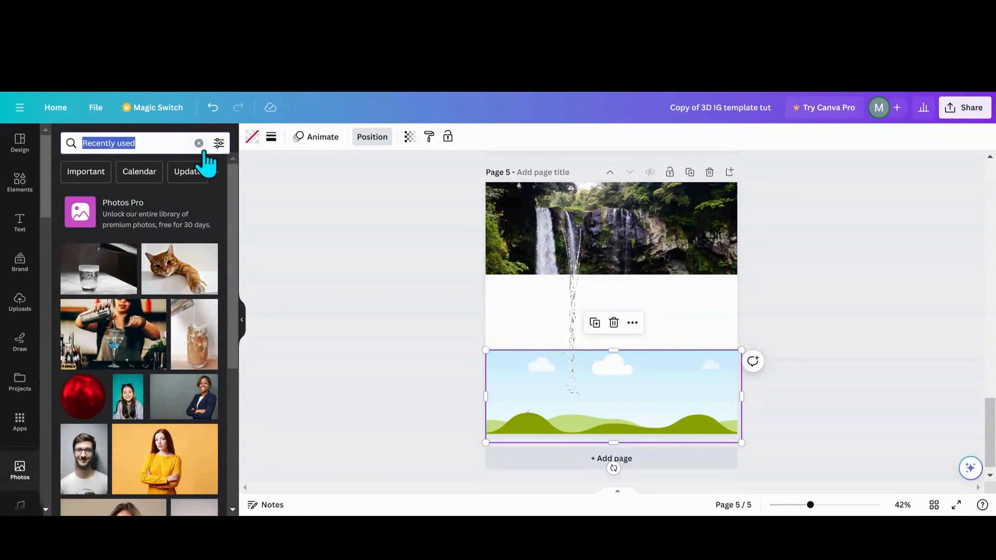
text(c)
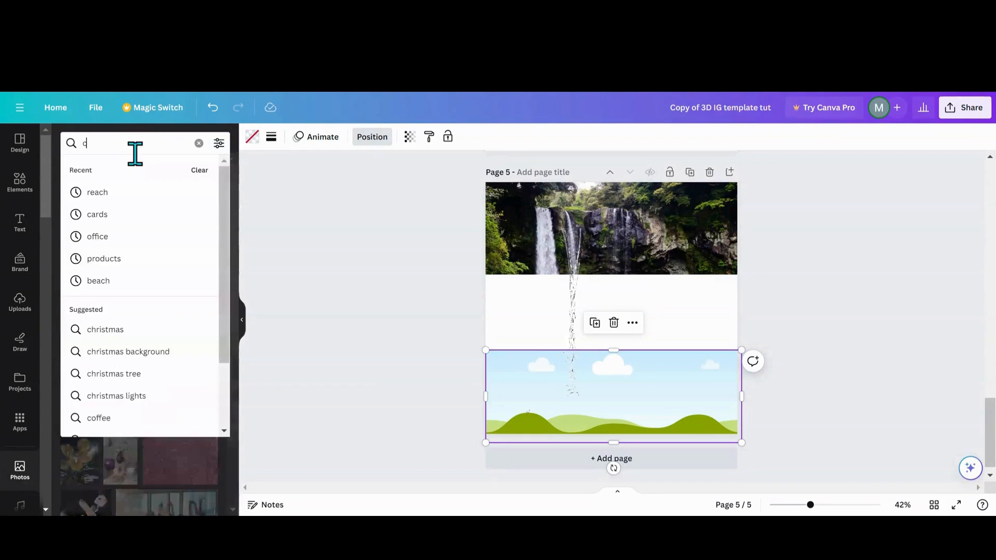
text(up of)
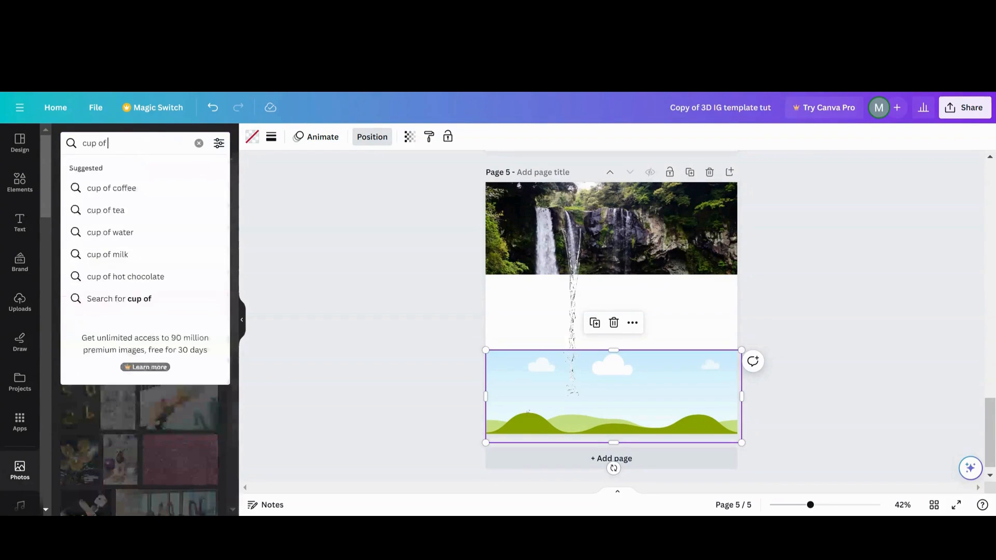
click(110, 232)
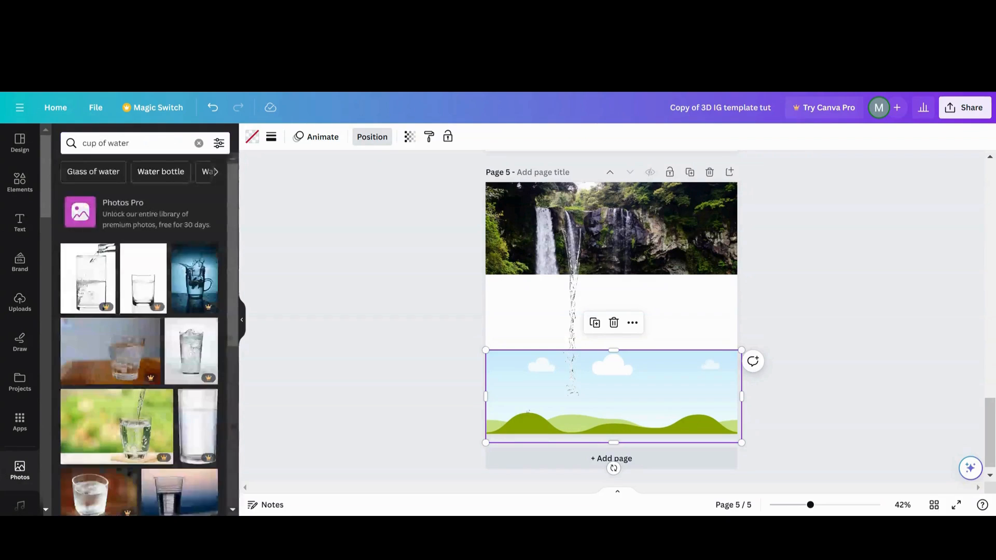
scroll(down, 3)
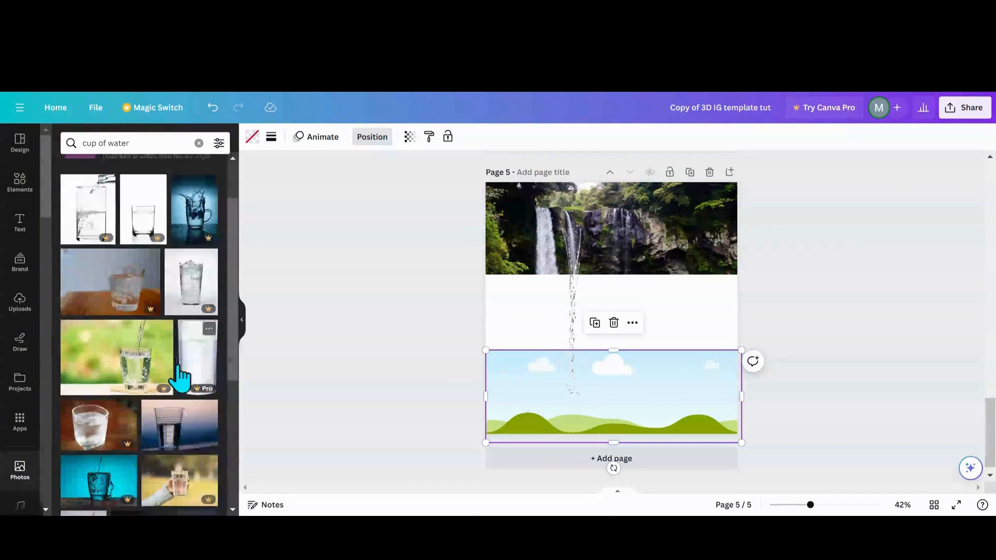
scroll(down, 3)
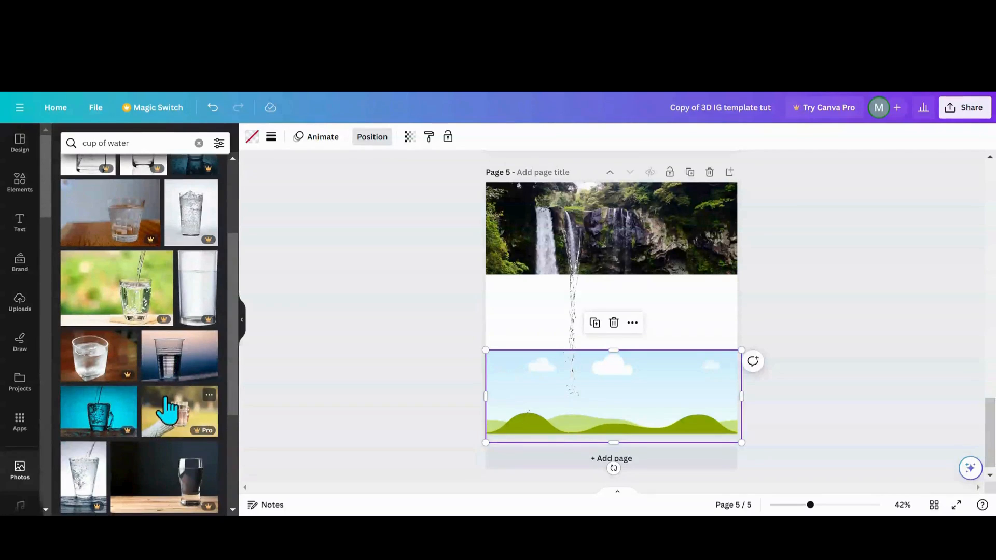
scroll(down, 3)
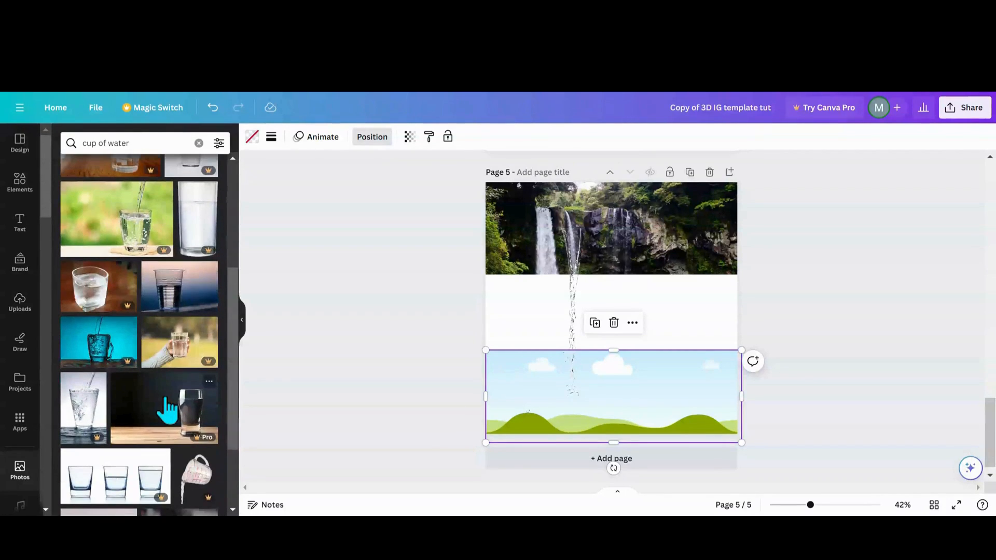
scroll(down, 3)
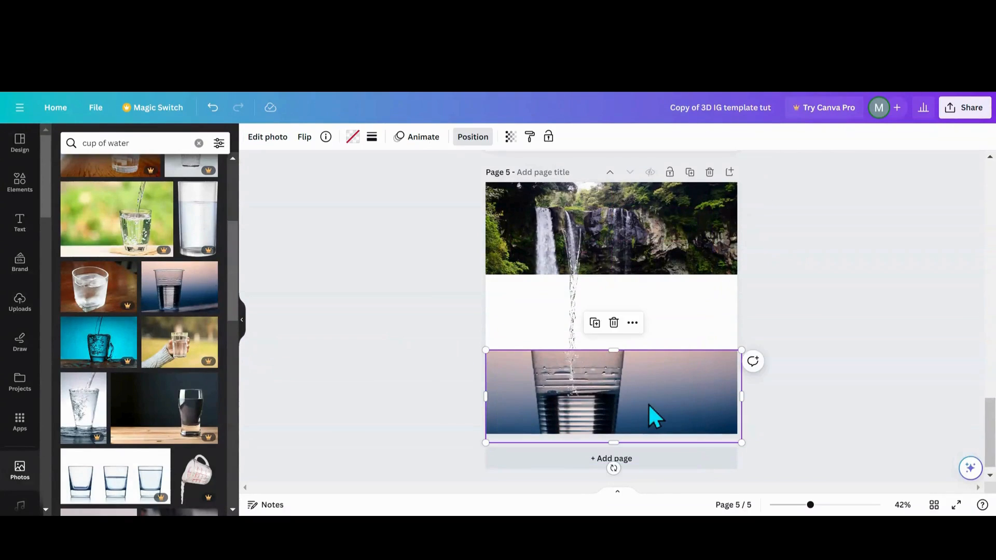
Step: Drag the water stream over the white band so its end lands in the glass
click(268, 136)
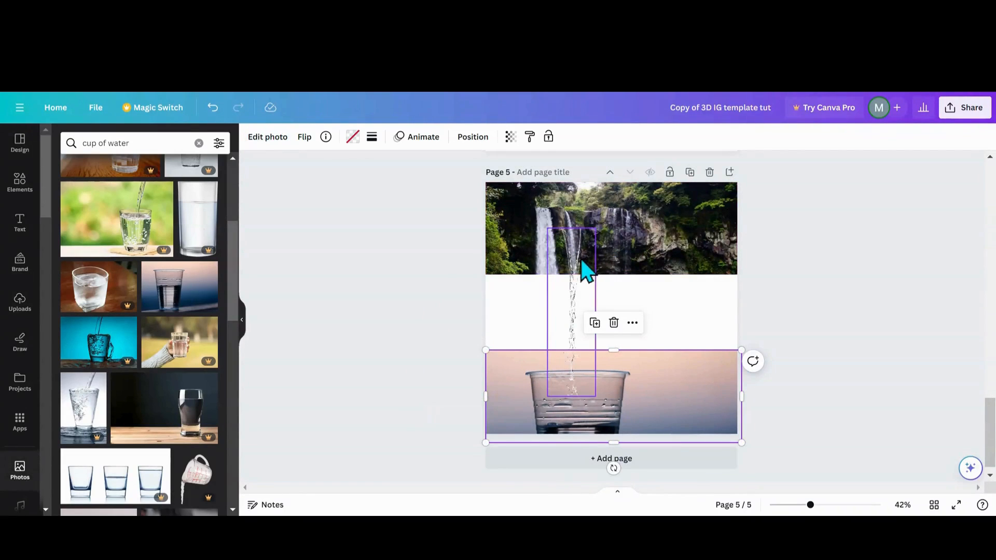
mouse_move(581, 388)
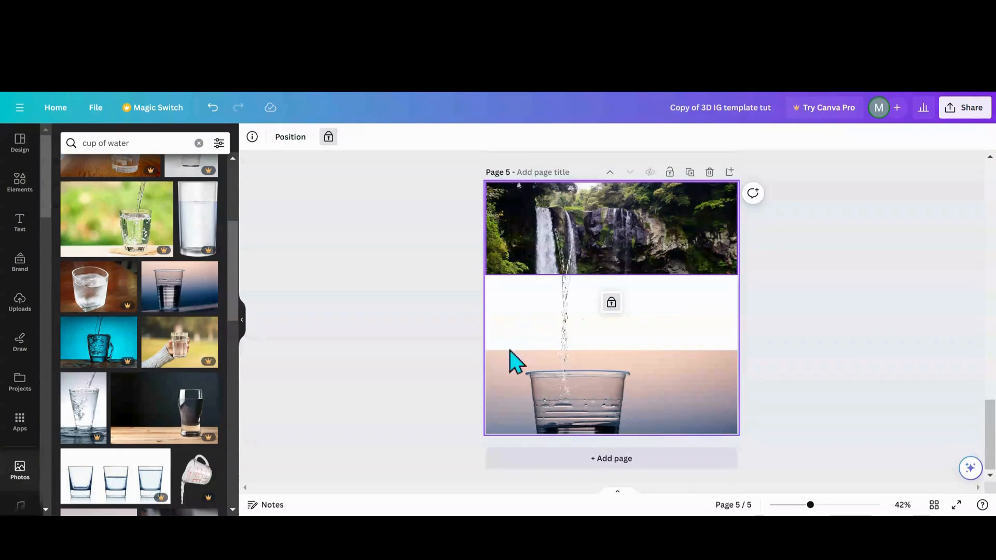
click(610, 394)
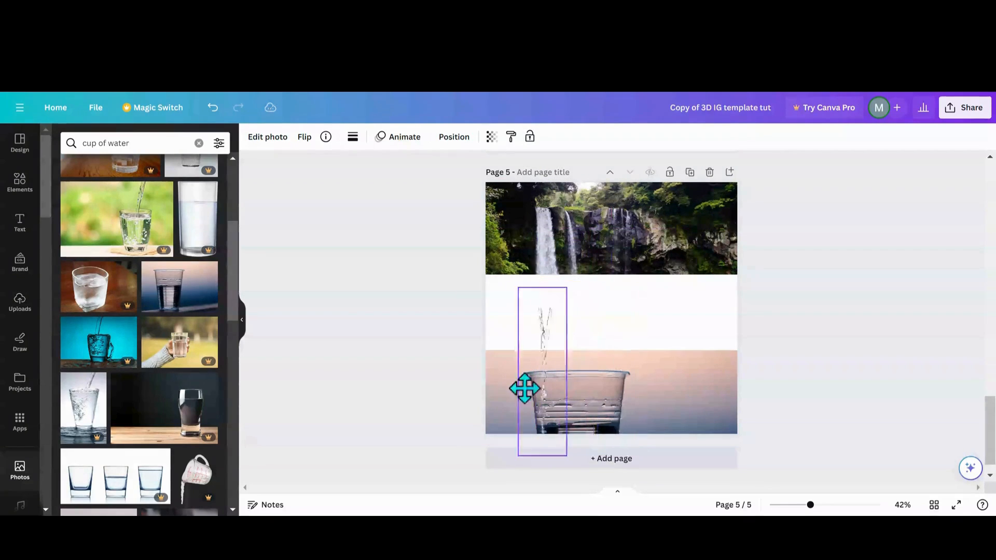
drag(524, 388, 560, 334)
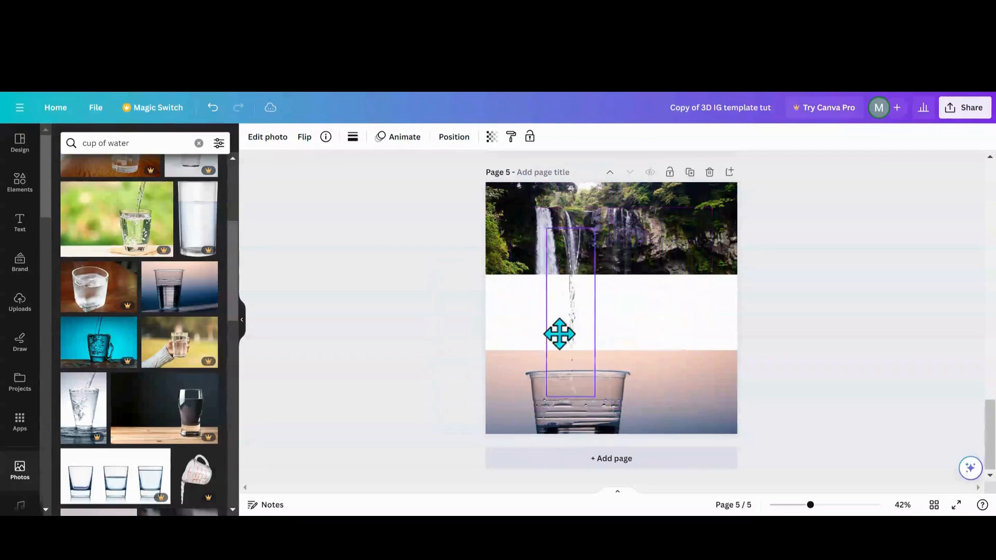
drag(560, 335, 572, 340)
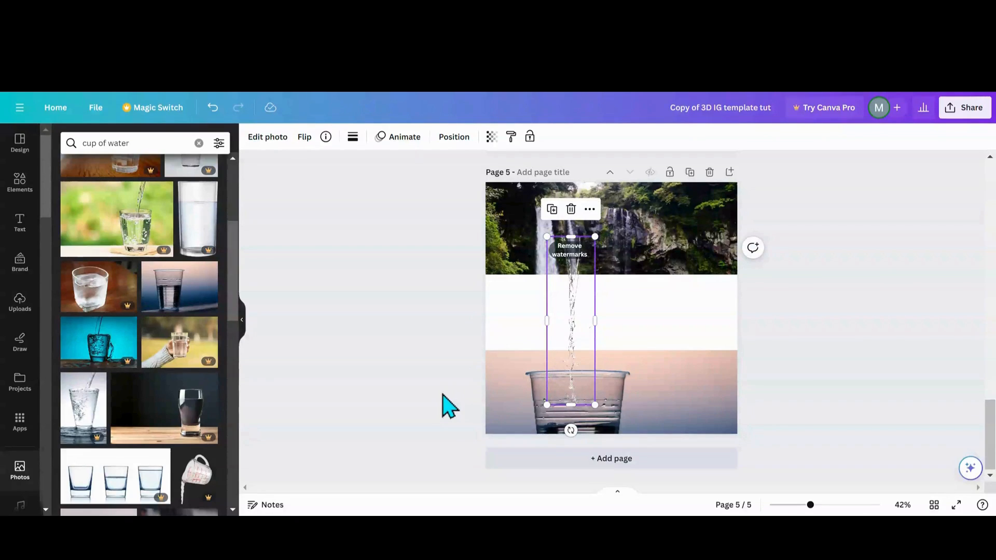
mouse_move(570, 349)
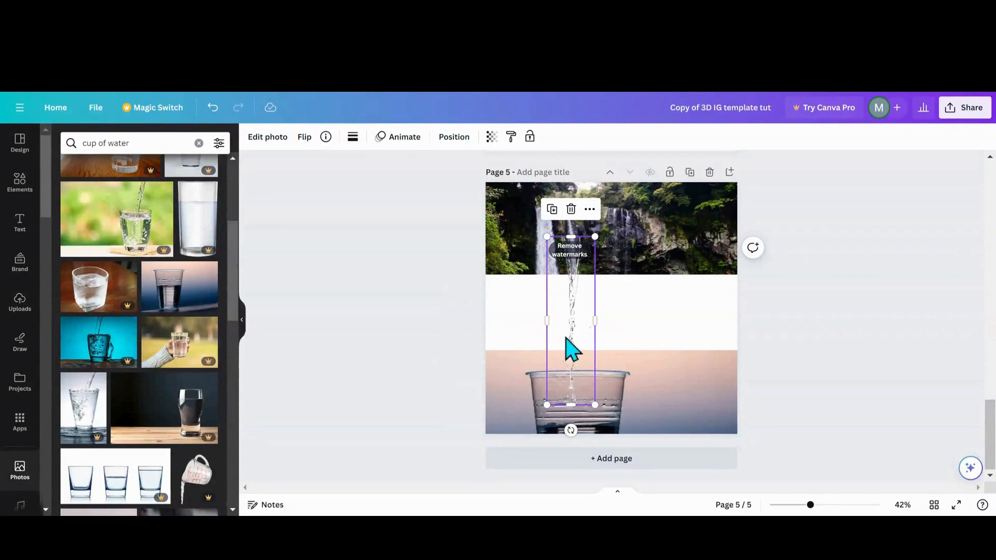
mouse_move(577, 334)
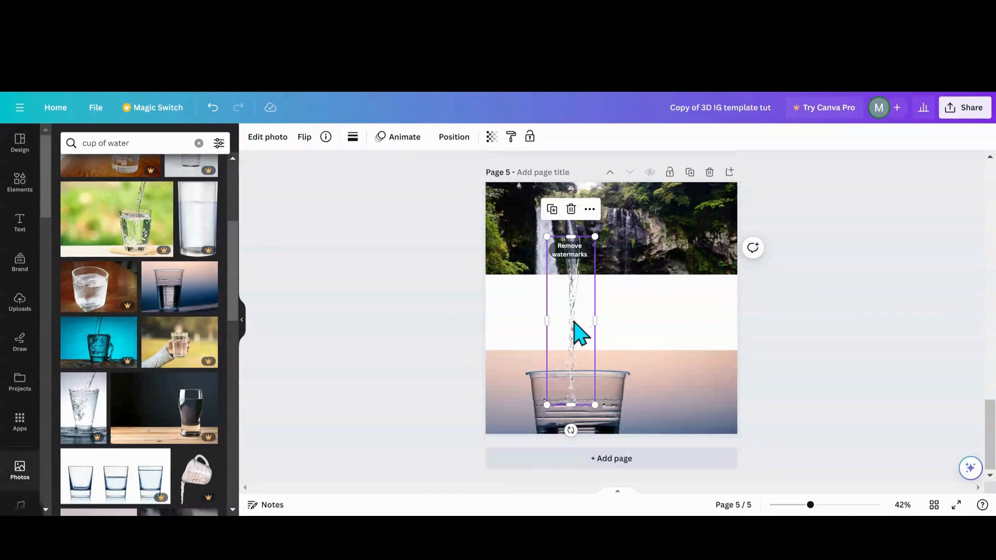
Step: Open the Edit photo options for the water stream
click(267, 137)
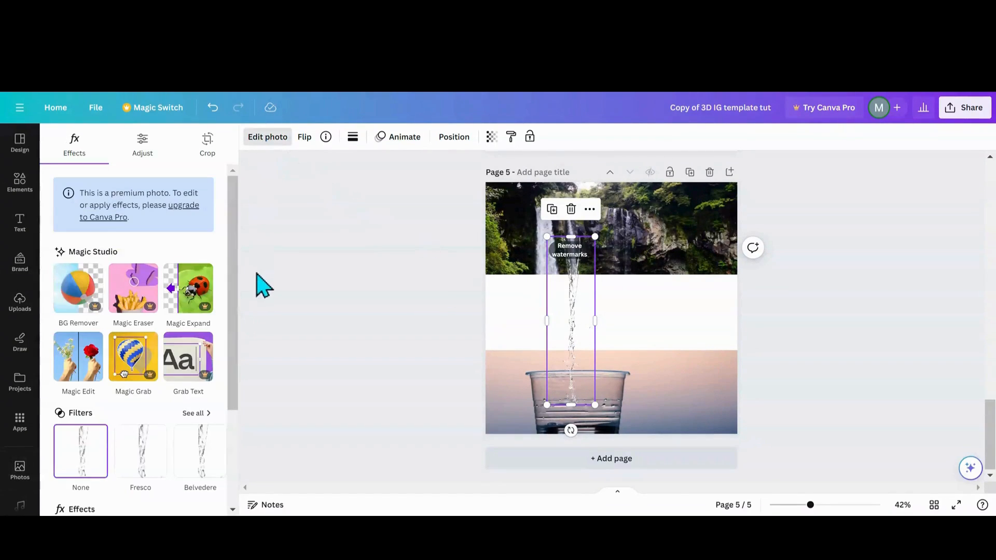
mouse_move(133, 356)
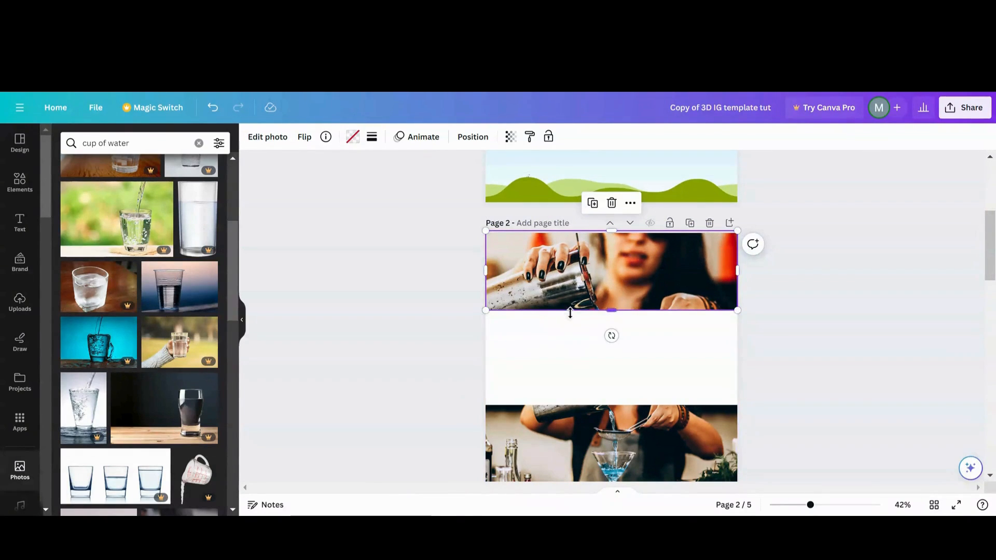
Step: Shift and enlarge page 2's bottom bartender photo in its crop to match the top strip
scroll(down, 3)
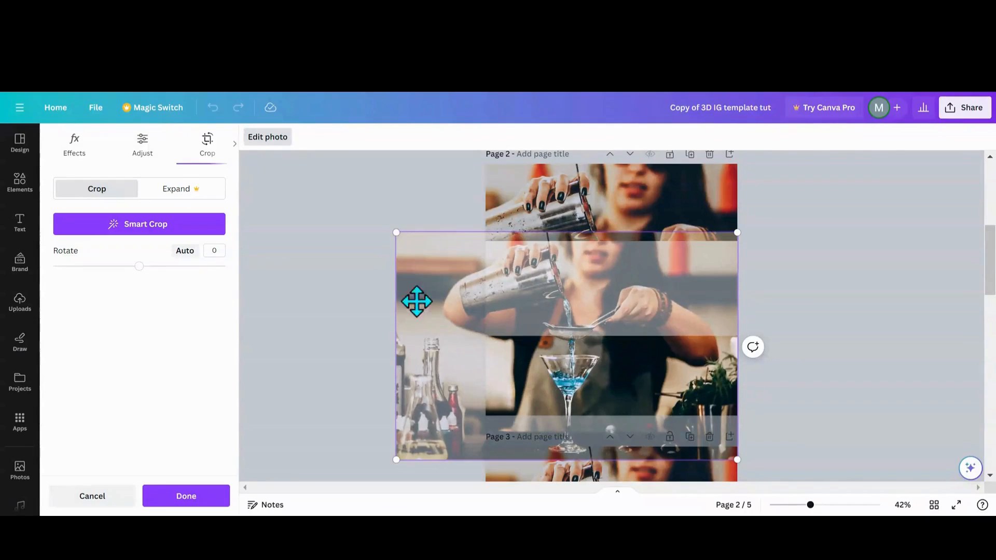
drag(417, 301, 469, 306)
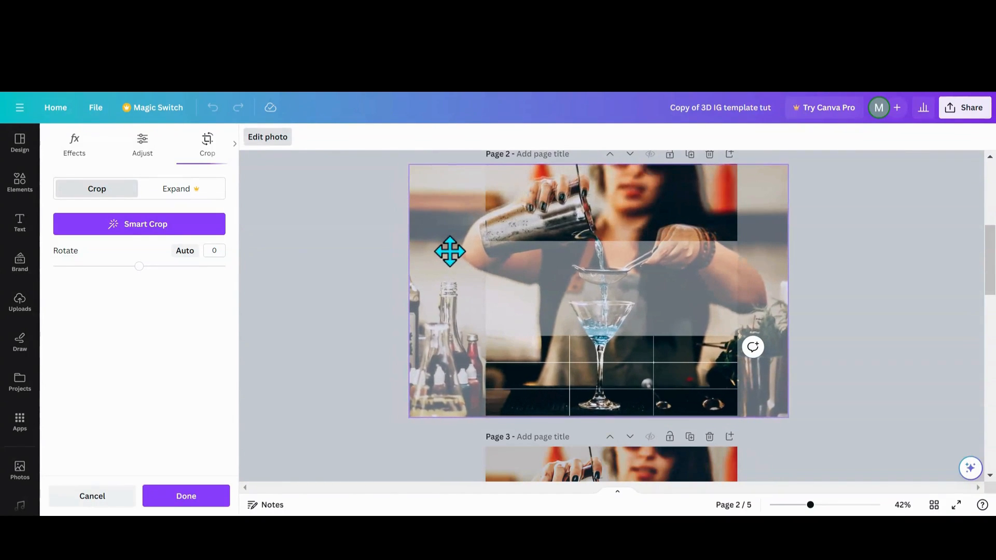
drag(449, 251, 419, 423)
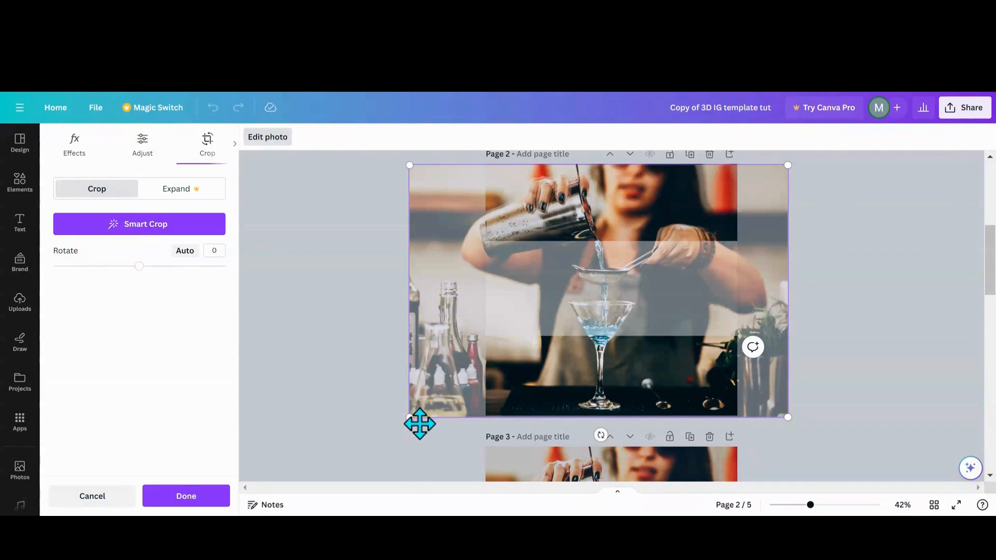
mouse_move(769, 227)
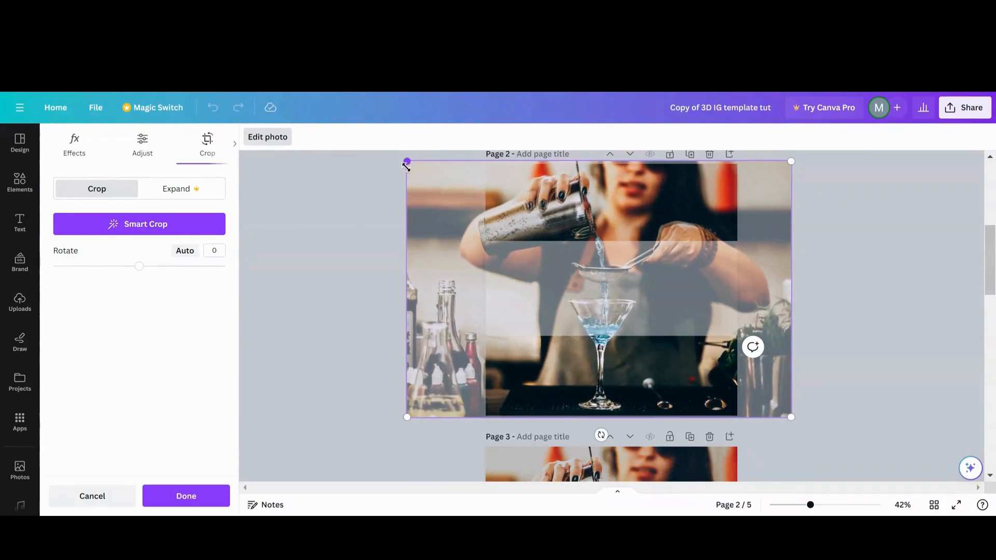
mouse_move(432, 221)
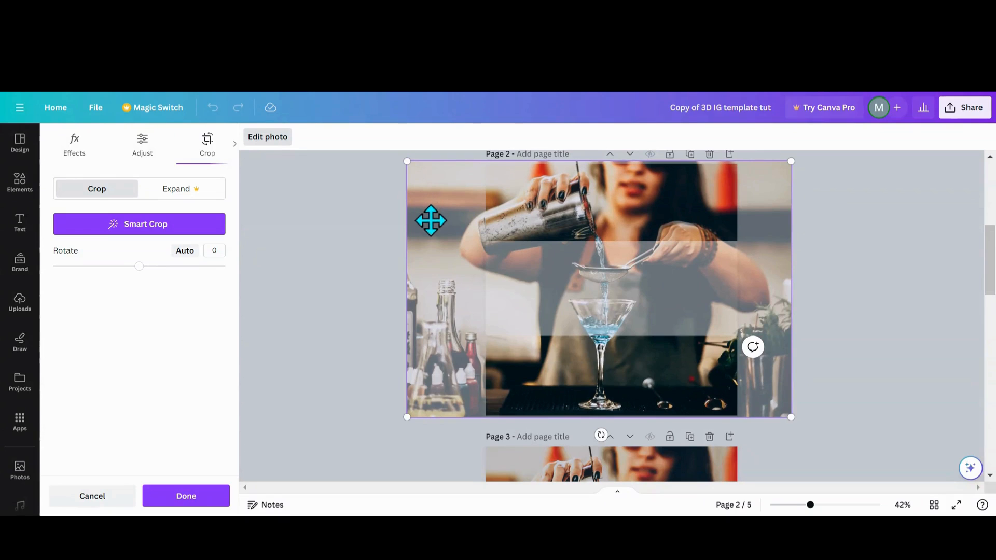
click(187, 496)
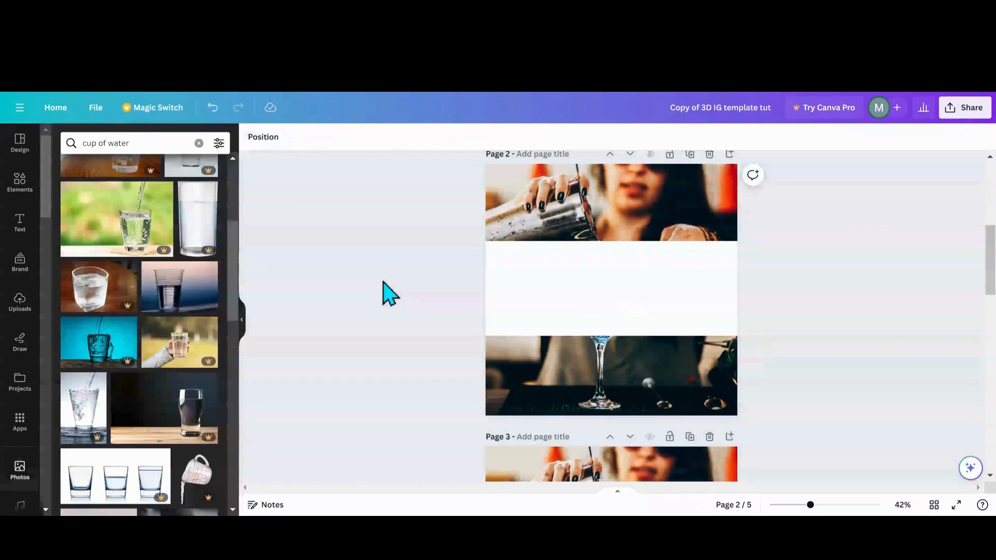
mouse_move(387, 295)
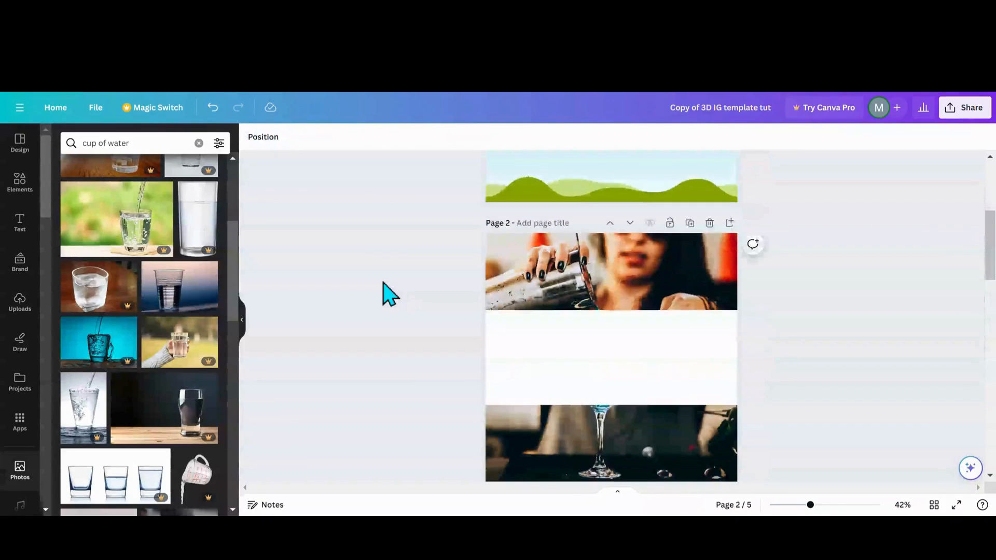
Step: Select page 1's thin divider line under the caption, open its colour choices, and type 'cup of water'
click(610, 272)
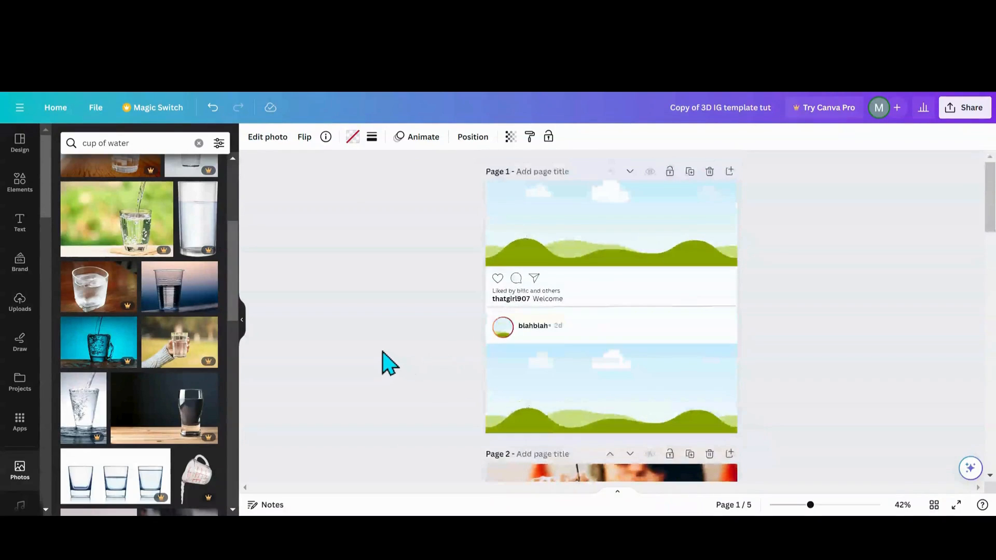
scroll(down, 3)
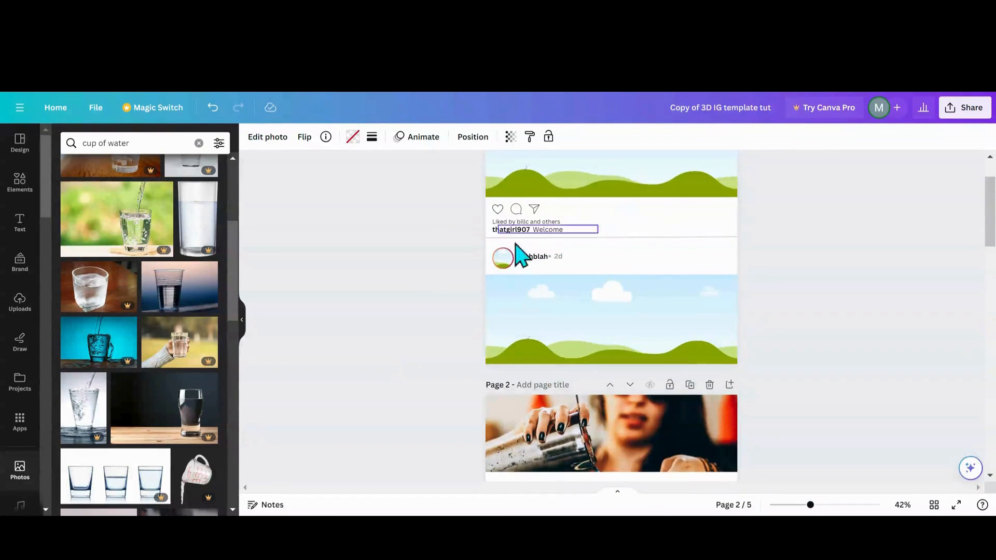
click(451, 302)
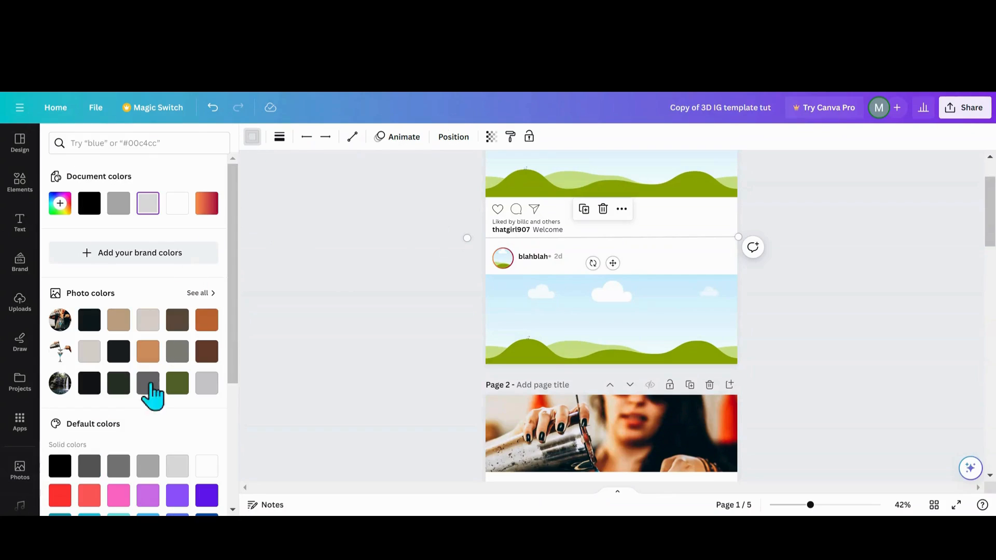
mouse_move(176, 466)
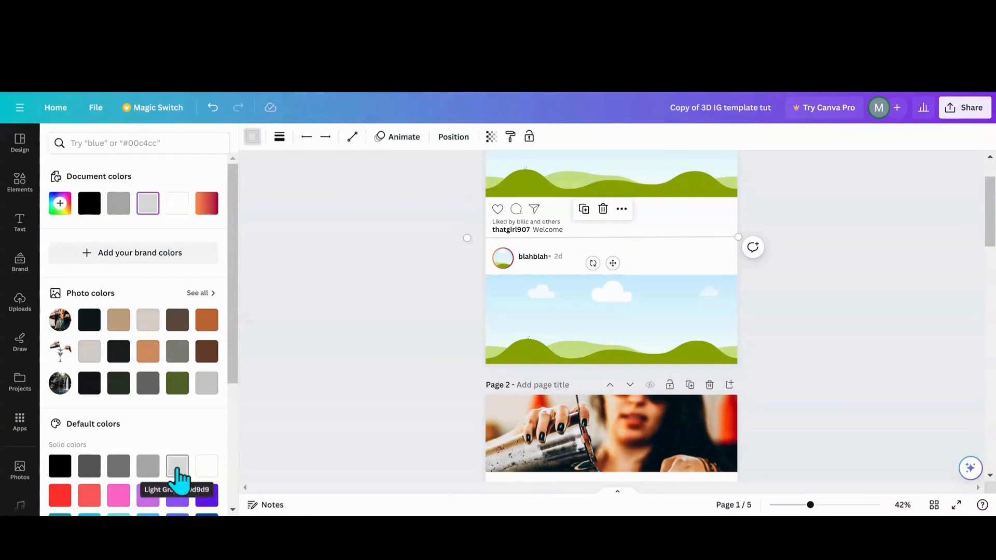
mouse_move(467, 346)
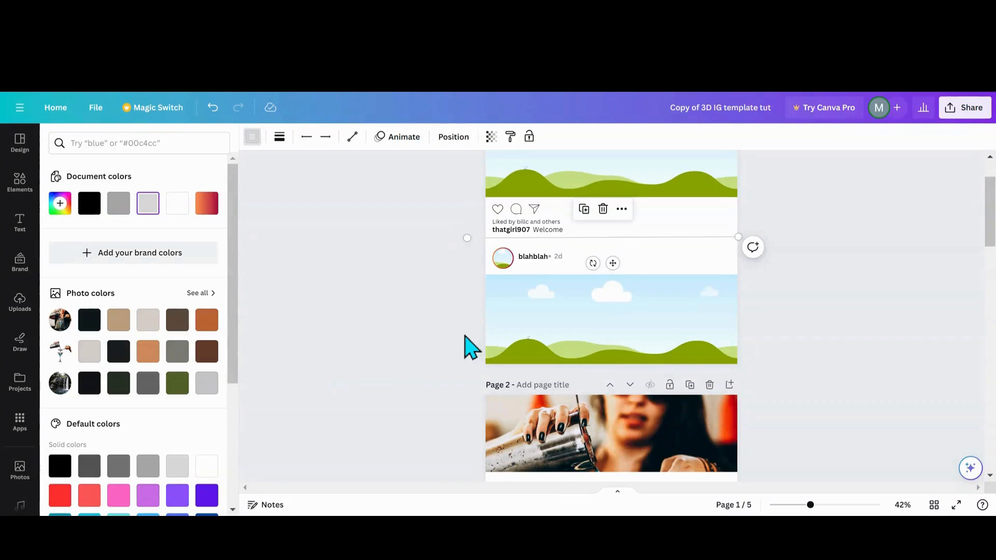
text(cup of water)
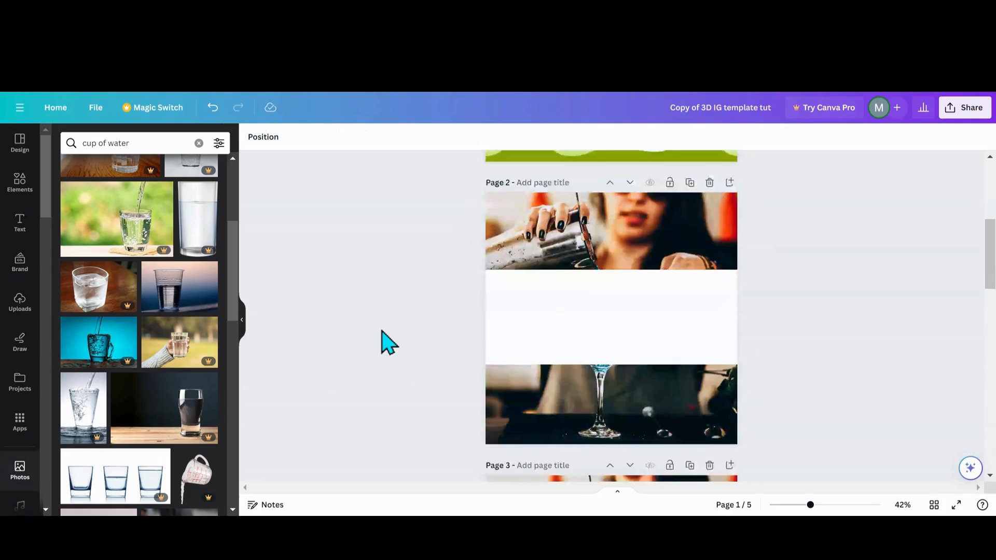
Step: Drag the bartender's martini pour cut-out onto page 2 and enlarge it across the white band
click(527, 280)
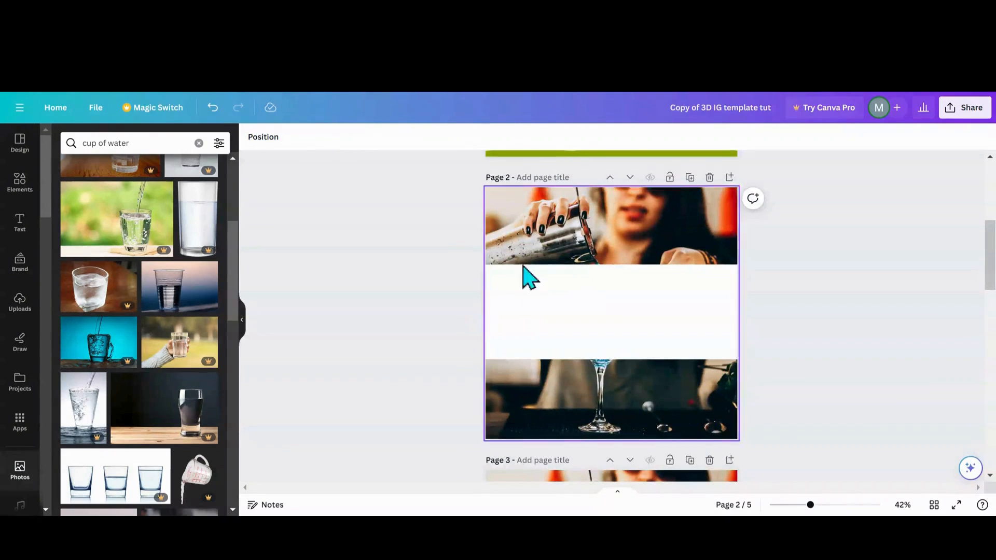
scroll(down, 3)
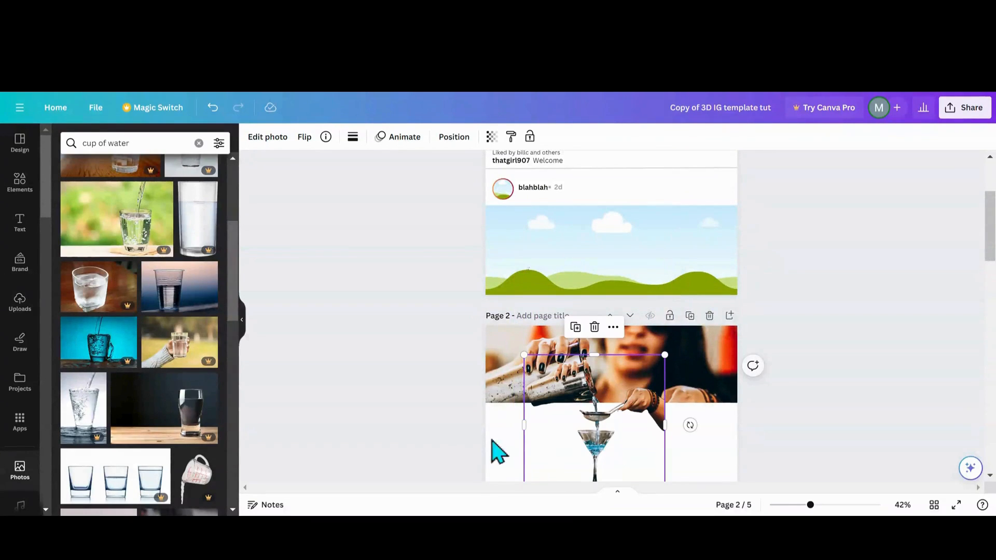
scroll(down, 3)
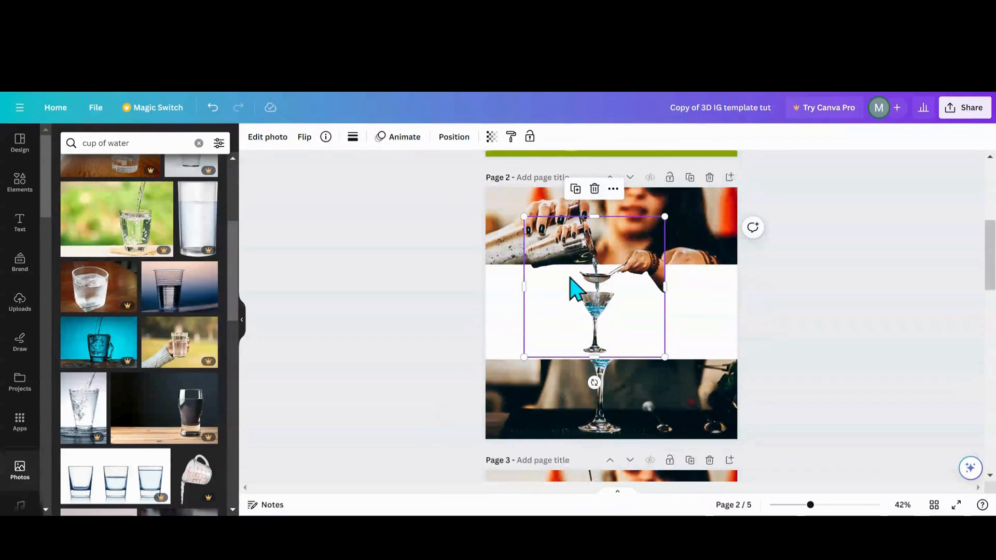
drag(523, 217, 478, 170)
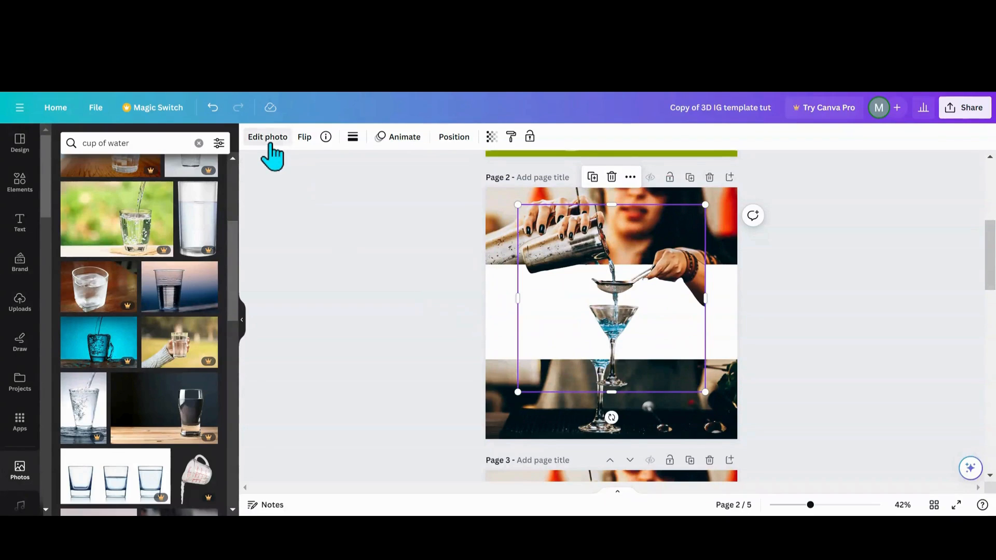
Step: Switch Canva's photo editing back to the older editor
click(268, 137)
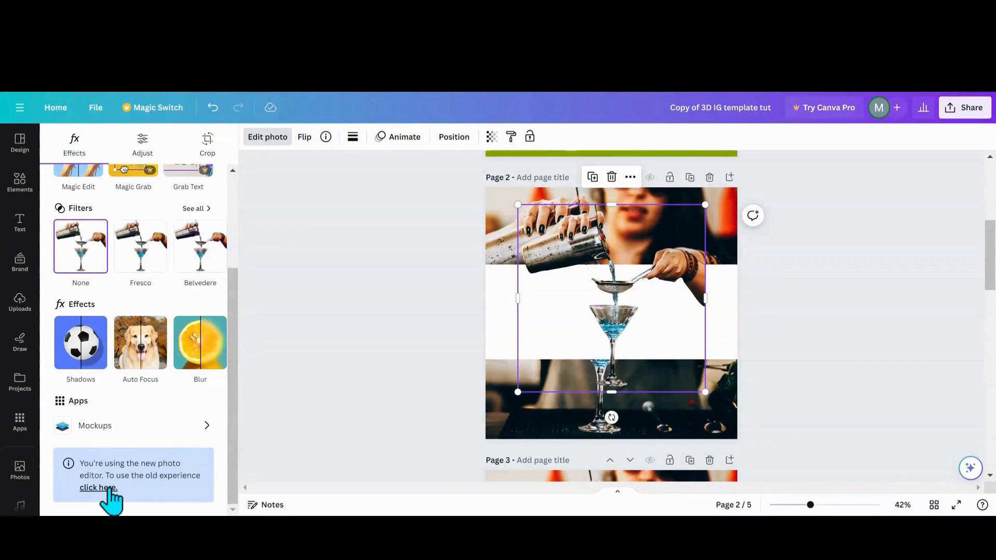
click(98, 487)
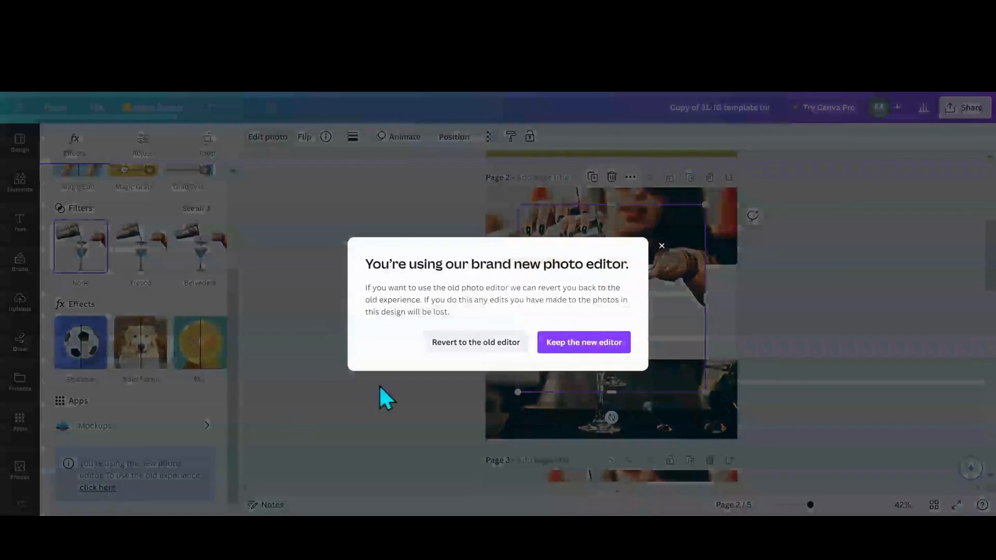
click(583, 342)
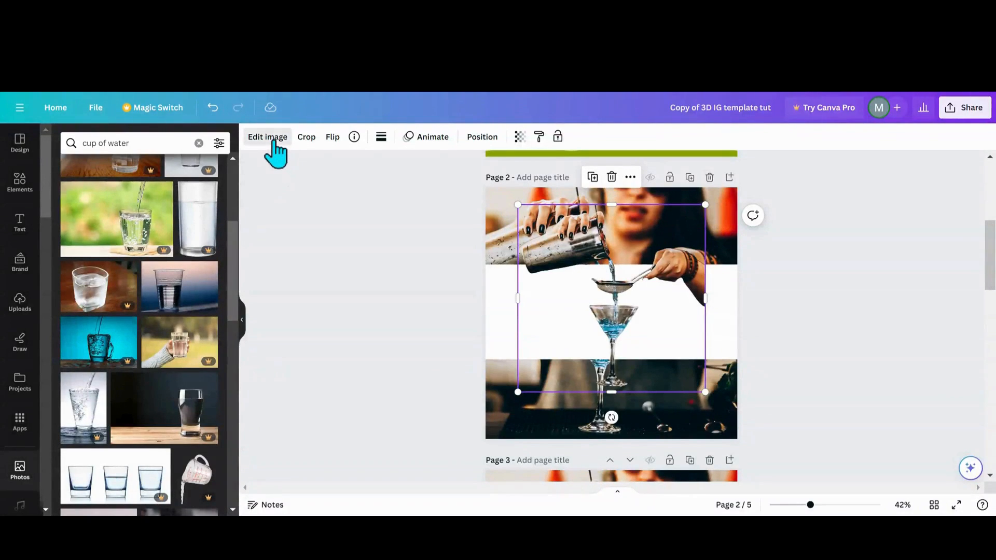
Step: Apply a Curved shadow to the pour cut-out and enlarge it slightly
click(266, 136)
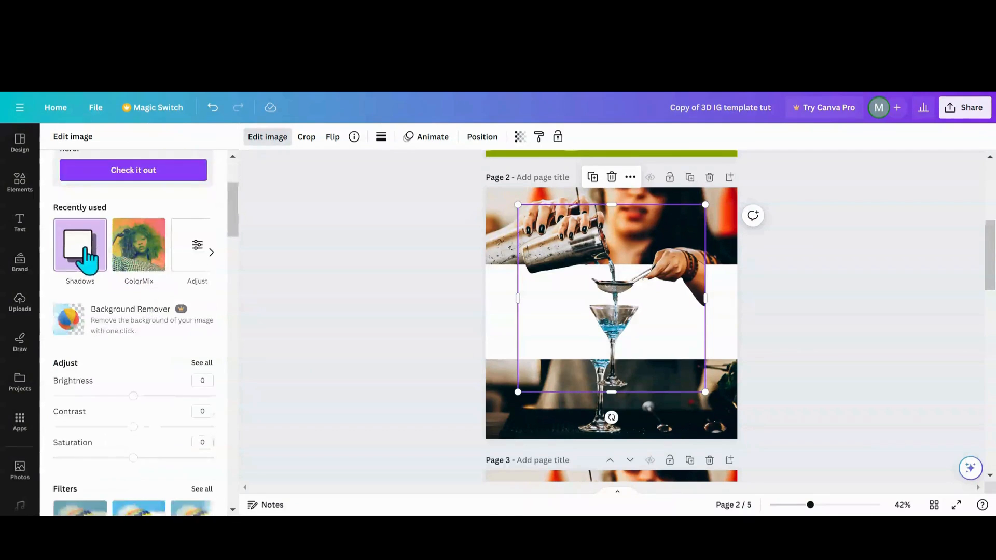
click(79, 248)
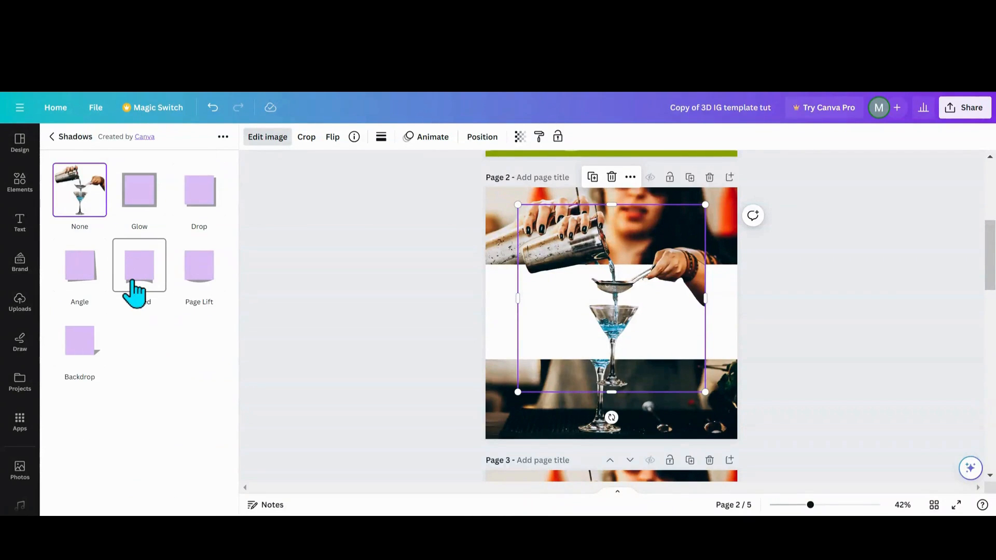
click(139, 266)
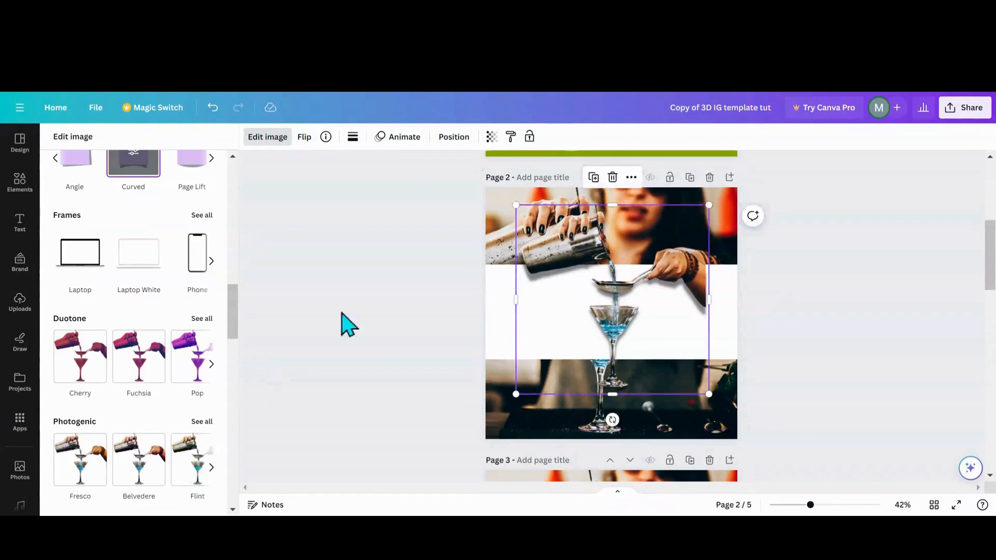
drag(515, 394, 515, 400)
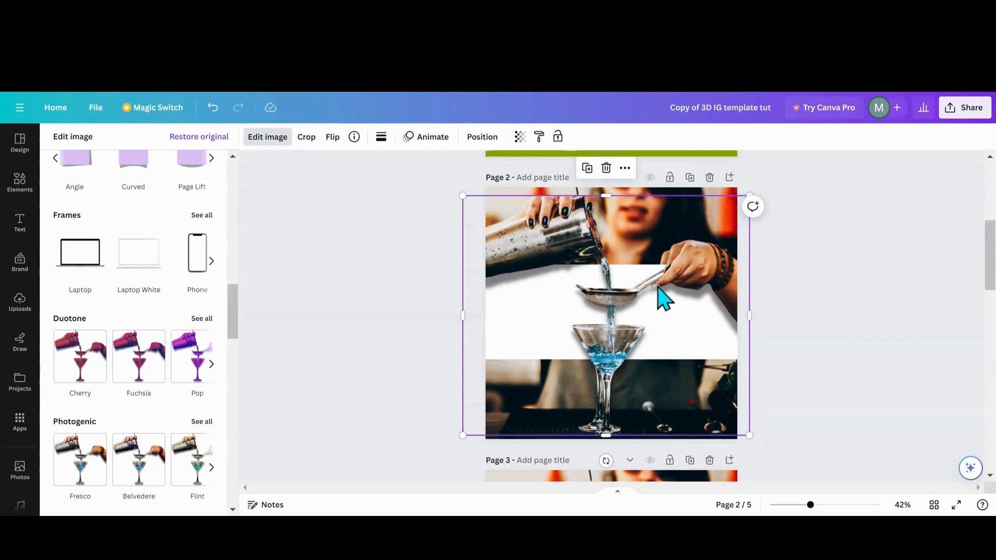
mouse_move(511, 229)
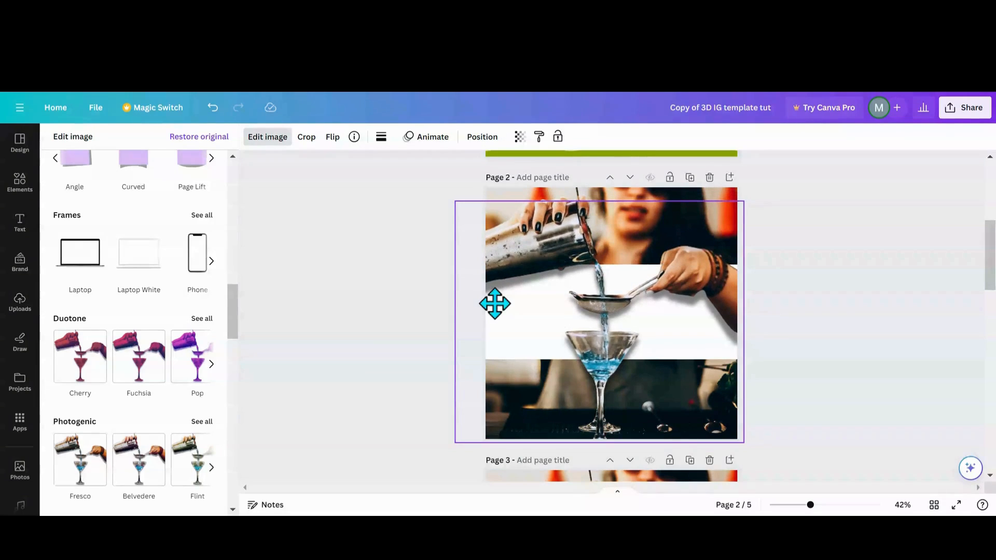
Step: Shift and resize the shadowed pour cut-out so it lines up with the bartender photos
click(610, 317)
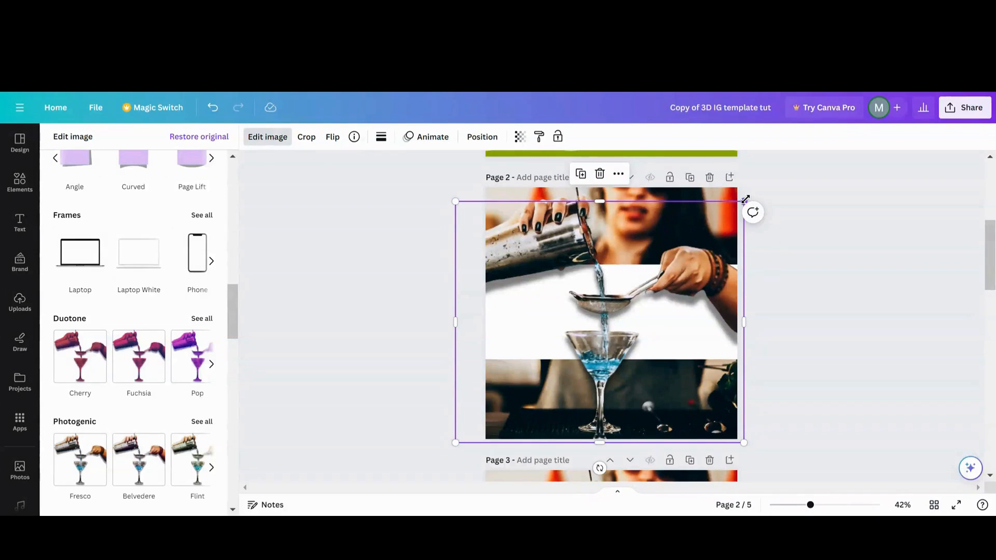
mouse_move(597, 407)
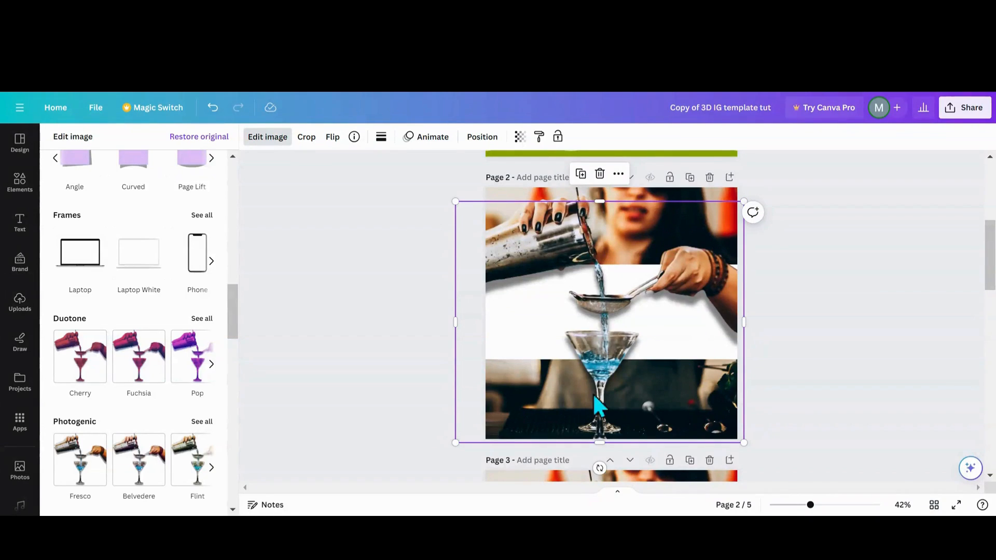
mouse_move(432, 390)
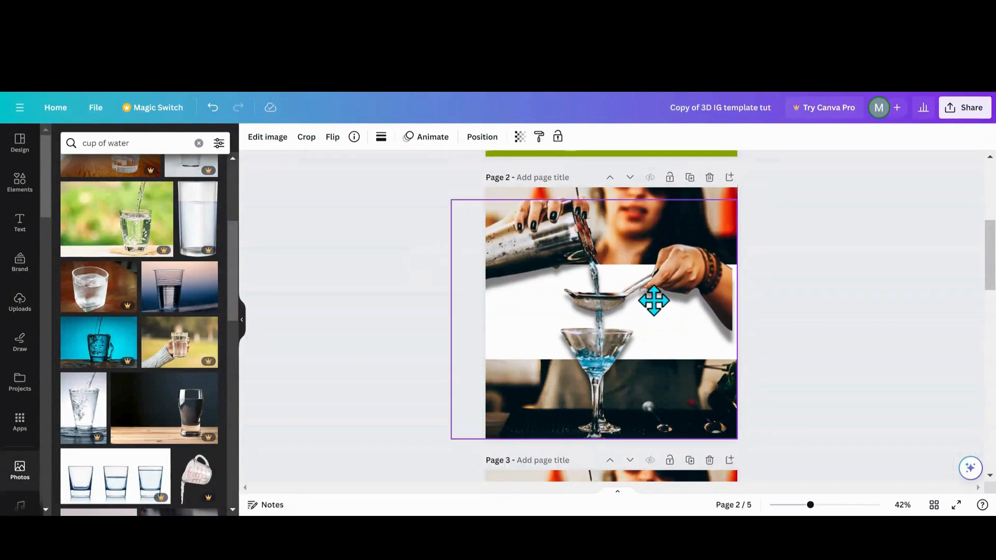
drag(654, 300, 659, 303)
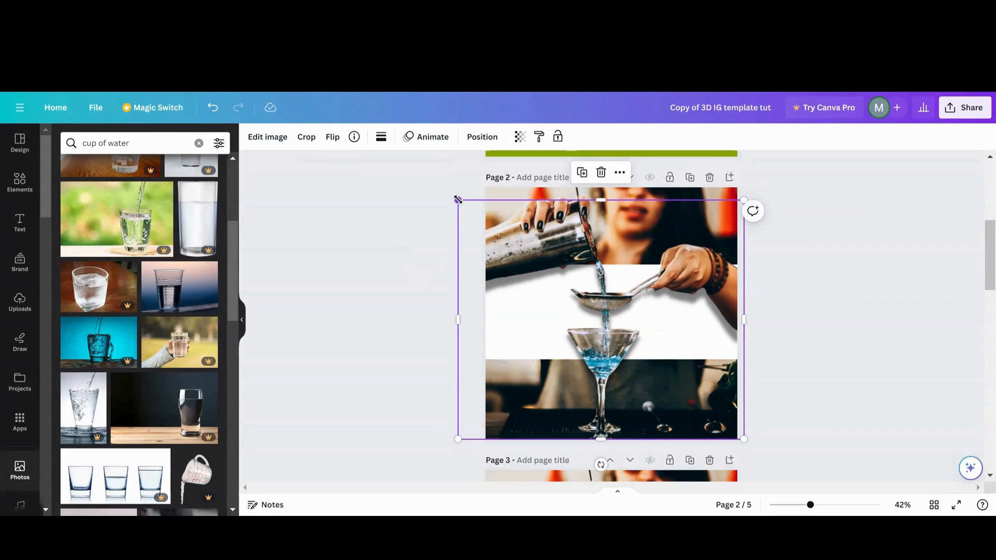
drag(458, 199, 455, 198)
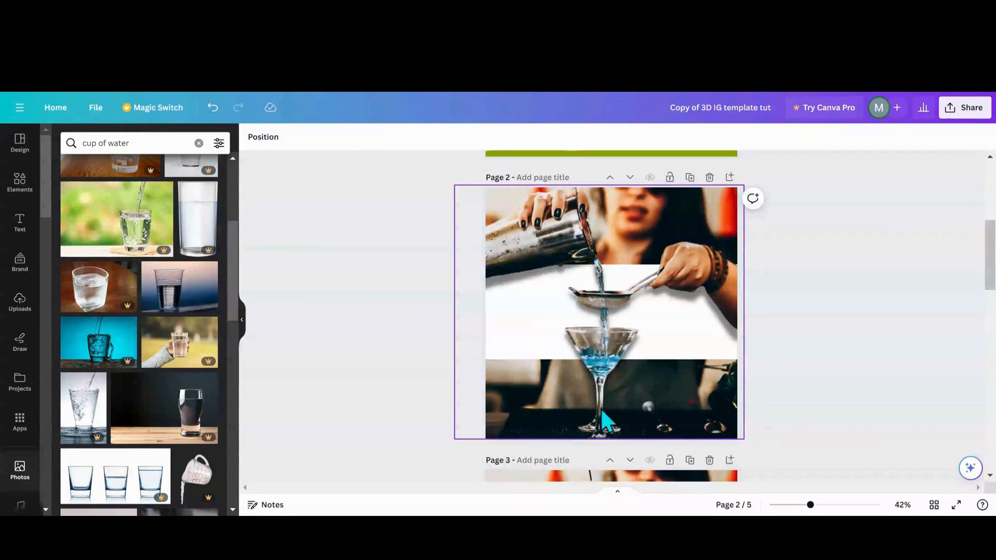
mouse_move(597, 270)
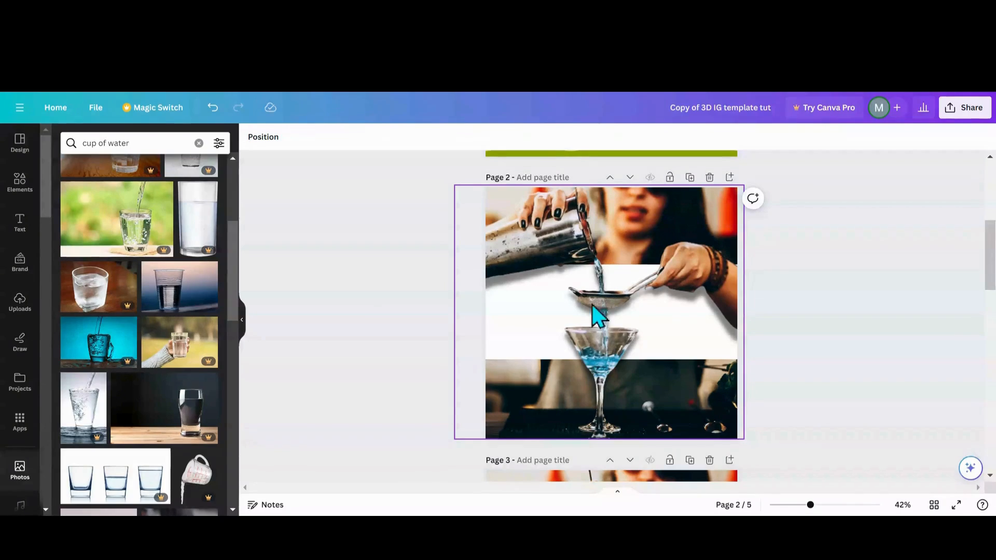
mouse_move(568, 263)
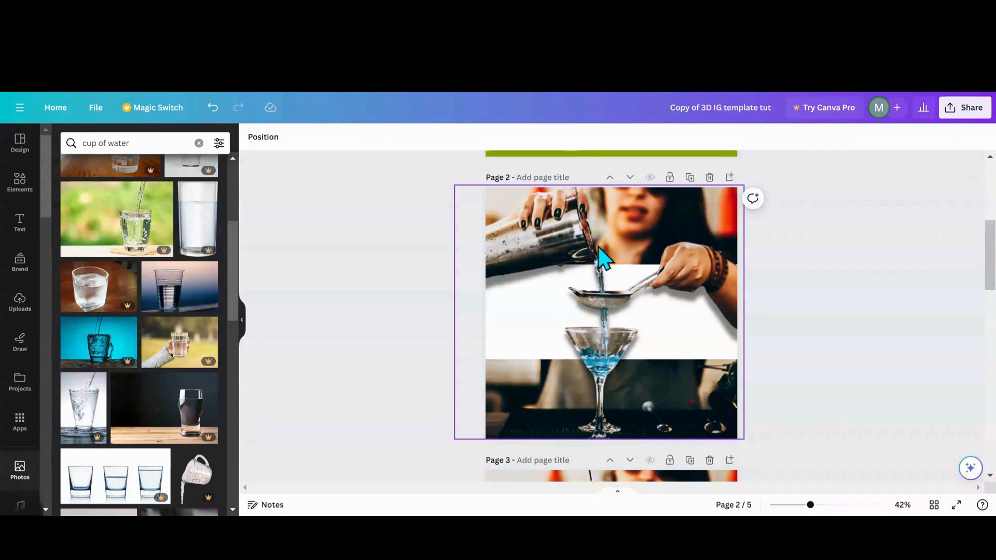
scroll(down, 3)
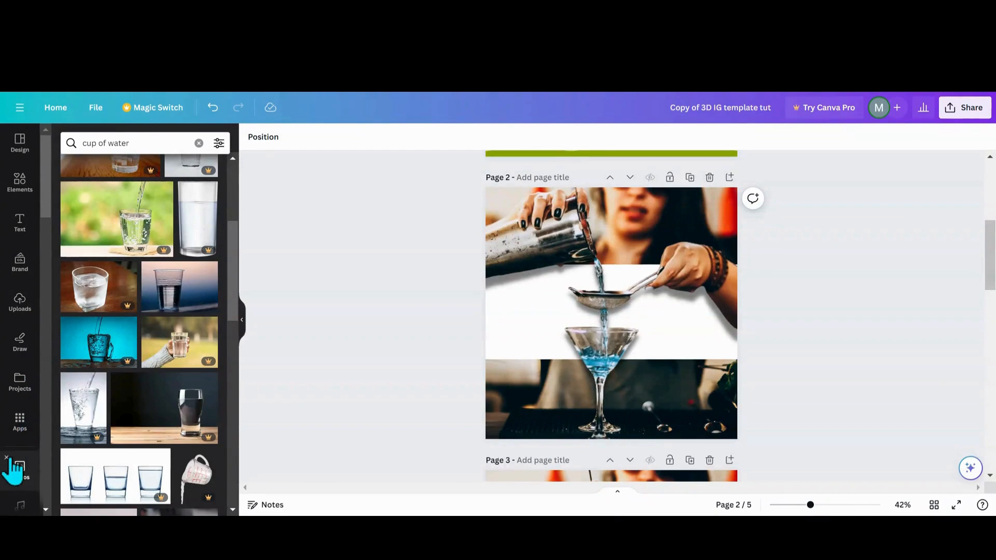
click(20, 470)
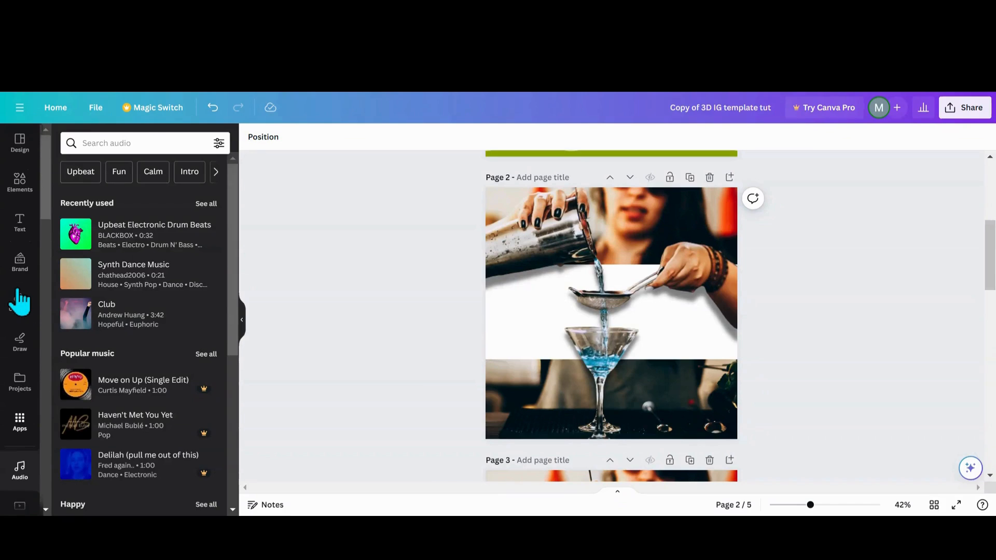
mouse_move(19, 340)
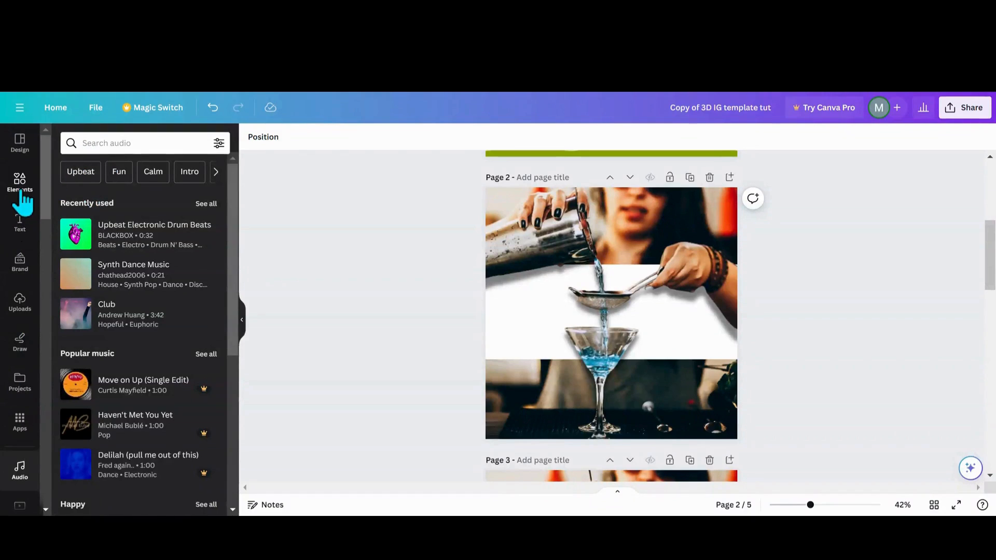
click(20, 185)
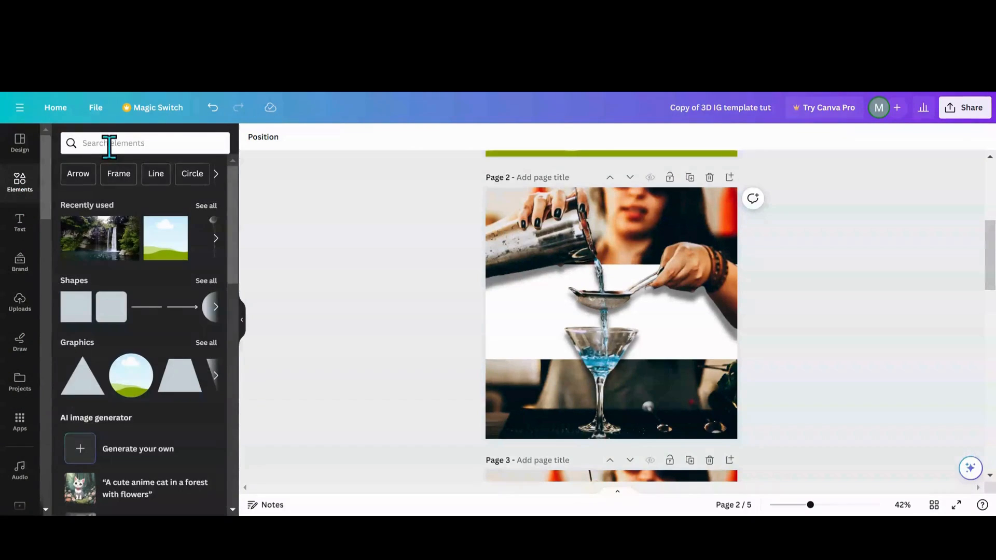
text(pour)
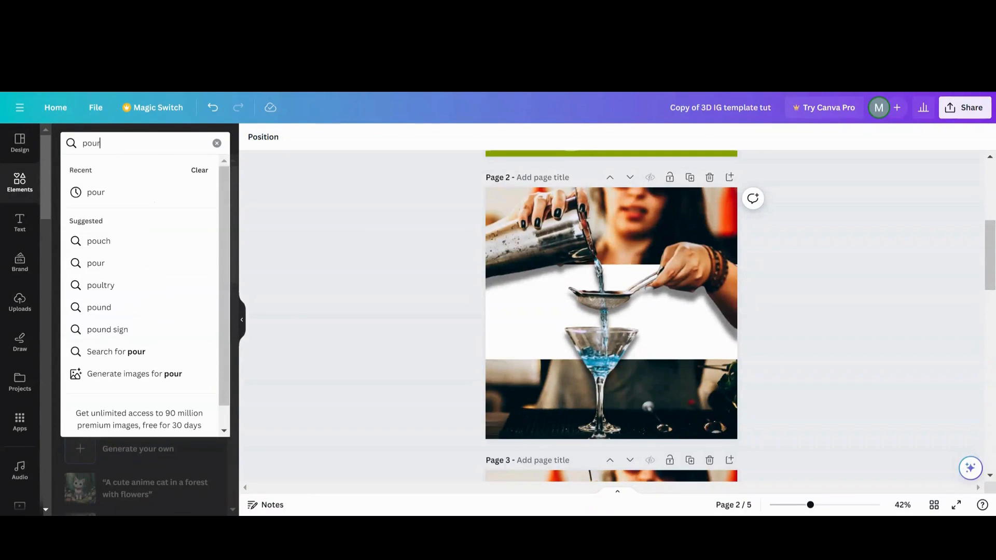
key(Enter)
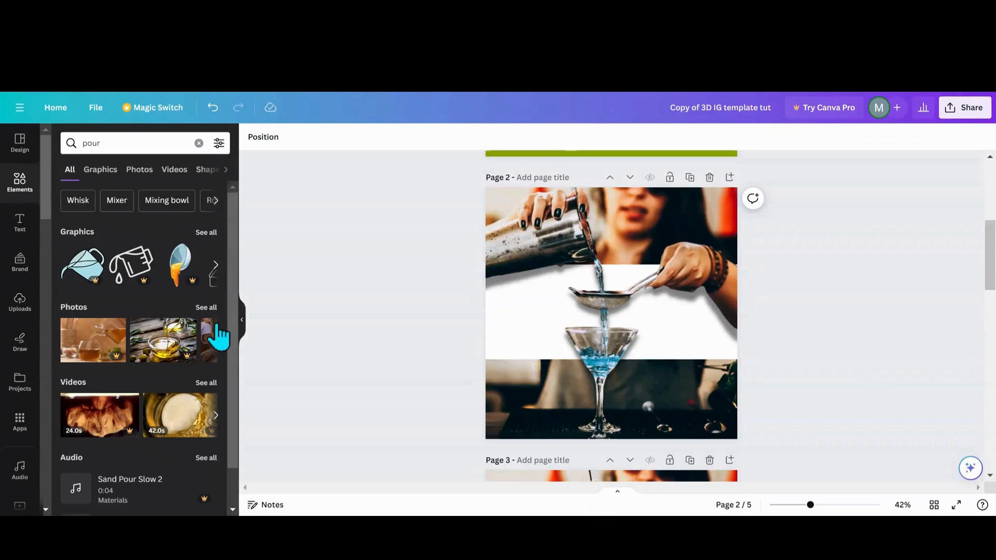
click(139, 170)
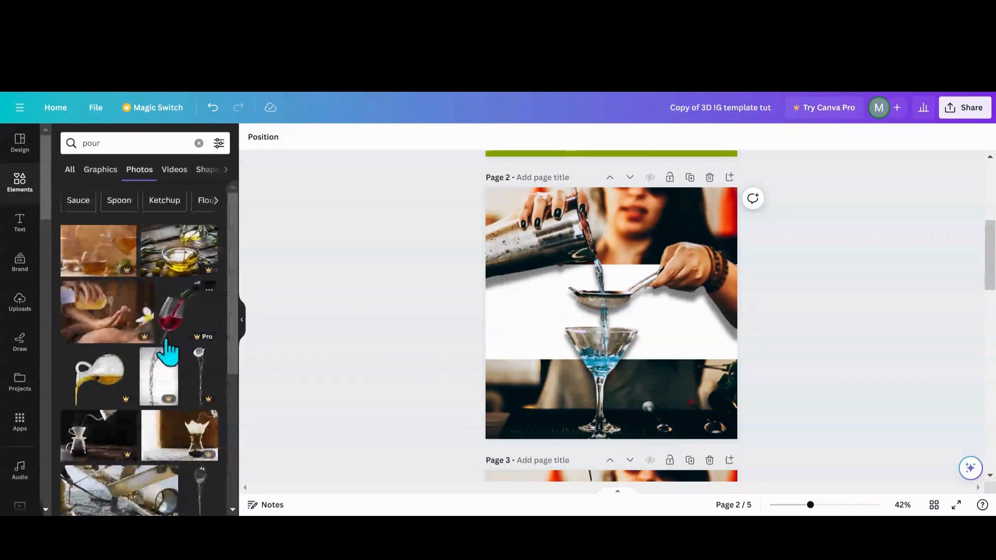
scroll(down, 3)
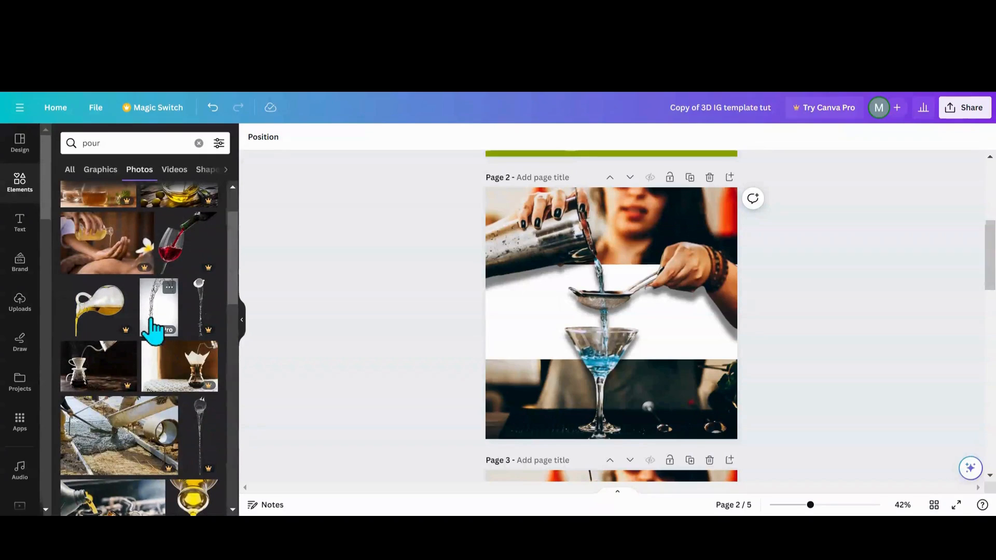
scroll(down, 3)
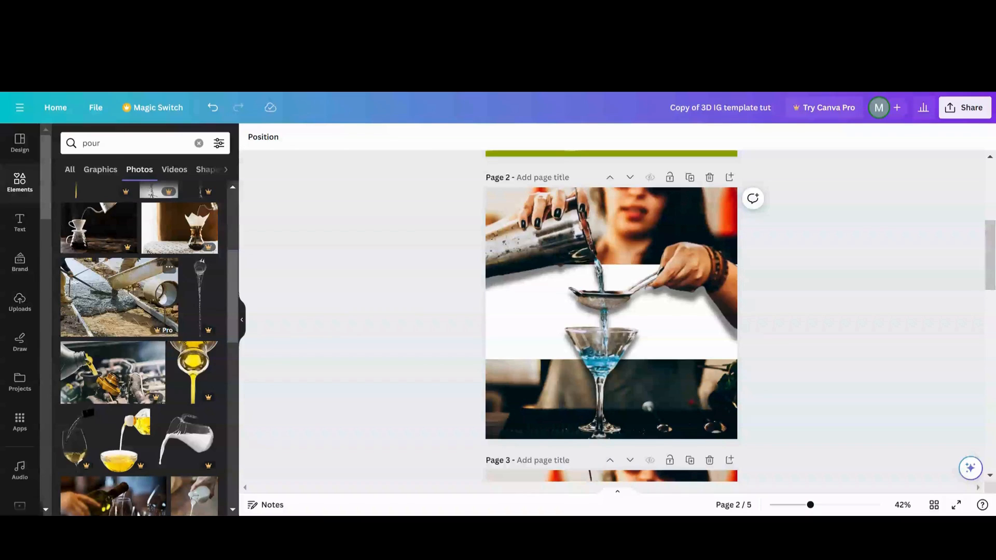
scroll(down, 3)
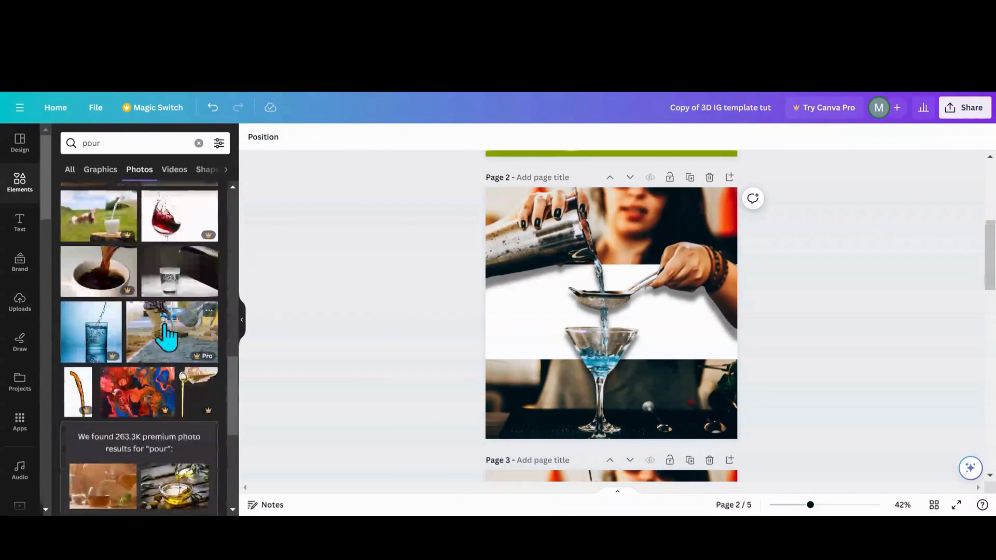
scroll(down, 3)
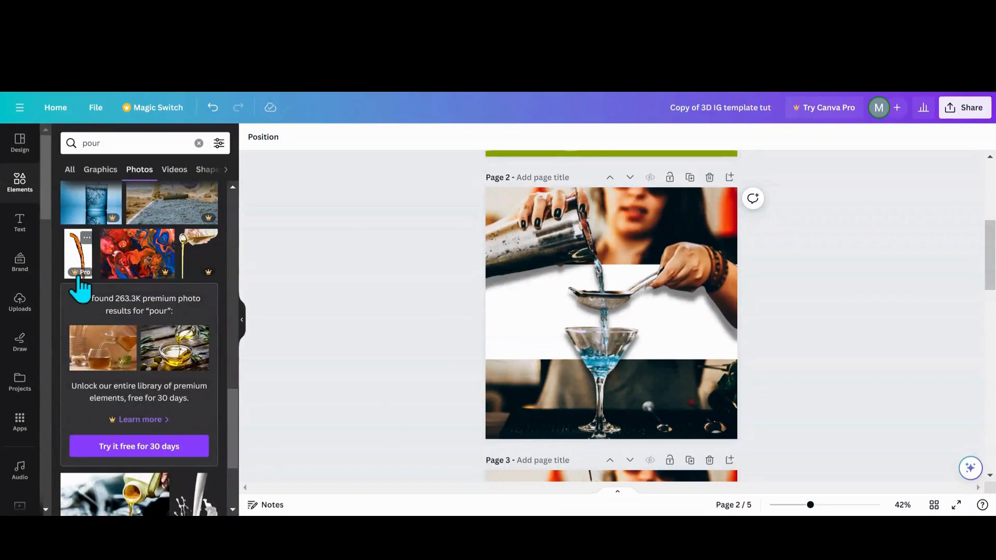
mouse_move(191, 272)
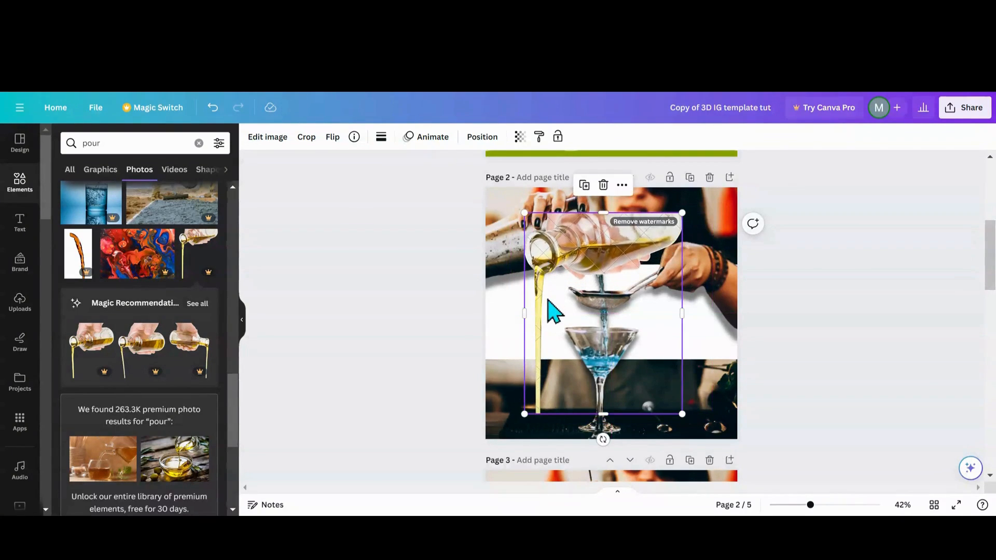
mouse_move(560, 414)
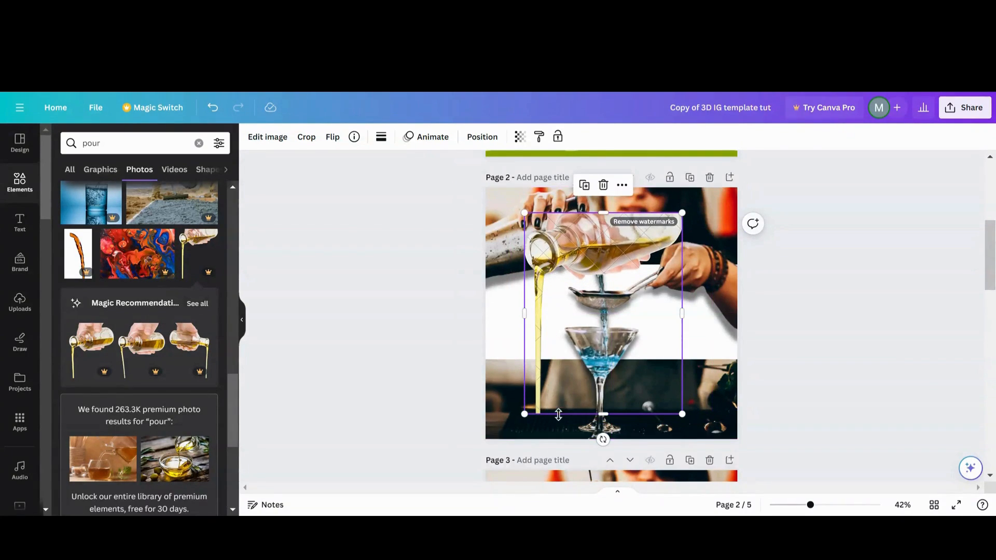
mouse_move(575, 285)
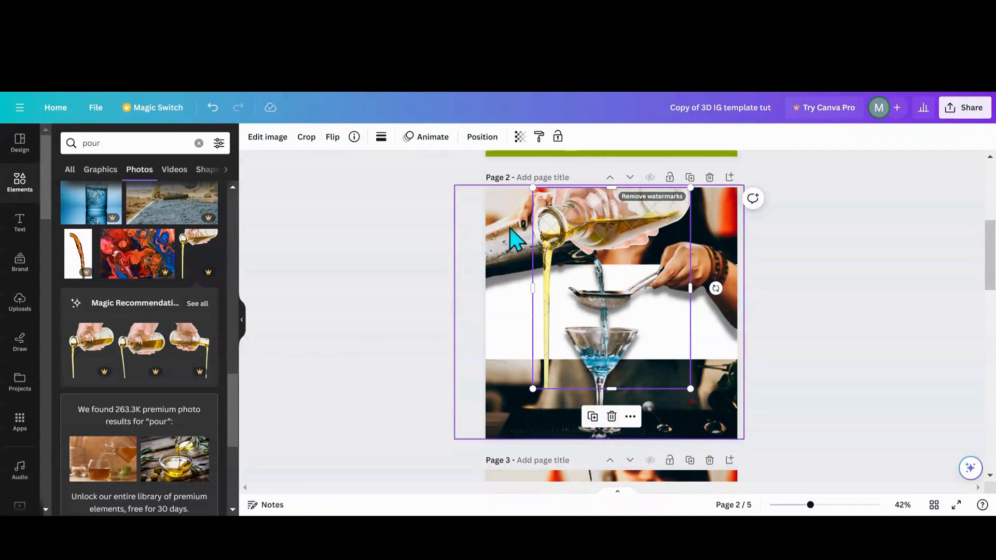
mouse_move(505, 219)
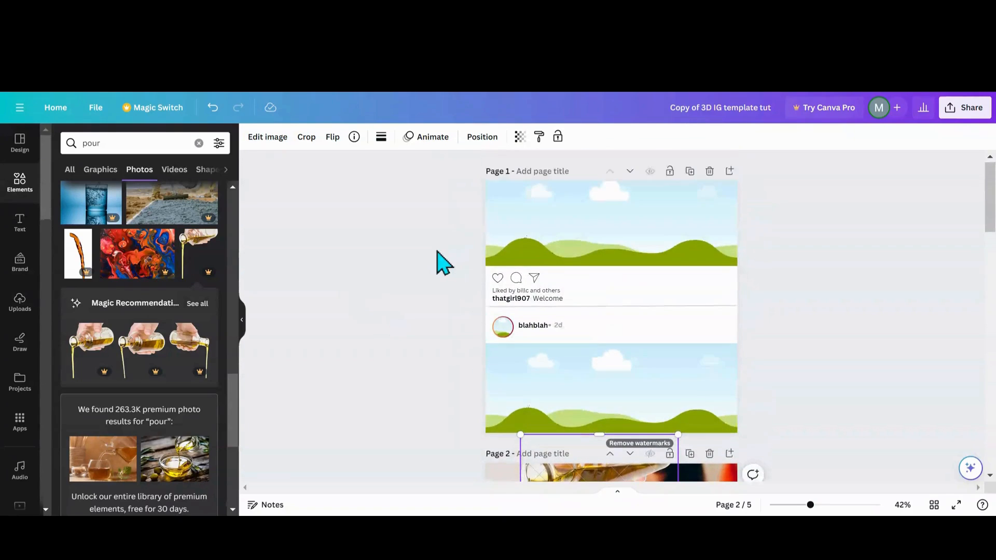
Step: Search for 'farm' photos for page 1's top band, then select page 2's oil-pouring image
click(101, 143)
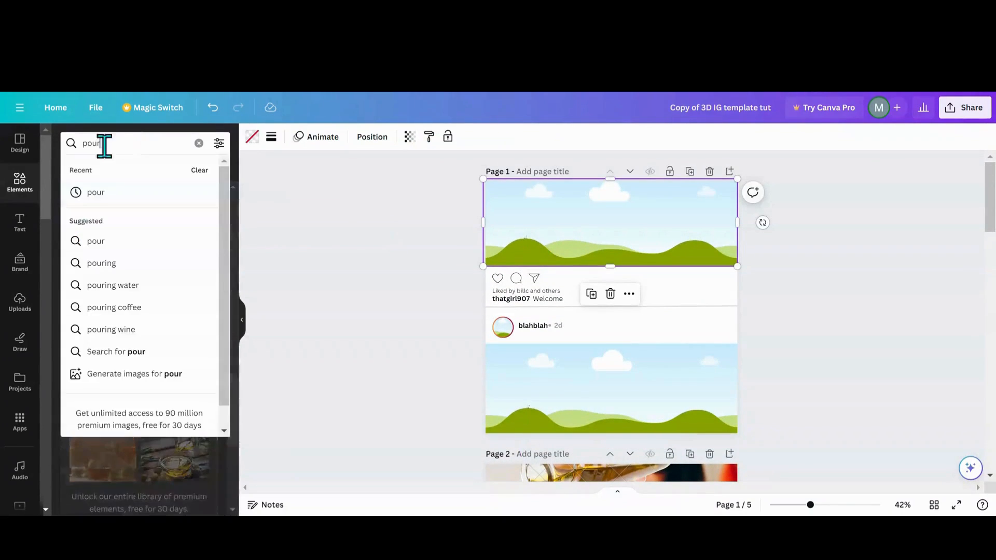
text(farm)
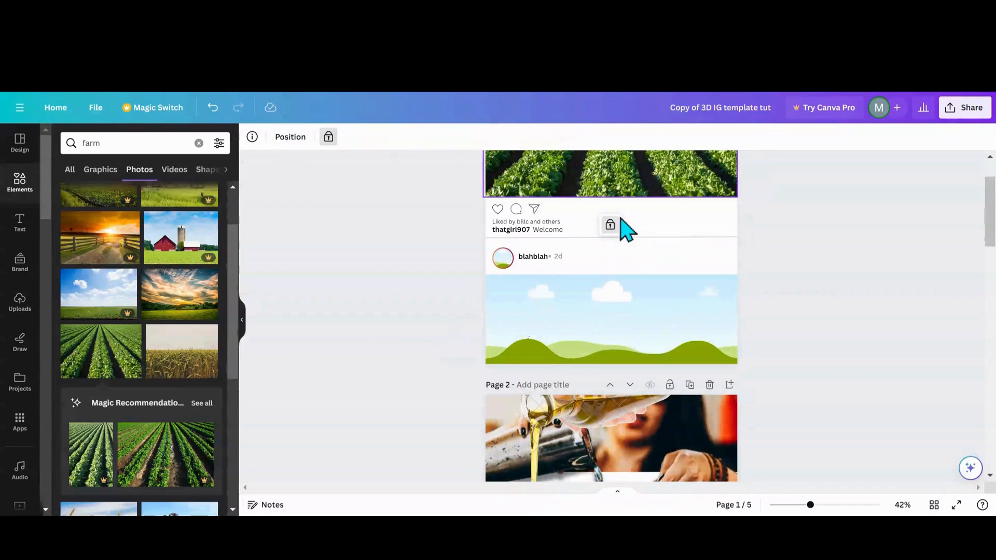
click(619, 435)
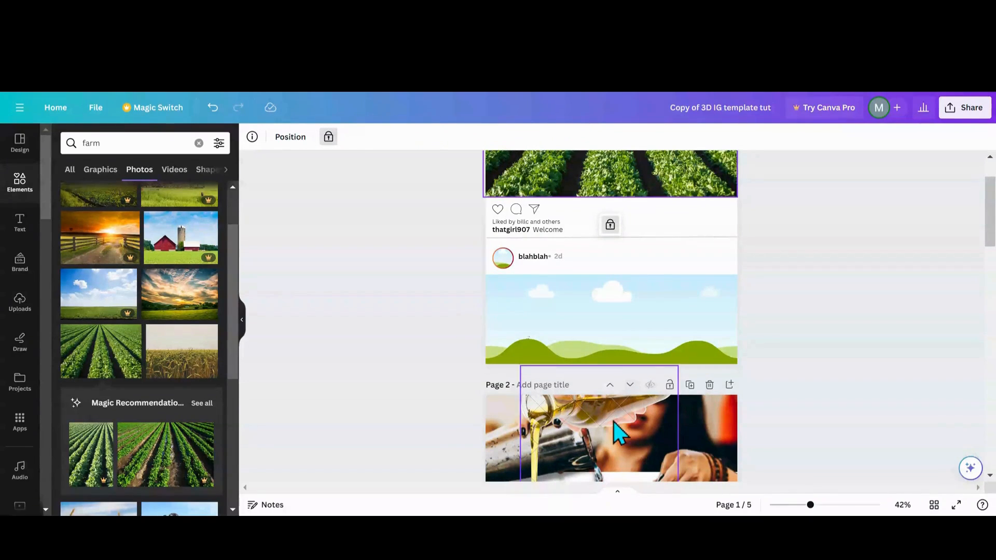
scroll(down, 3)
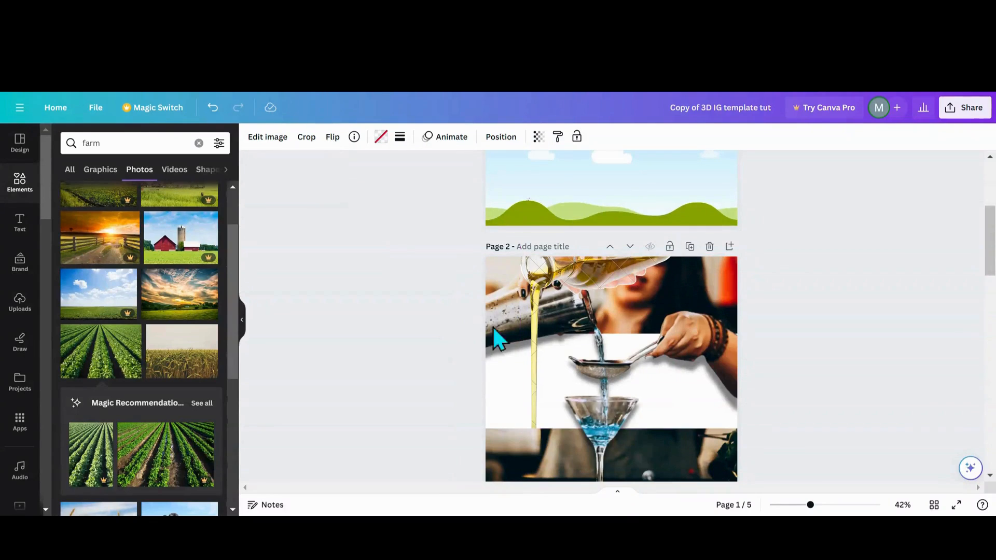
Step: Move the oil bottle off page 2 and fill page 1's lower band with a zoomed honey-bowl photo
click(565, 302)
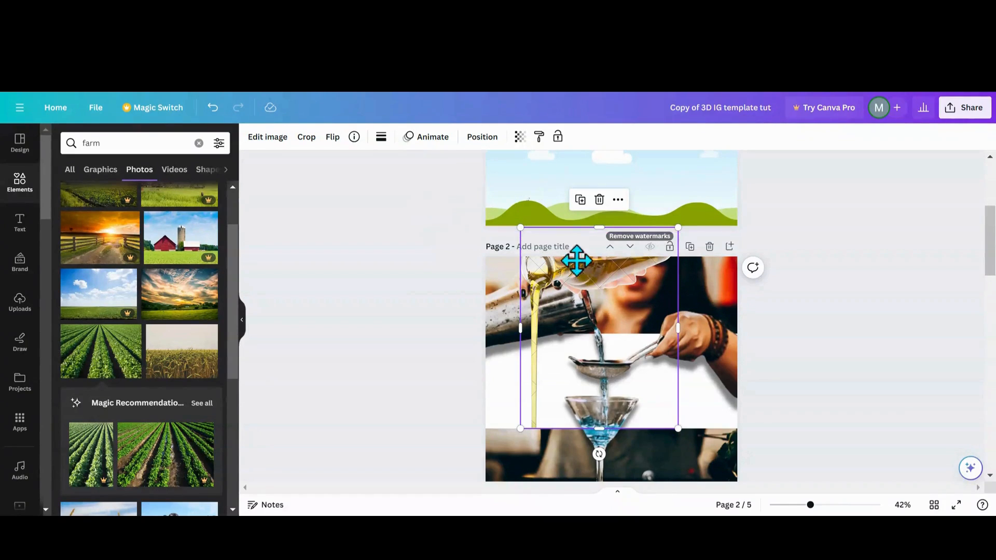
drag(577, 260, 742, 264)
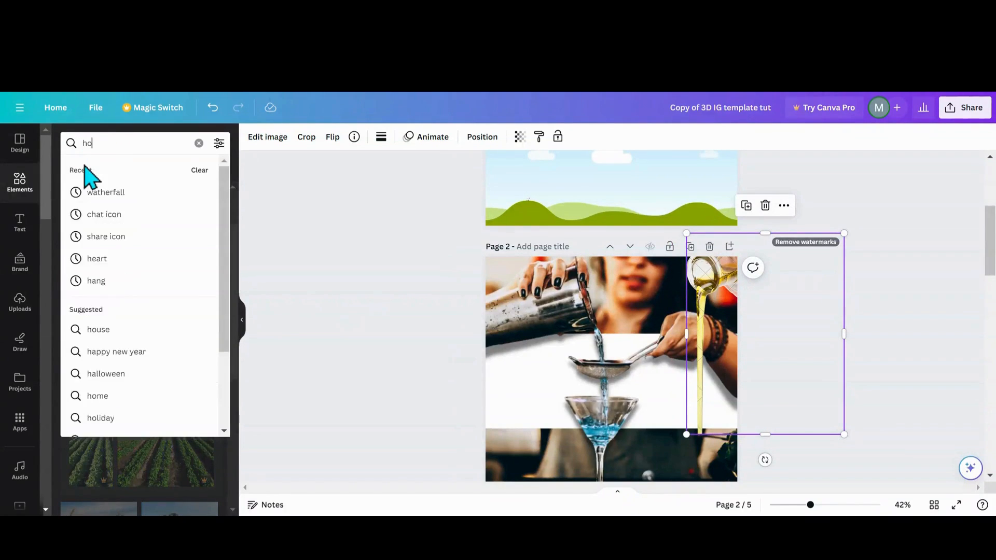
text(honey)
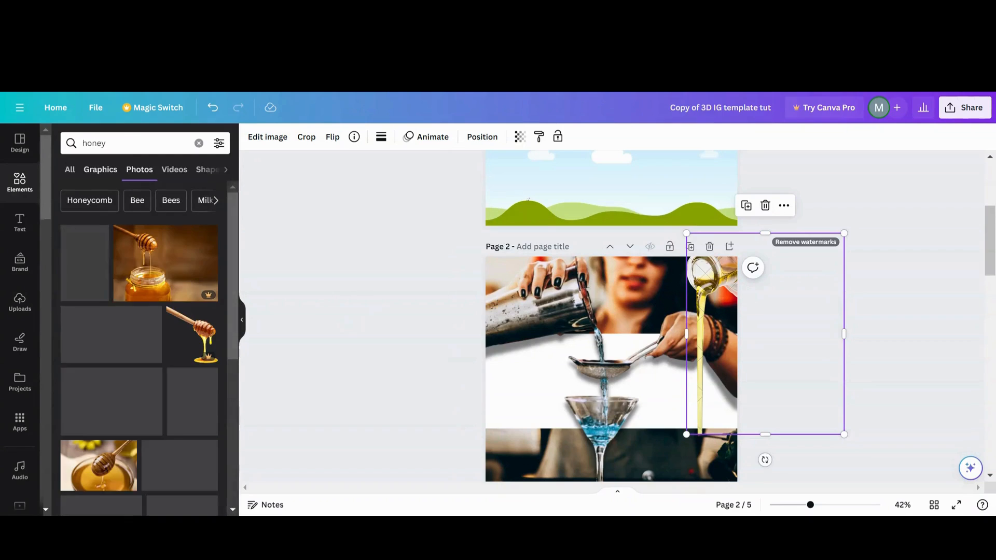
scroll(down, 3)
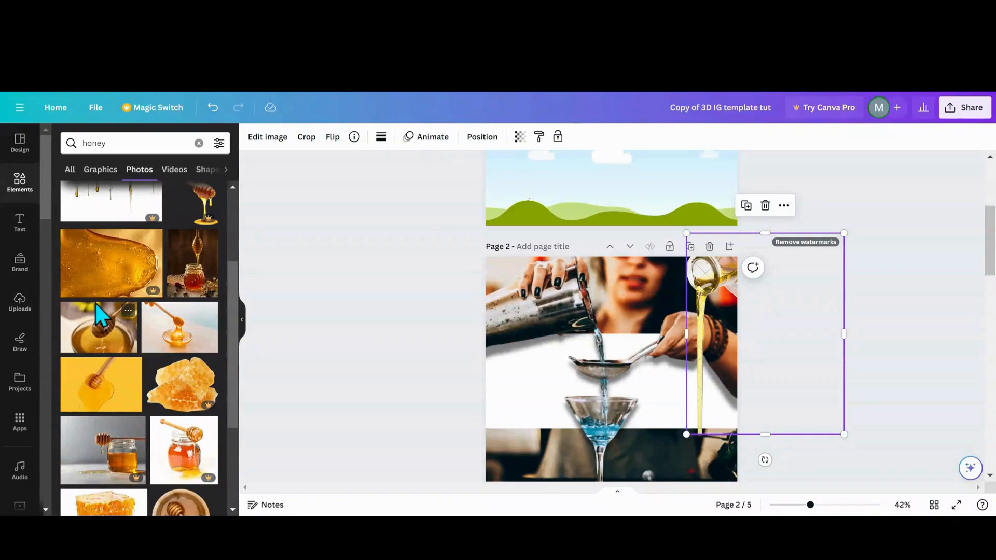
scroll(down, 3)
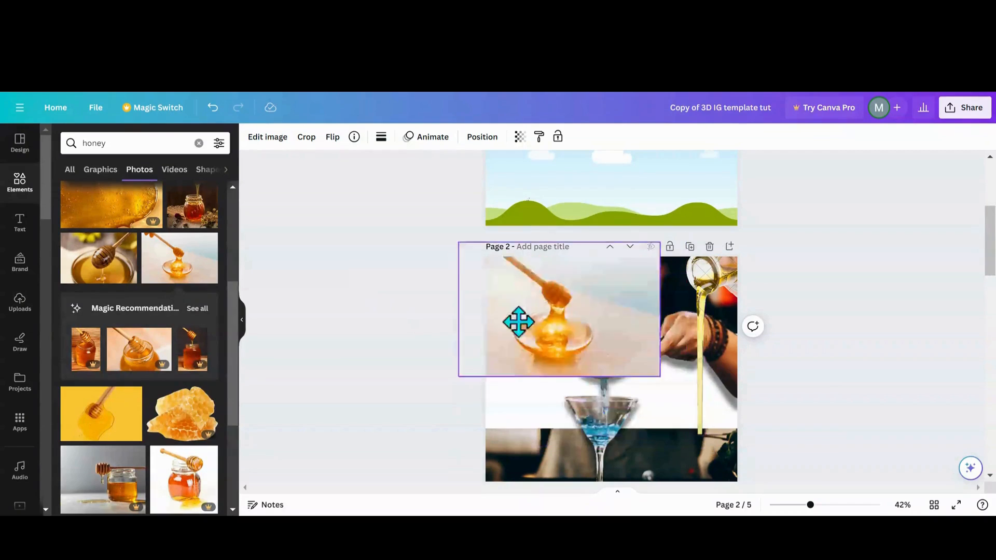
scroll(down, 3)
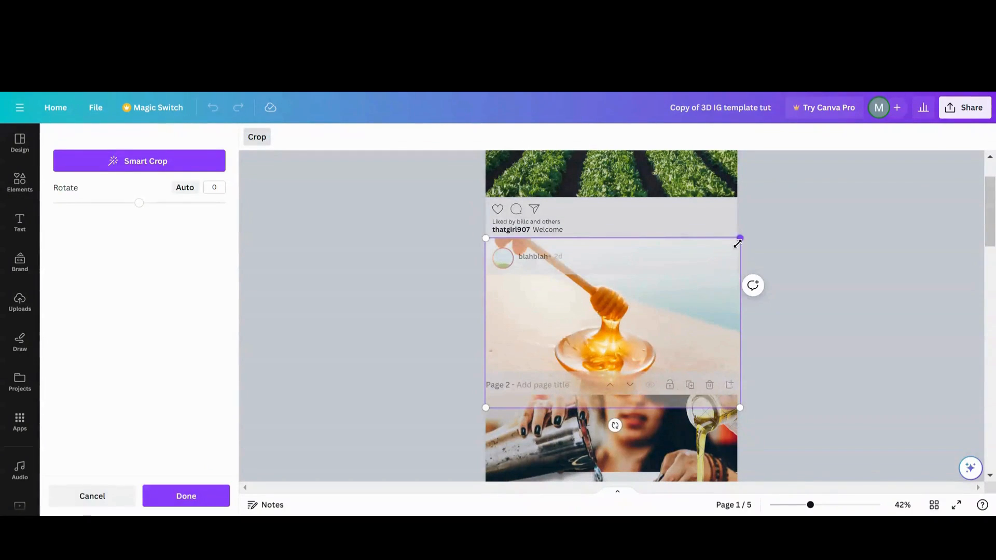
drag(739, 241, 829, 178)
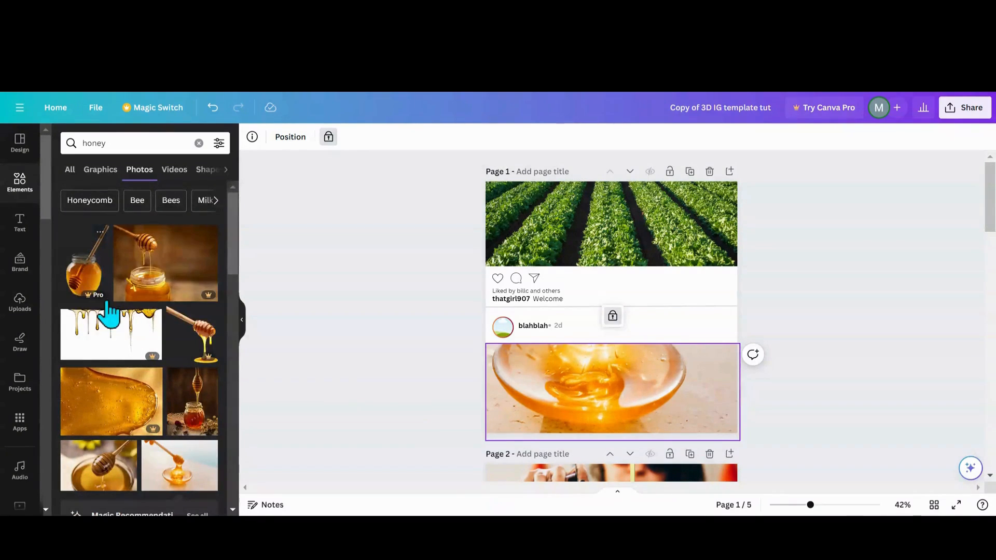
Step: Size the oil-pouring bottle on page 1 so its stream runs into the honey bowl
scroll(down, 3)
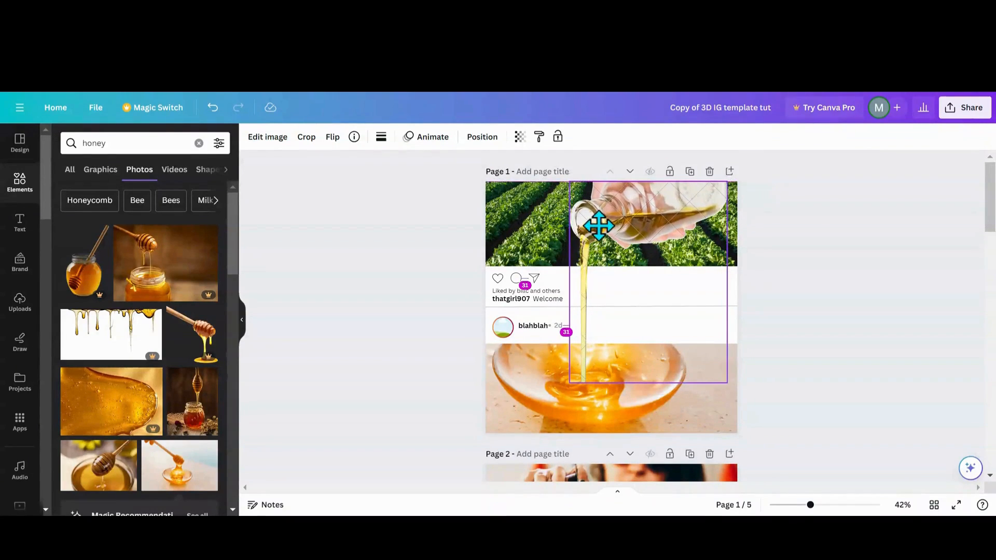
click(626, 235)
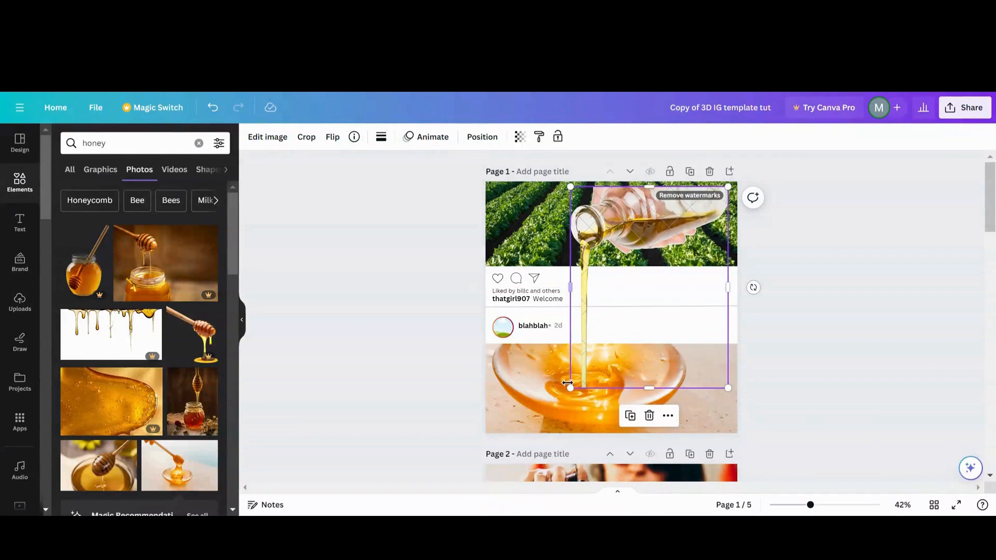
scroll(down, 3)
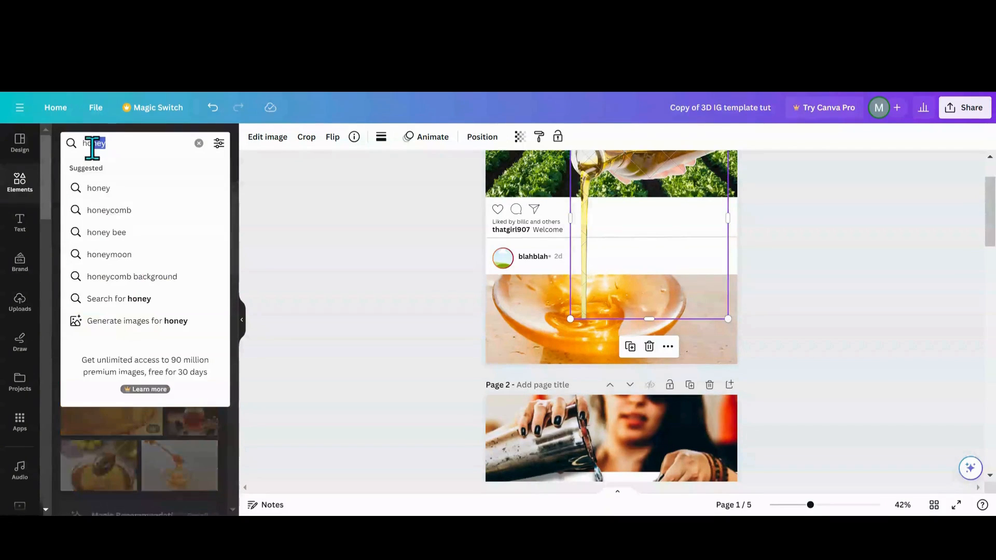
Step: Rerun the recent 'pour' photo search, browse the results, and scroll the canvas to page 5
text(po)
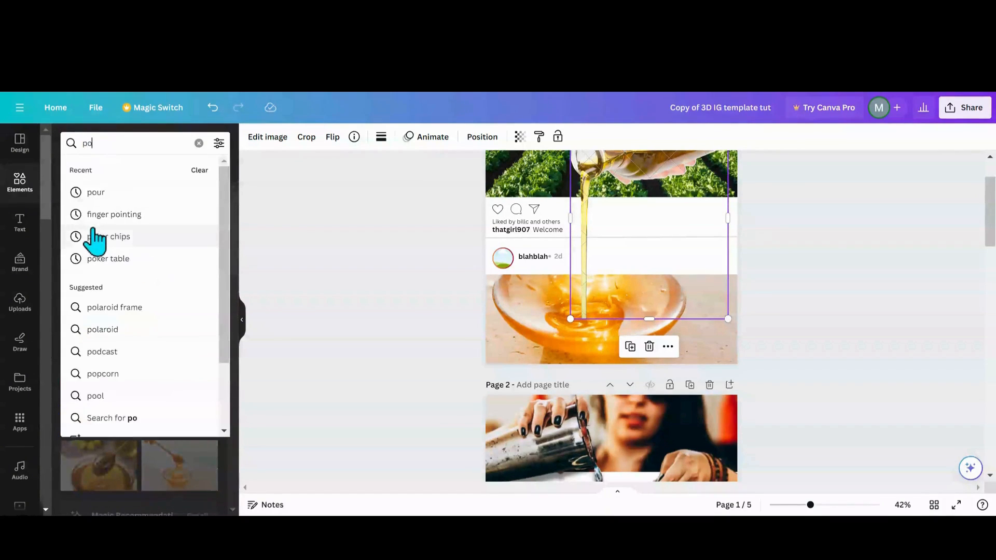
click(95, 192)
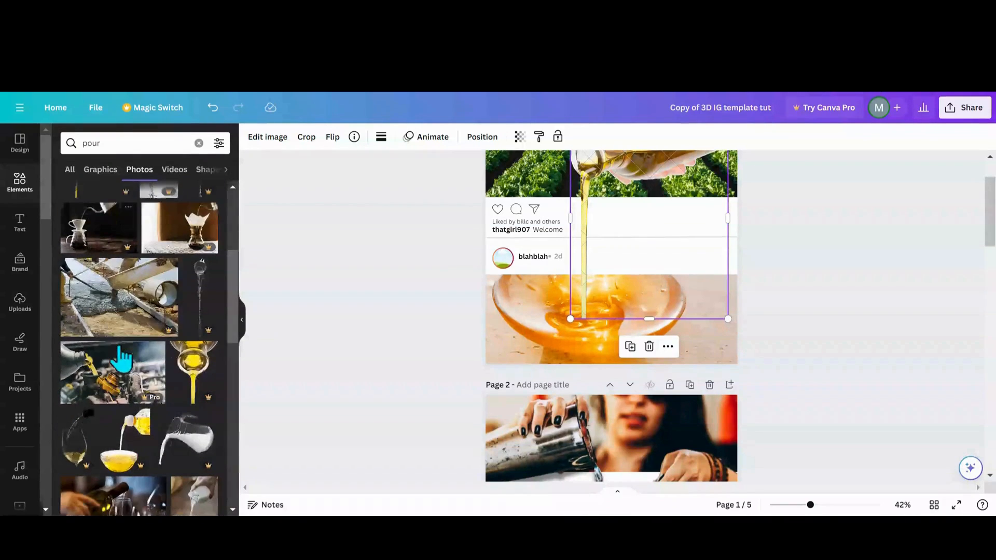
scroll(down, 3)
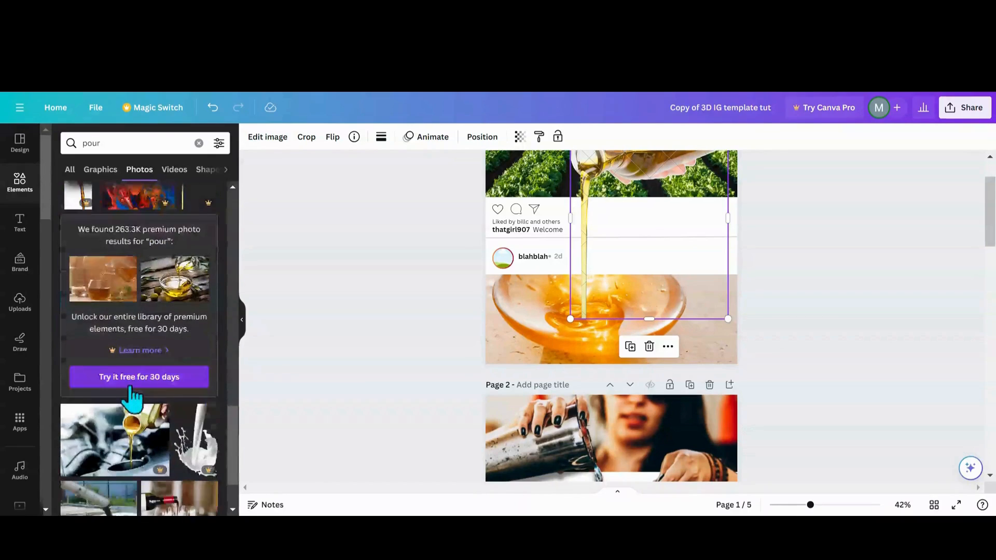
scroll(down, 3)
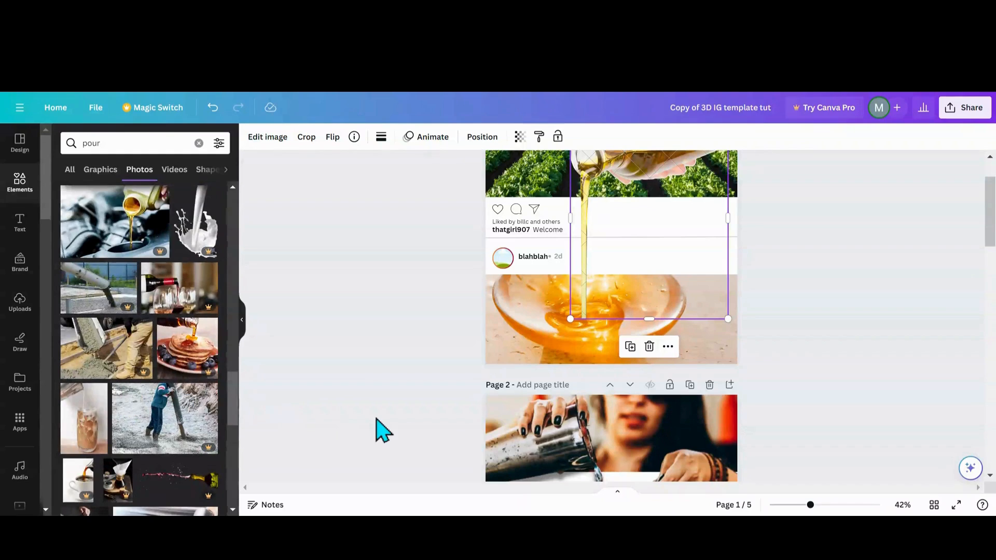
scroll(down, 3)
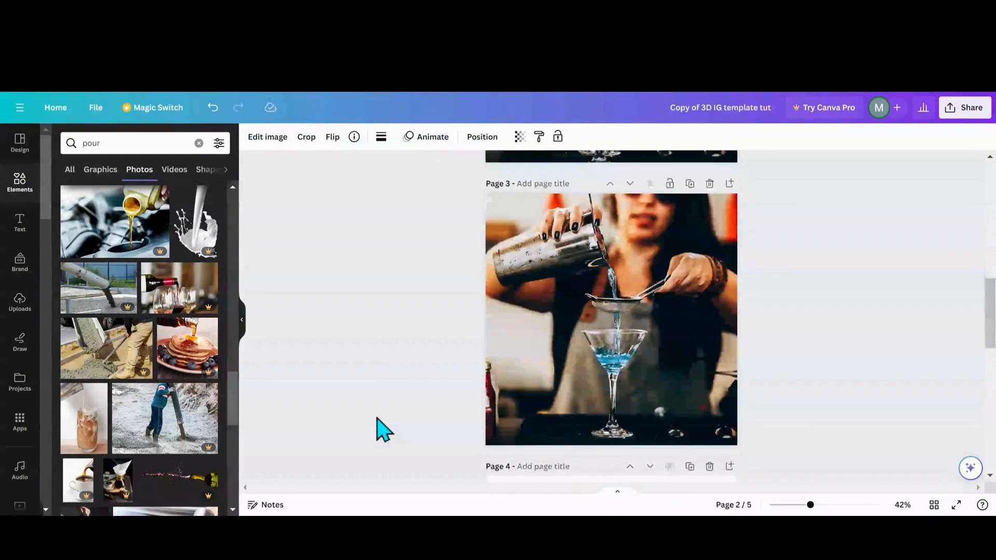
scroll(down, 3)
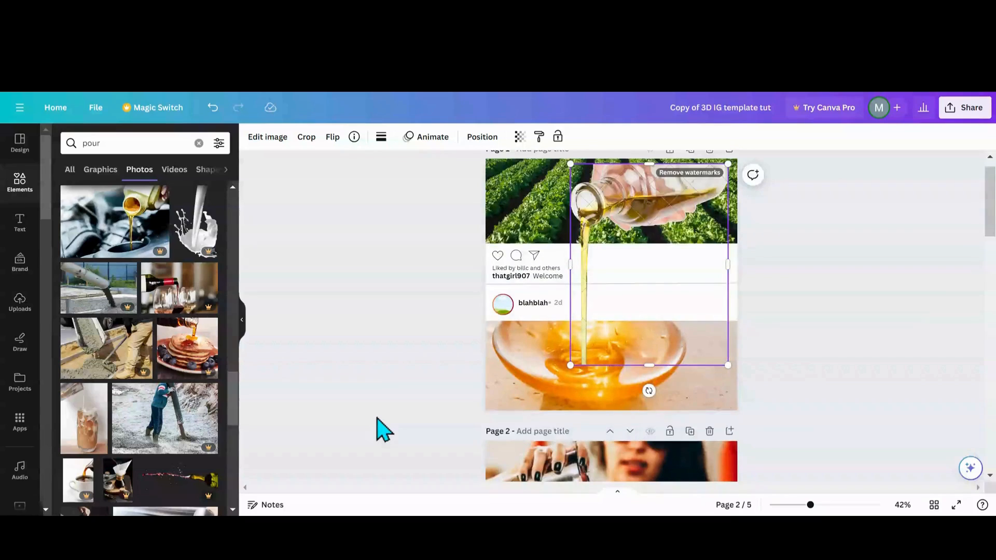
scroll(down, 3)
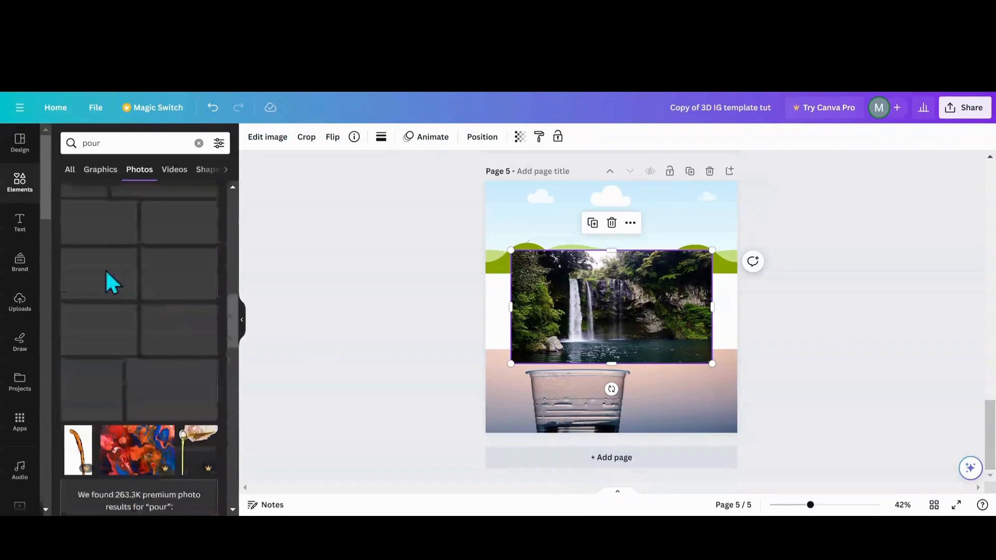
Step: Place and enlarge the sitting cartoon woman on page 5's glass photo edge, then open Edit image
click(20, 303)
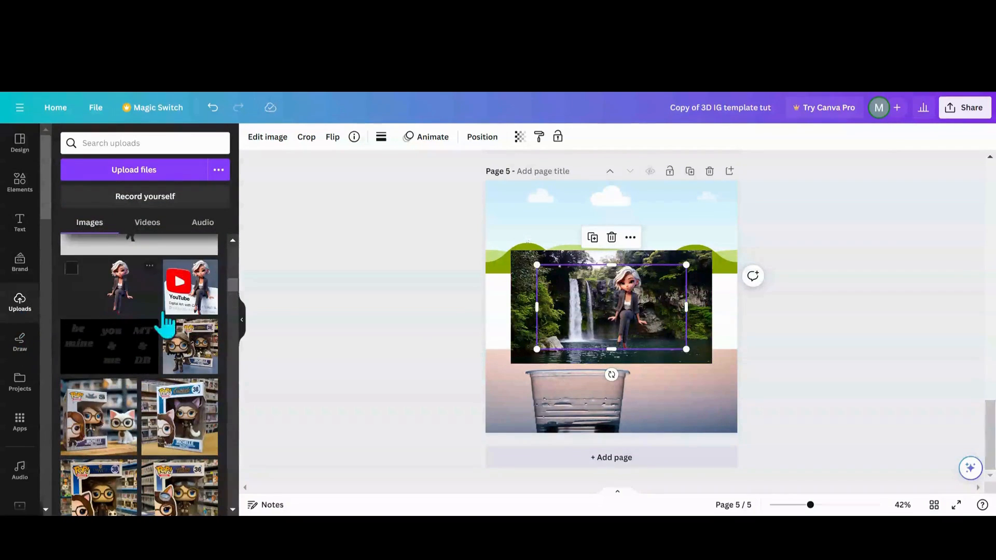
drag(635, 307, 610, 279)
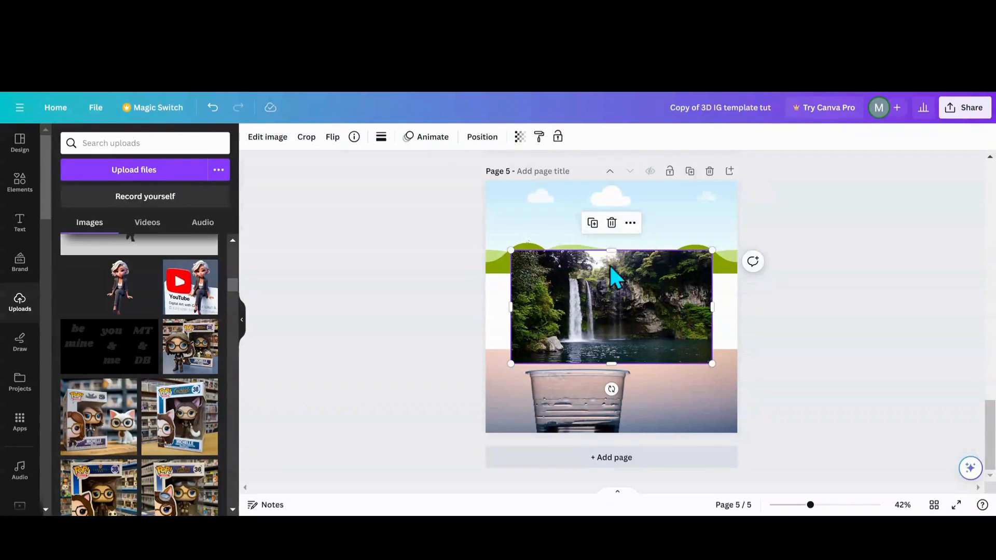
click(120, 286)
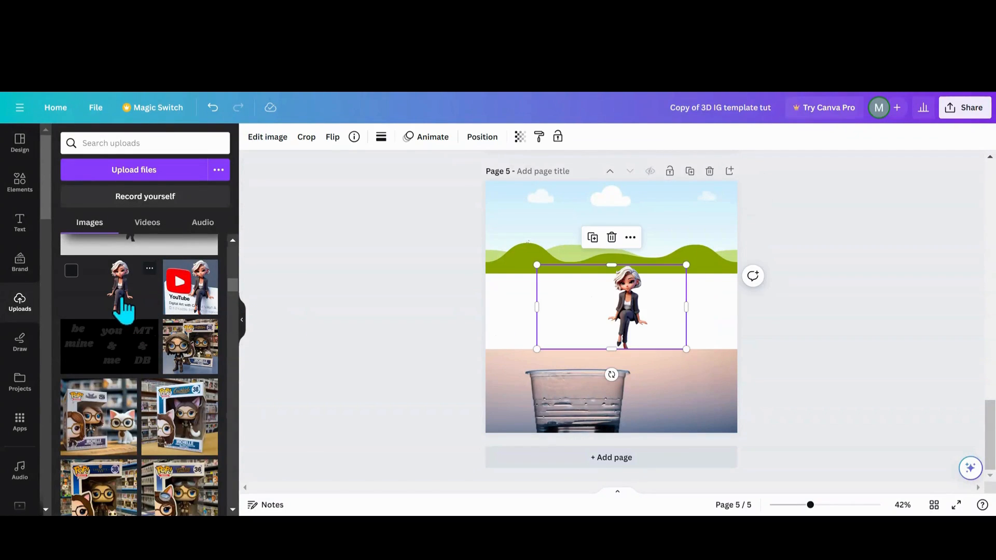
drag(625, 309, 642, 334)
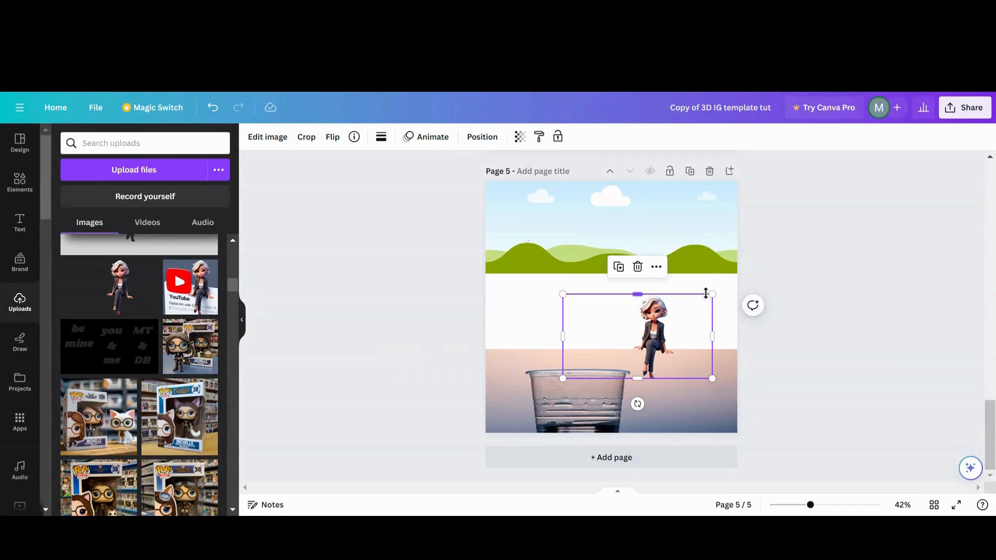
drag(711, 293, 761, 267)
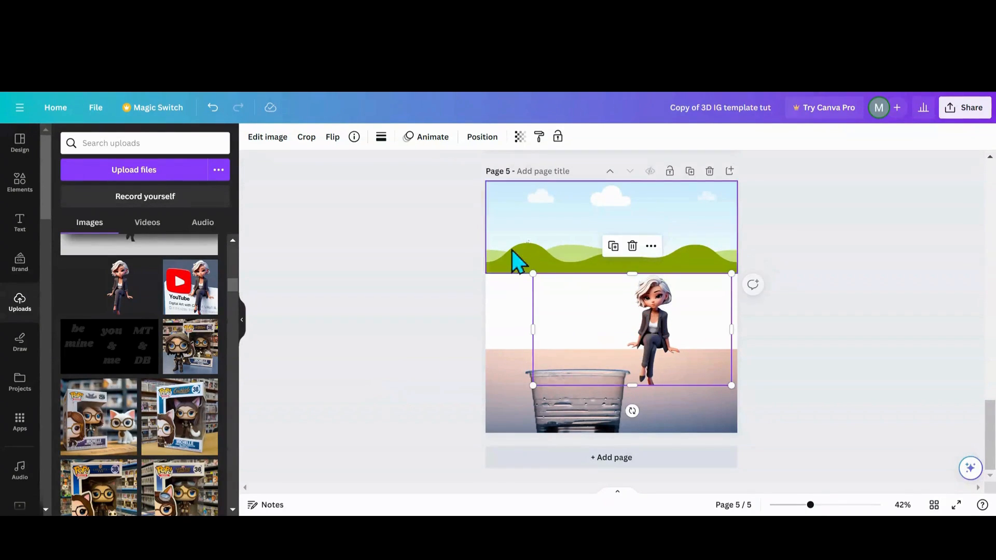
click(266, 137)
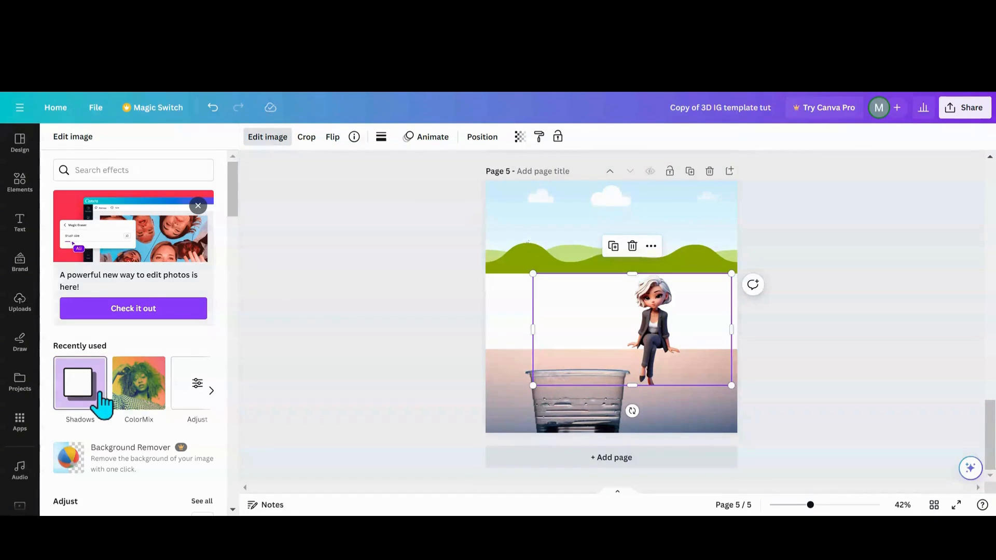
Step: Apply the Curved shadow to the sitting cartoon woman cut-out
click(80, 383)
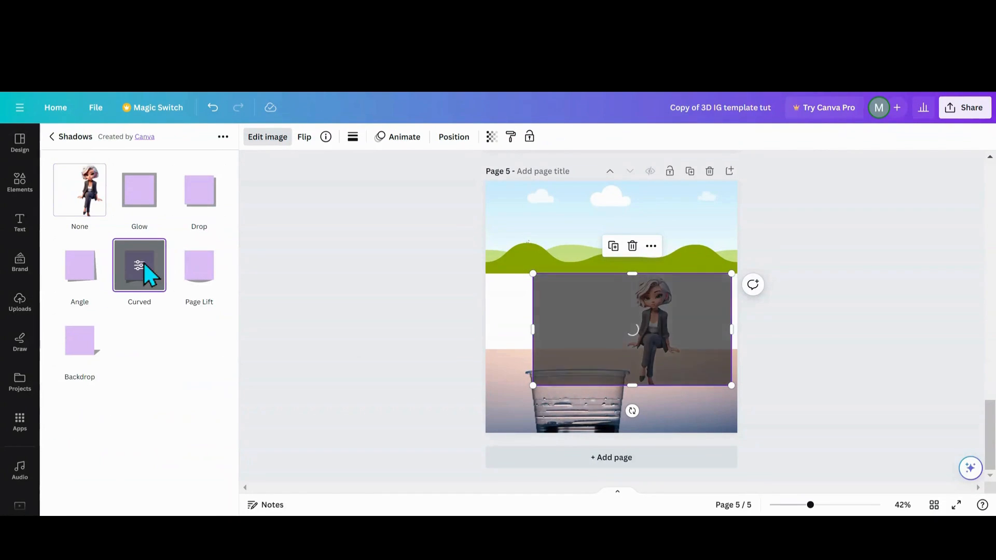
click(138, 265)
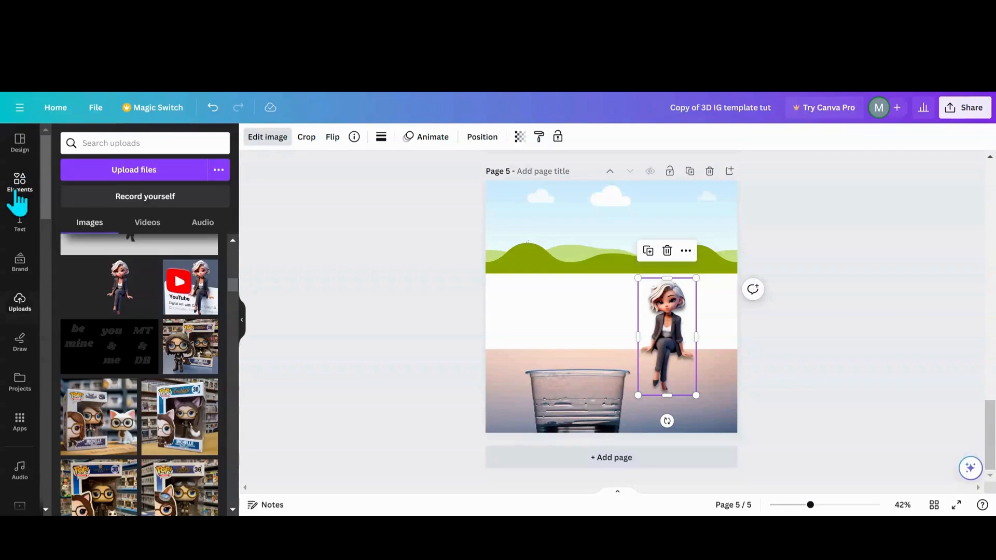
Step: Find a soft 'shadow' graphic in Elements and stretch it across the page beneath the hills photo
text(pour)
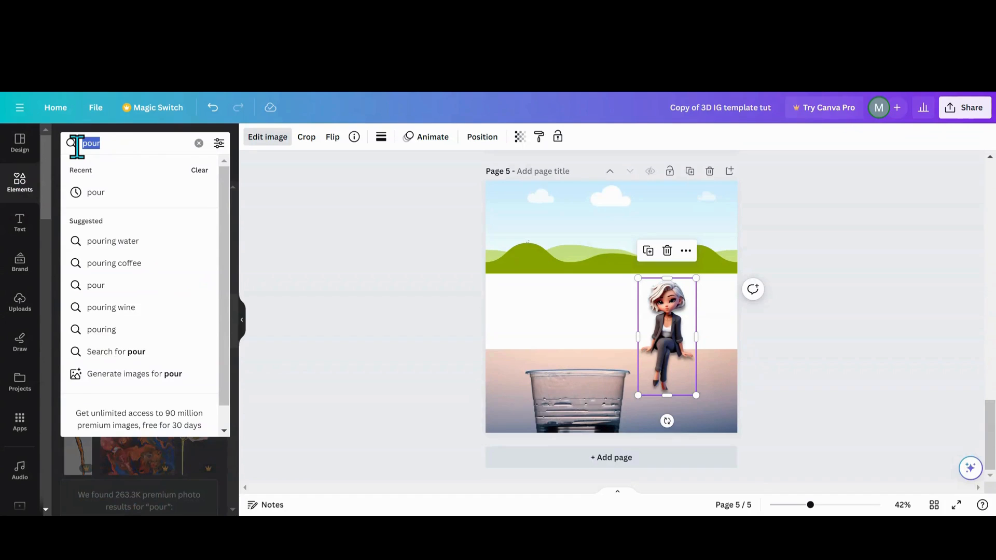
text(shadow)
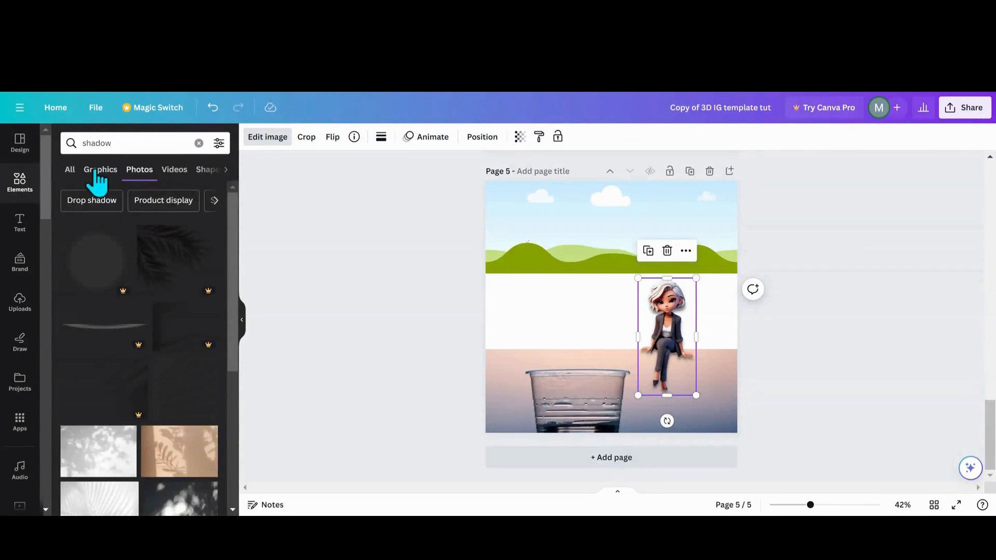
click(100, 170)
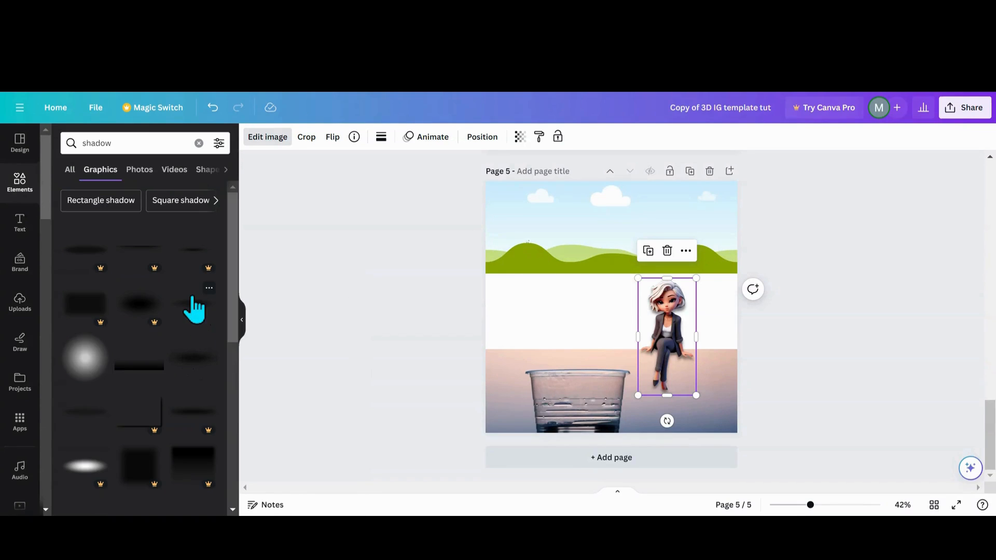
click(210, 288)
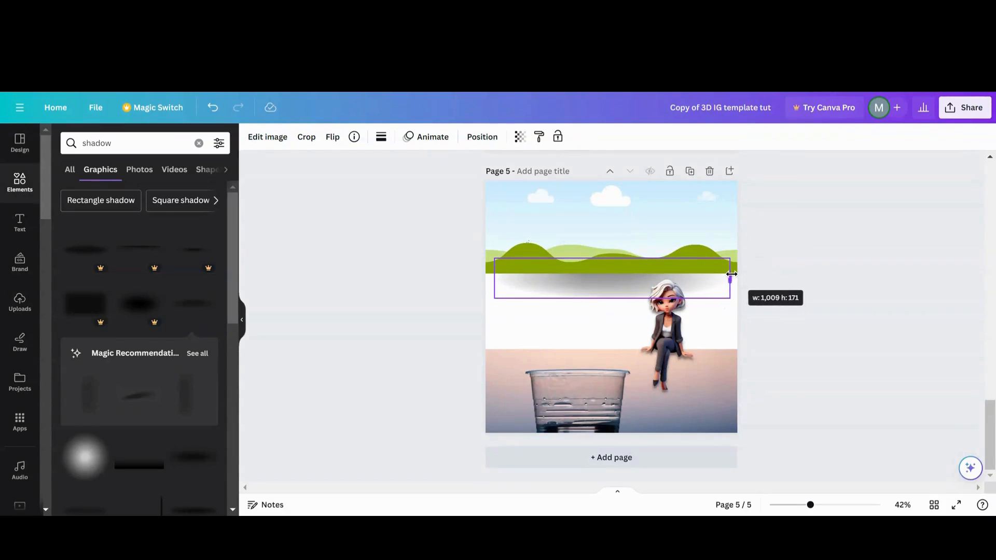
drag(731, 275, 473, 275)
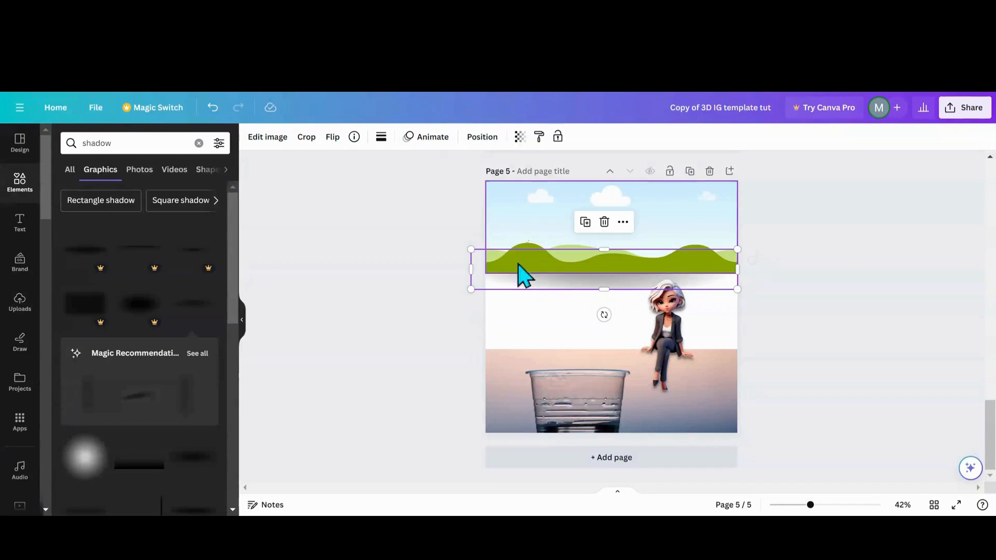
click(520, 136)
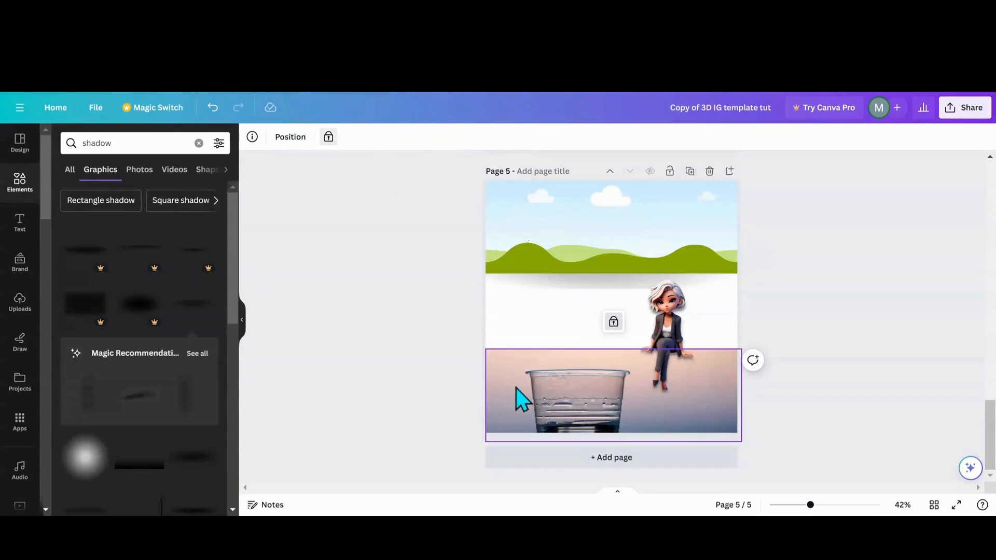
Step: Use the layers list to place a second shadow along the glass photo's top edge
click(547, 394)
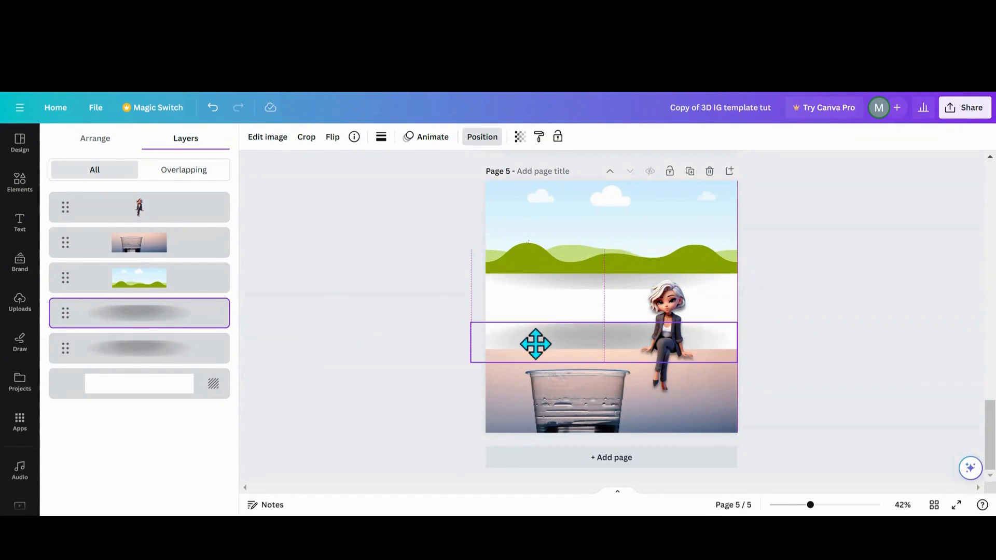
drag(535, 343, 535, 347)
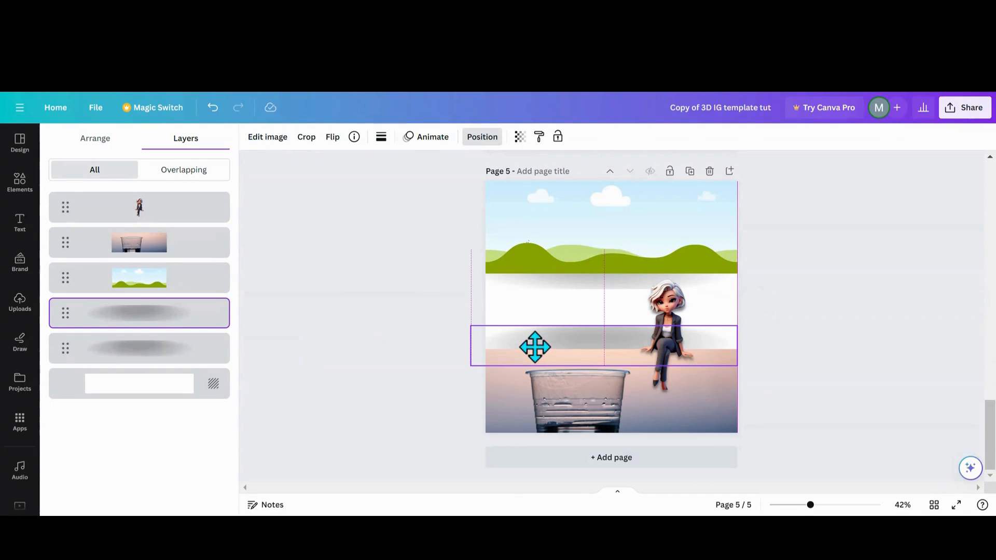
click(535, 347)
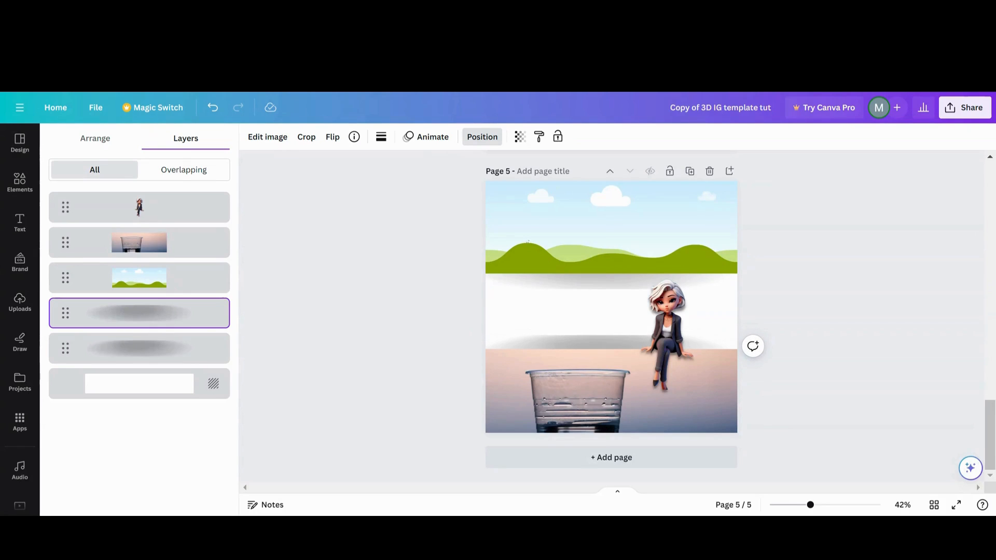
Step: Lower the lower shadow's transparency so it is partly see-through
click(520, 136)
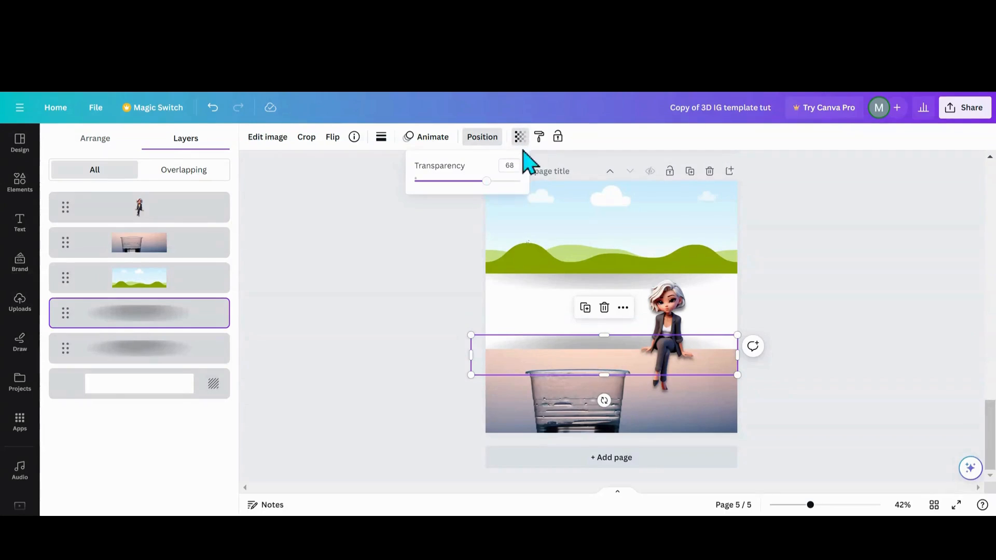
drag(486, 181, 442, 181)
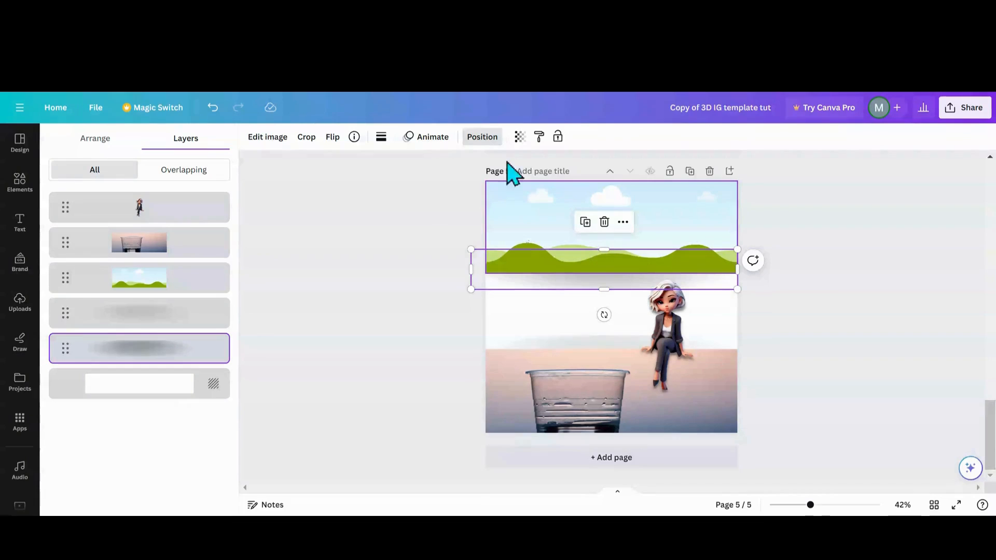
click(520, 136)
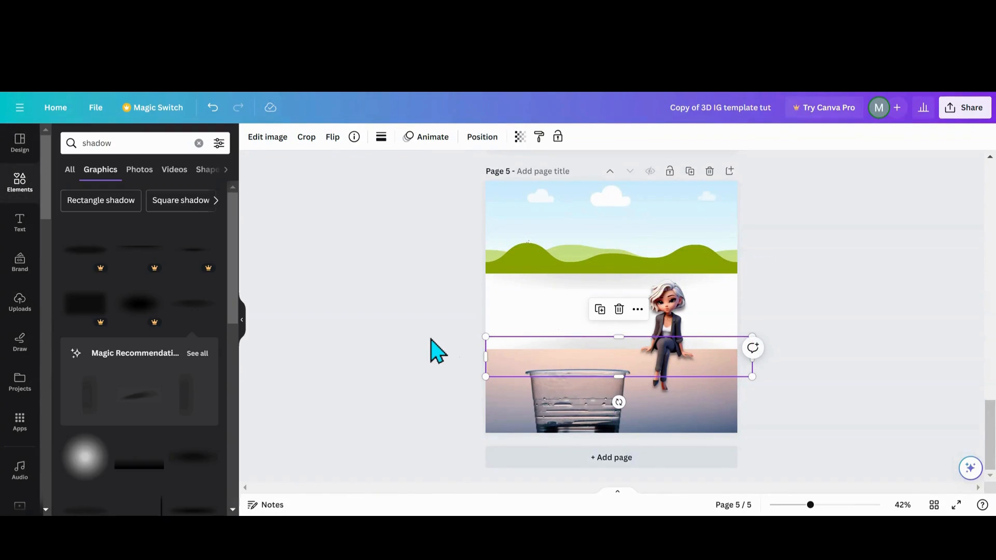
mouse_move(530, 356)
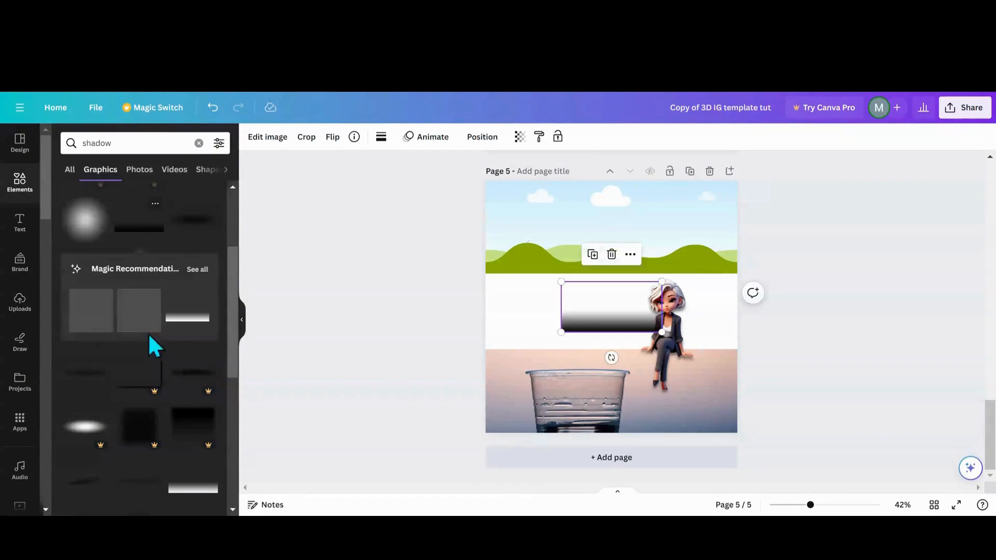
Step: Add a gradient graphic, layer it just under the hills photo, and stretch it across the white band
drag(611, 357, 557, 328)
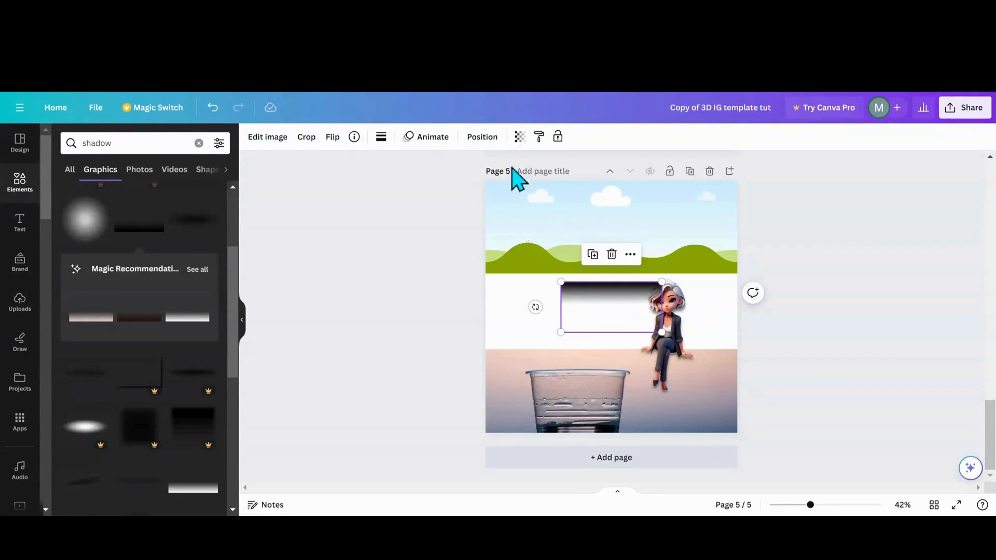
click(482, 137)
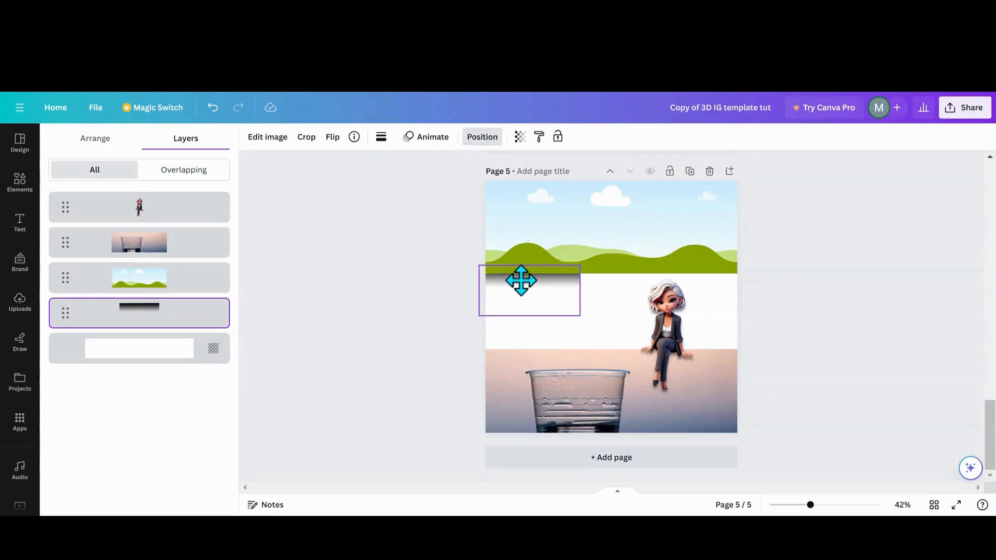
drag(578, 315, 619, 332)
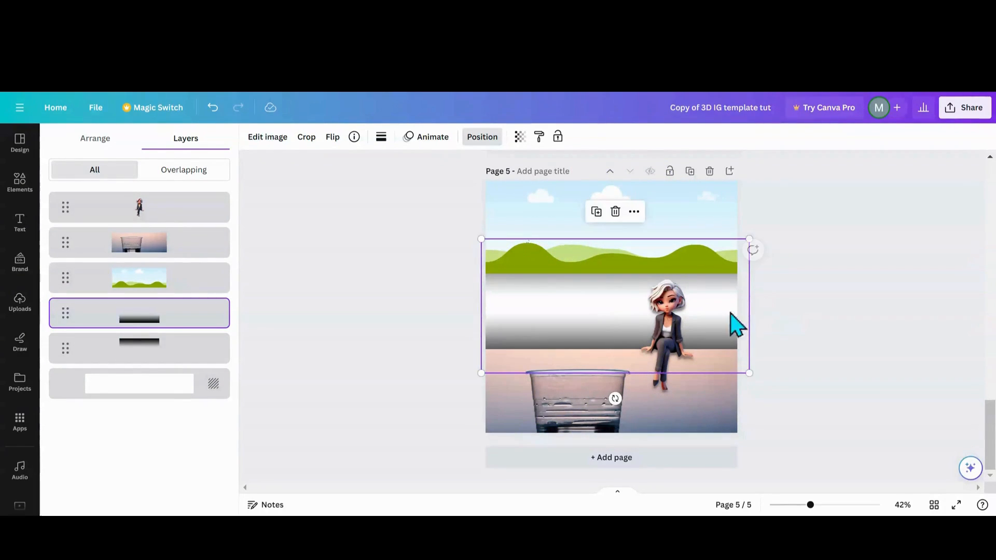
drag(734, 324, 569, 362)
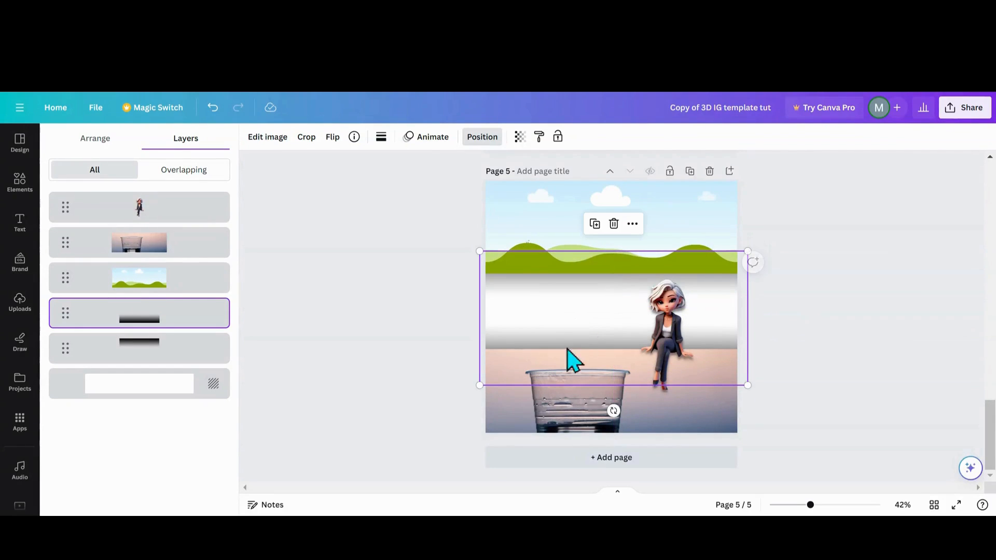
click(19, 184)
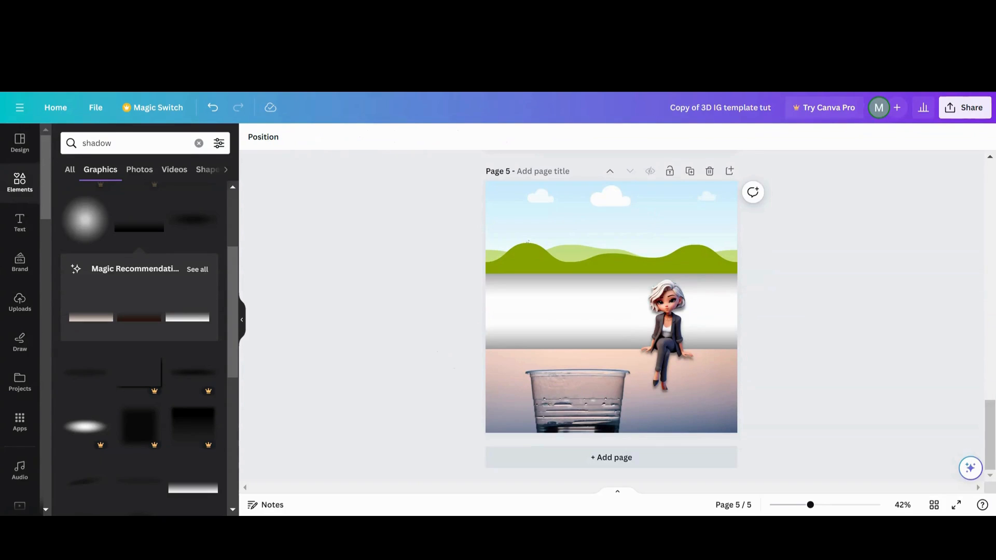
click(591, 416)
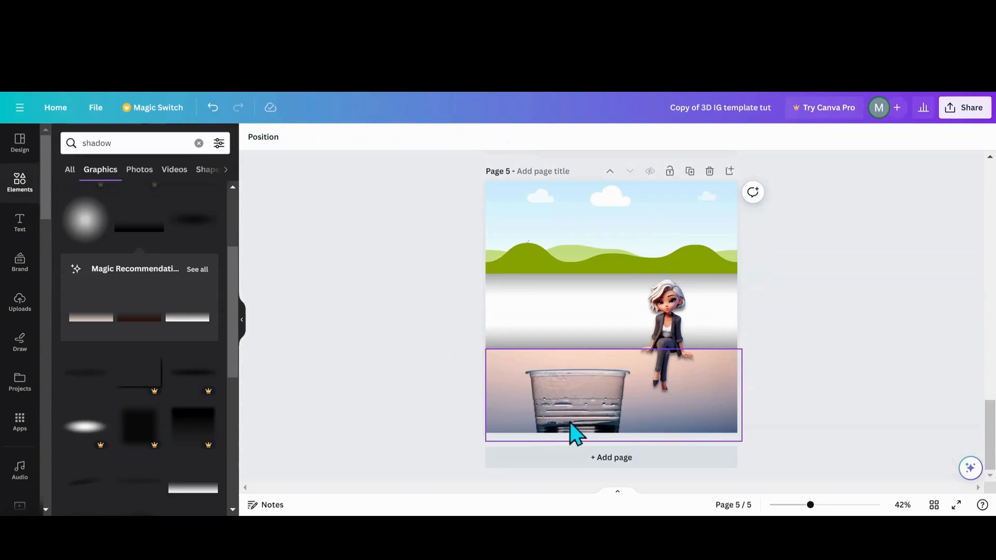
mouse_move(567, 406)
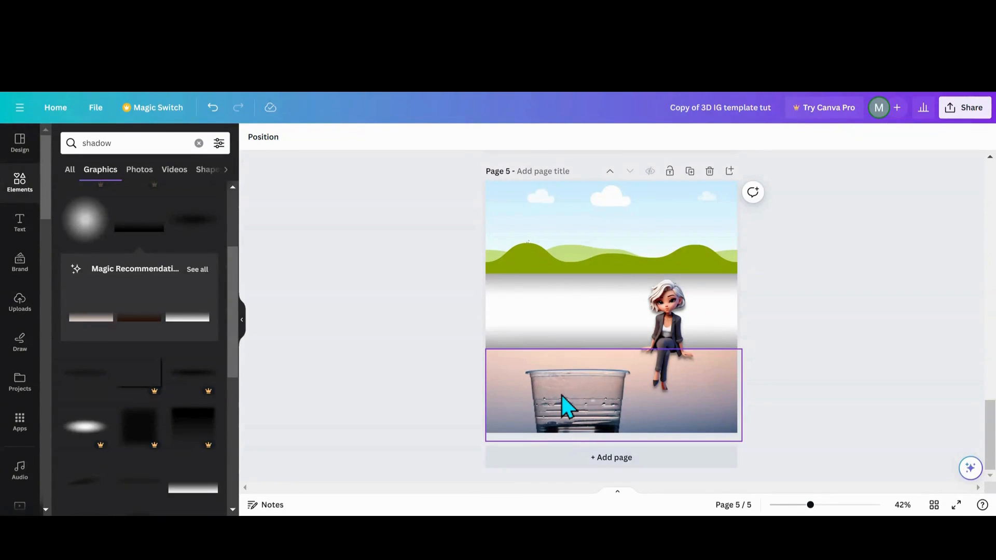